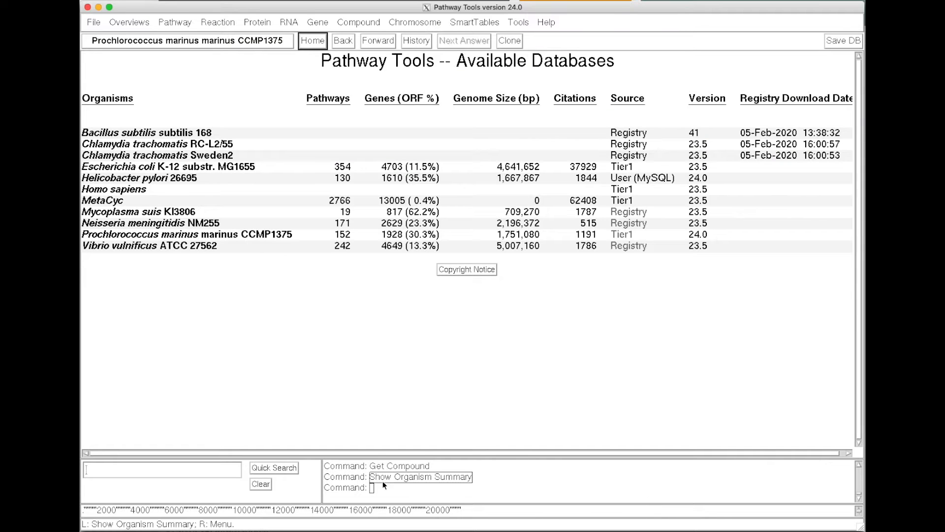
mouse_move(201, 413)
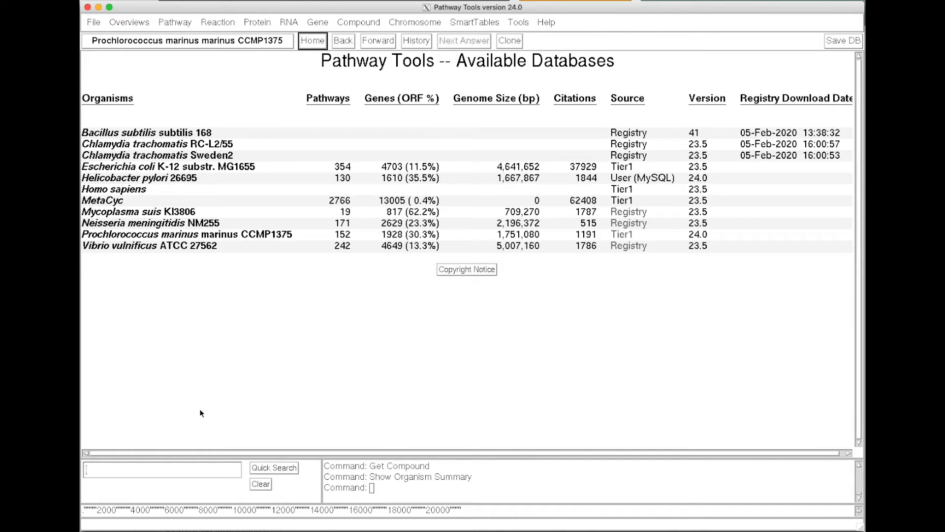
mouse_move(204, 366)
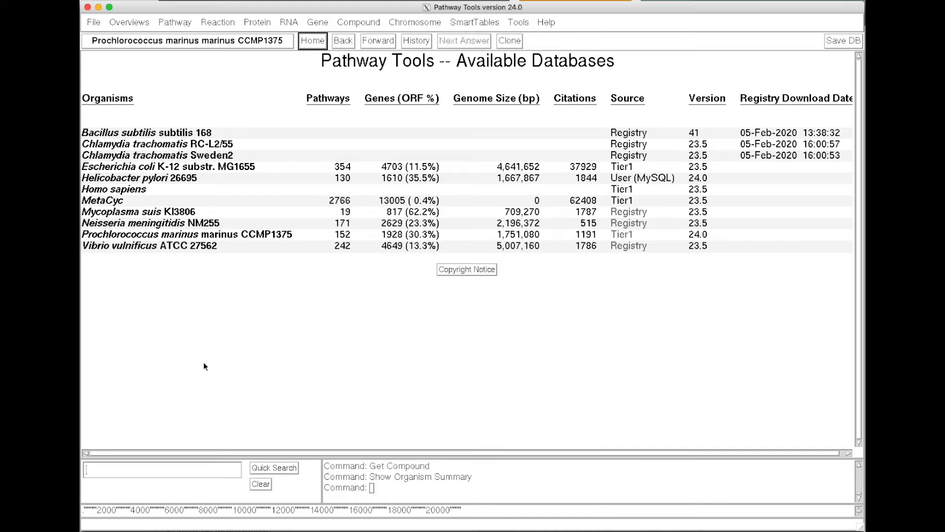
mouse_move(231, 250)
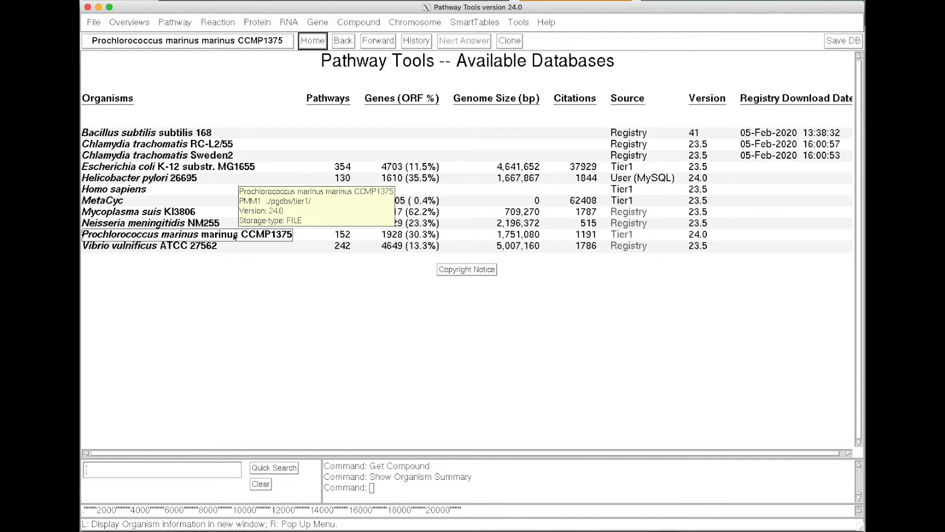
Open the Prochlorococcus marinus CCMP1375 organism summary and bring up the Compound menu
left_click(187, 233)
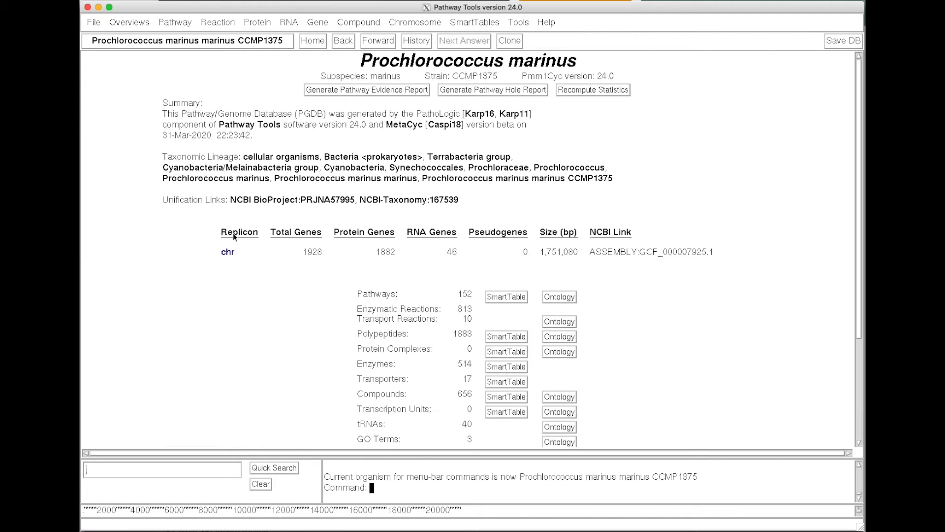
left_click(358, 22)
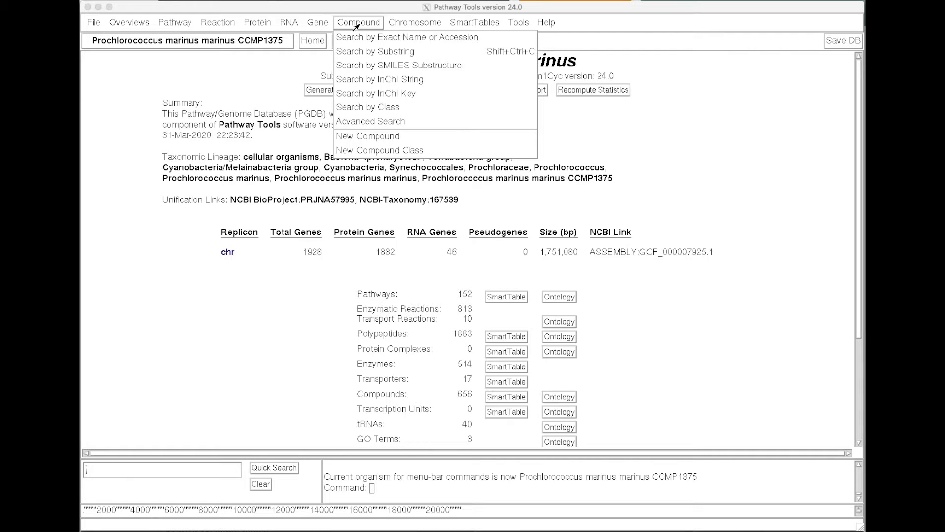
mouse_move(360, 33)
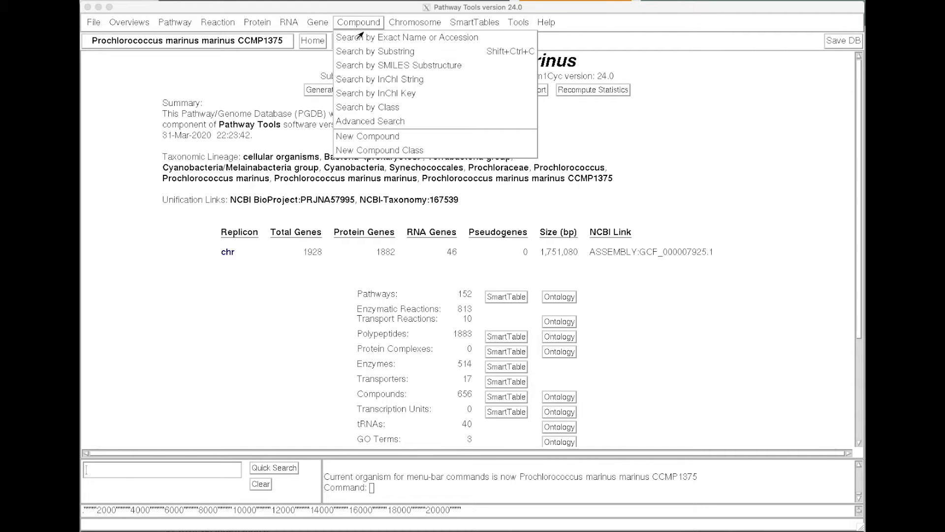
Look up L-arginine by exact name and view its consuming and producing reactions
left_click(409, 37)
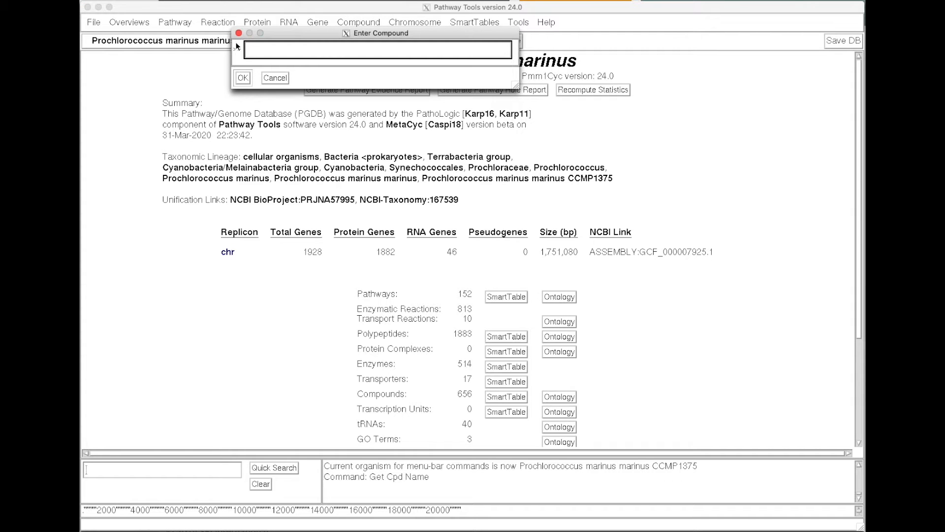
type("L-argin")
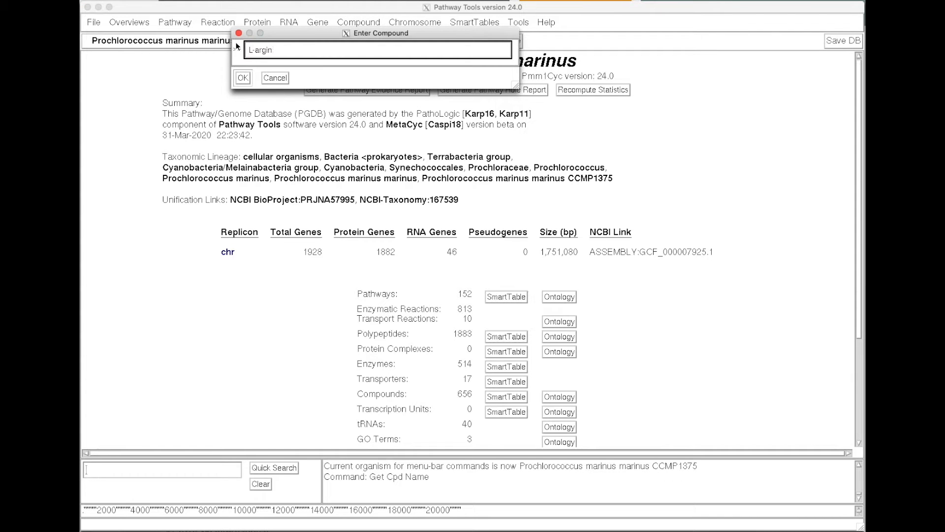
left_click(242, 77)
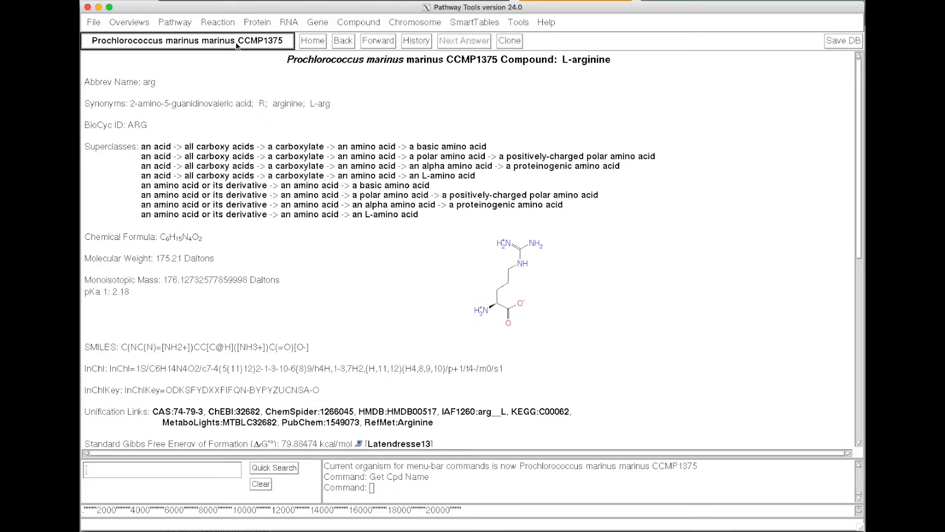
mouse_move(448, 166)
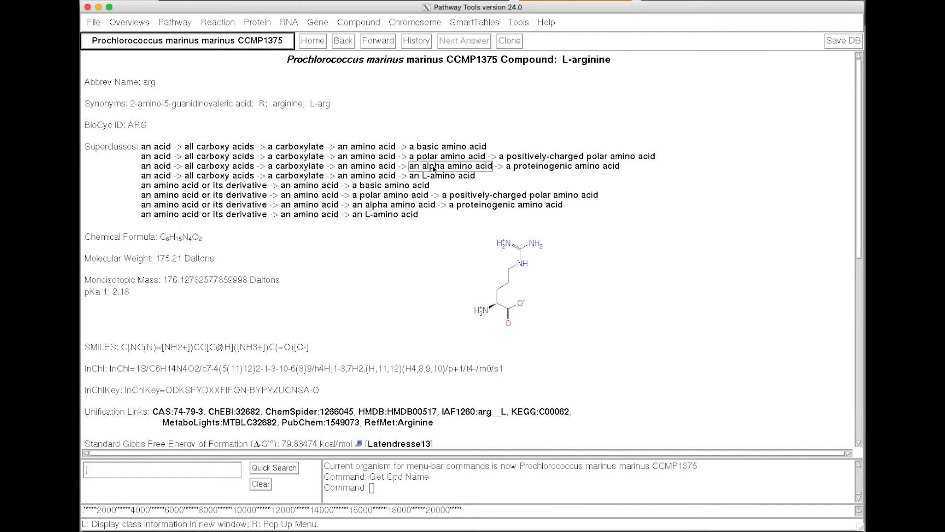
mouse_move(449, 257)
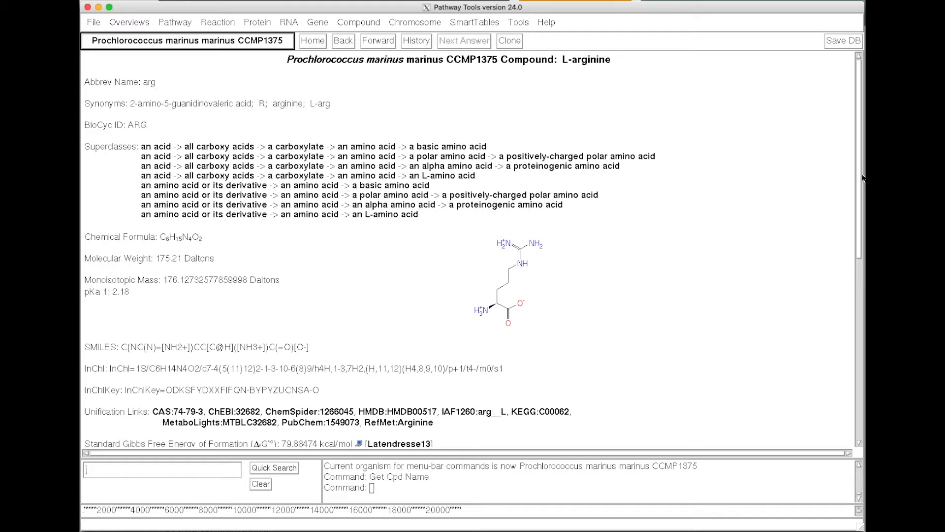
scroll("down", 3)
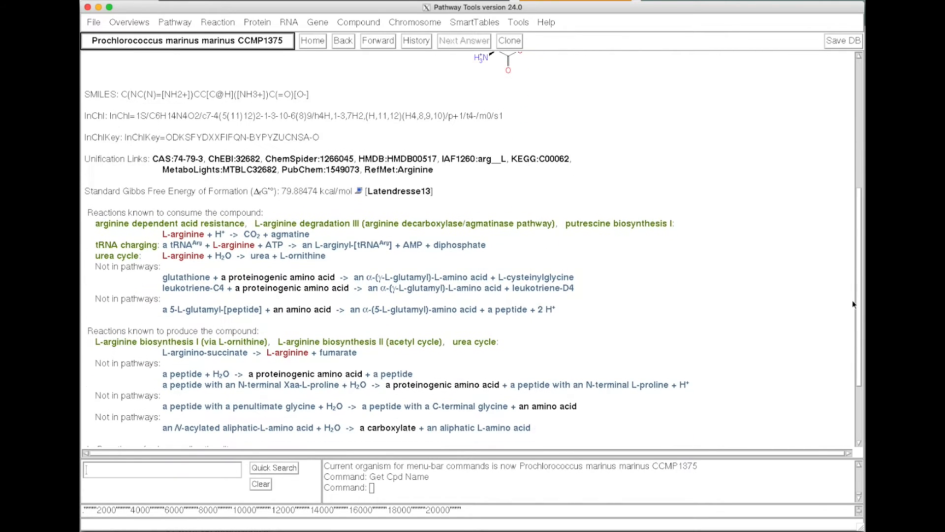
mouse_move(288, 375)
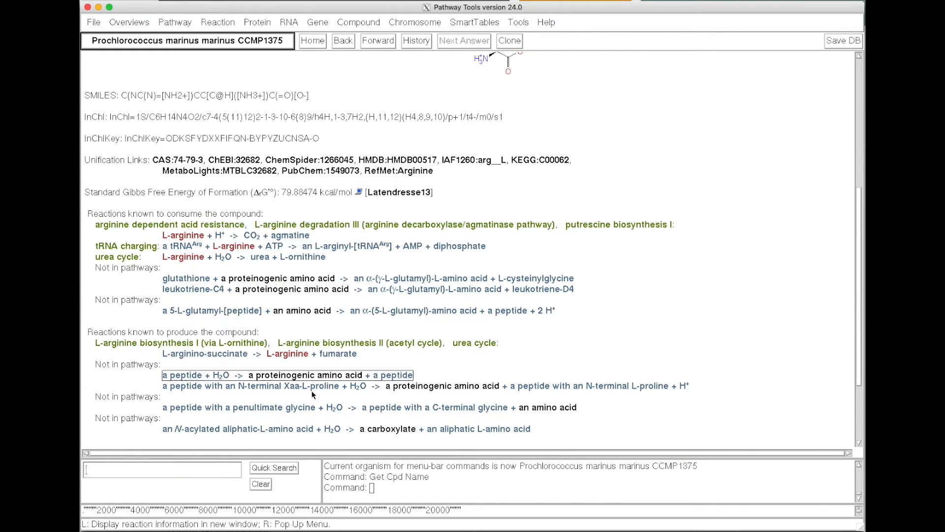
mouse_move(220, 236)
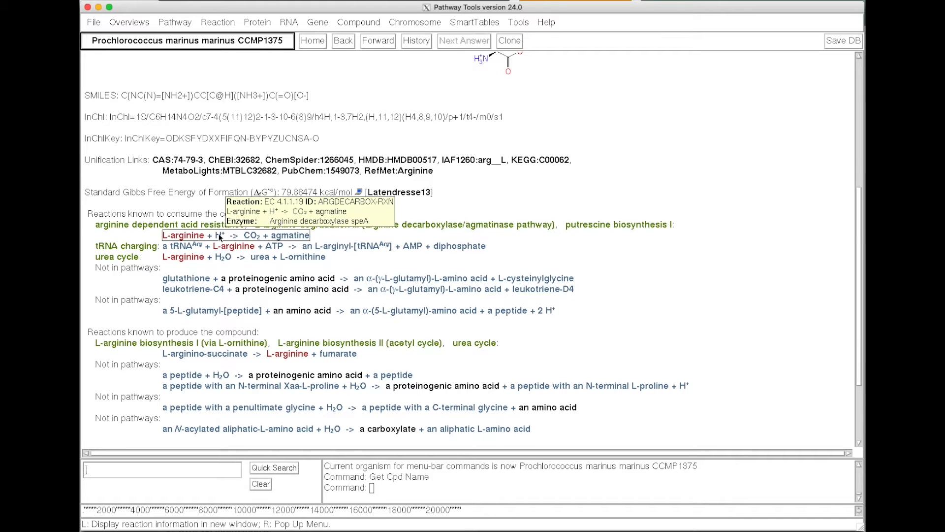
mouse_move(167, 225)
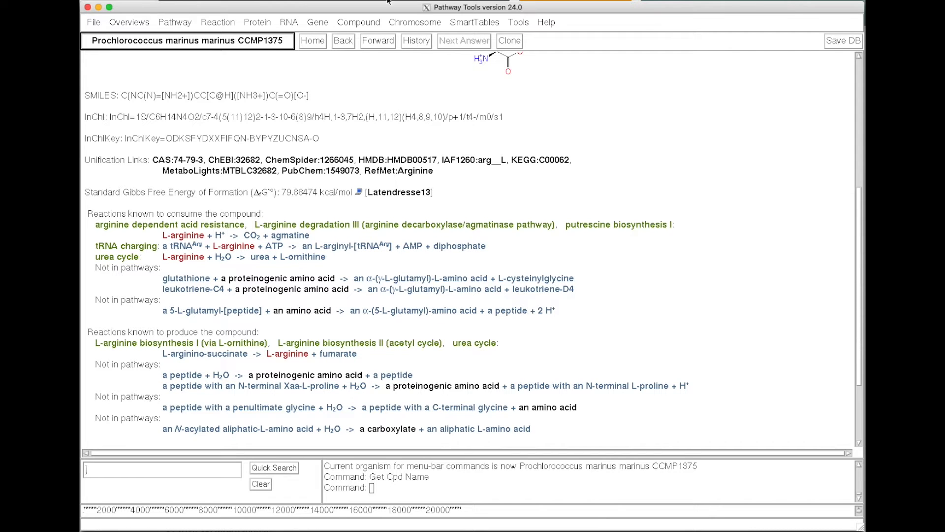
In Advanced Compound Search, require molecular weight between 100 and 120 Daltons
left_click(358, 22)
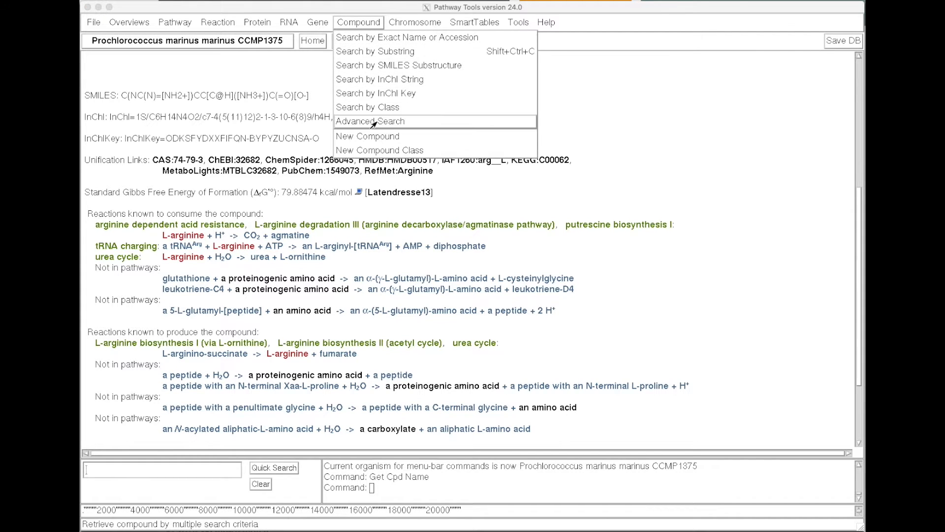
left_click(367, 121)
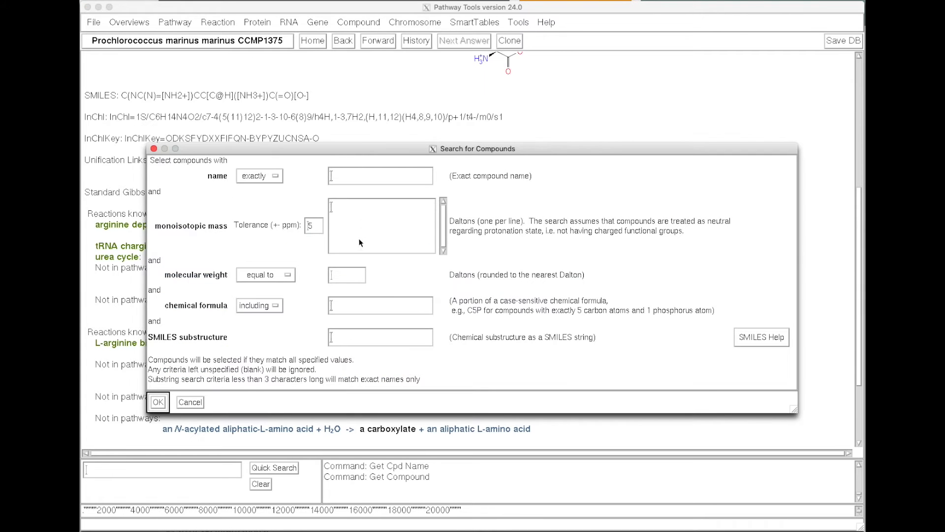
mouse_move(228, 374)
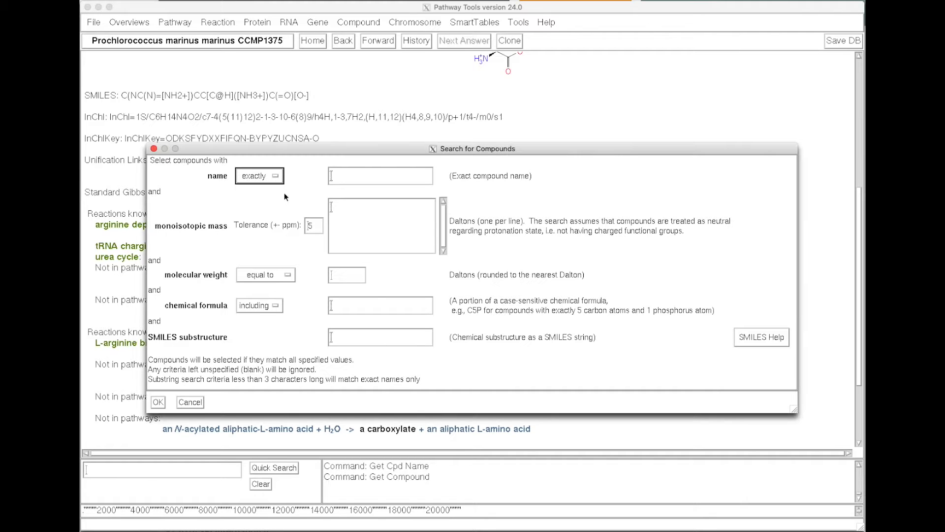
mouse_move(252, 237)
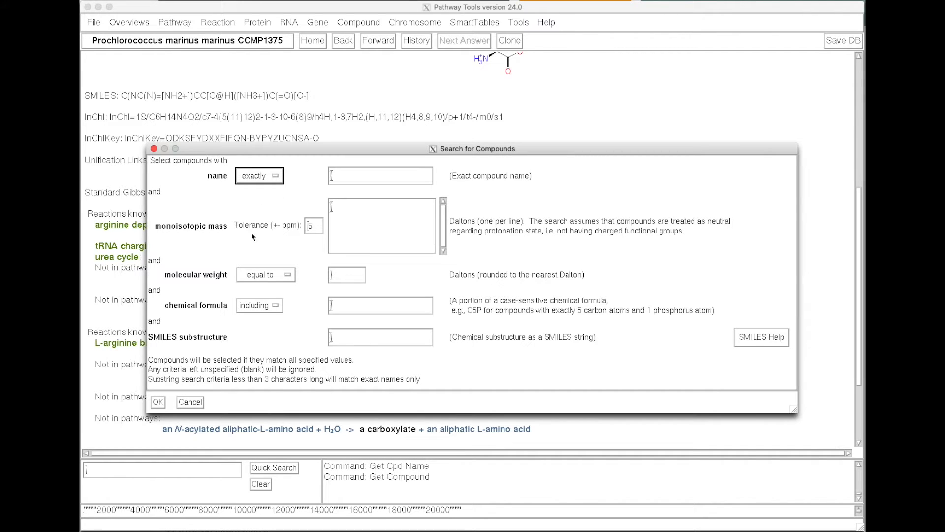
mouse_move(221, 306)
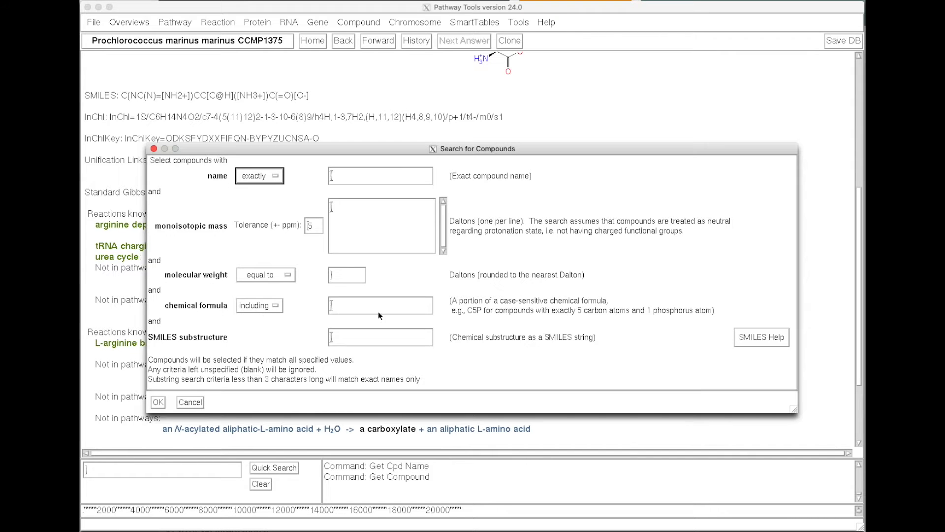
mouse_move(477, 322)
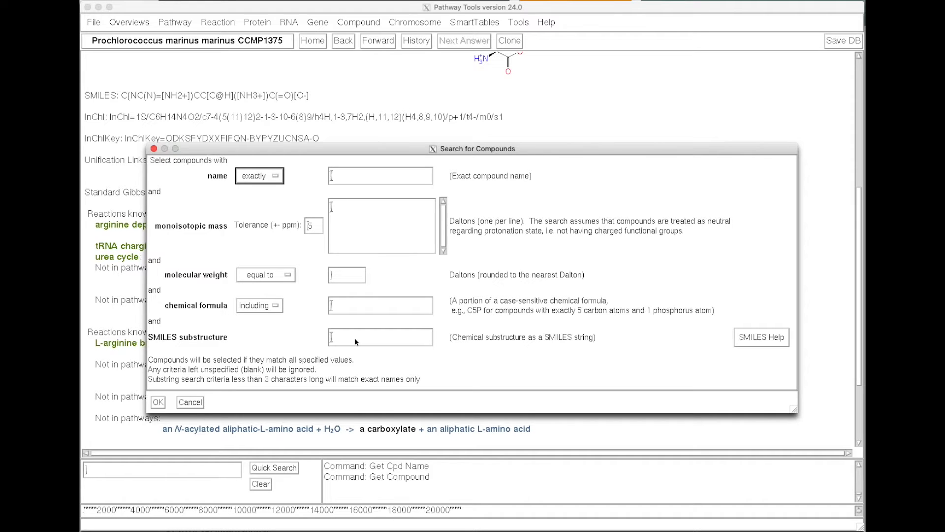
left_click(265, 274)
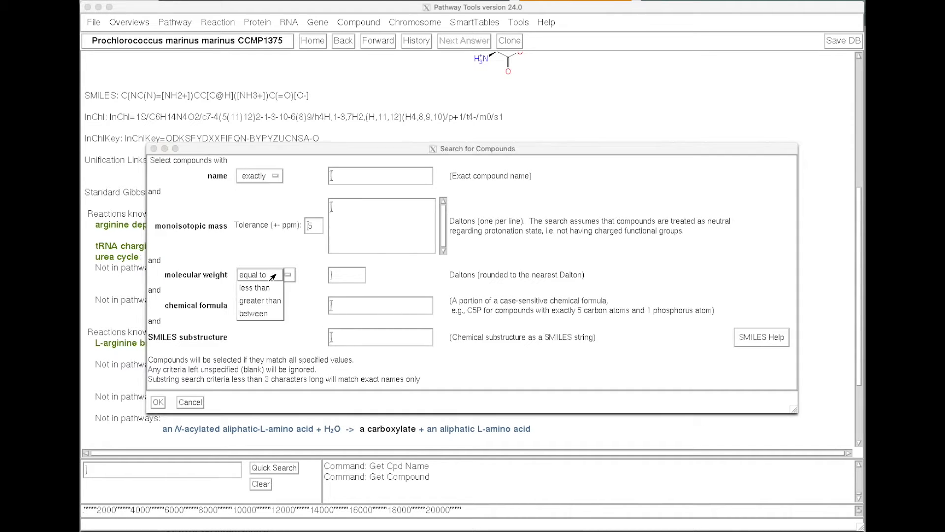
left_click(261, 312)
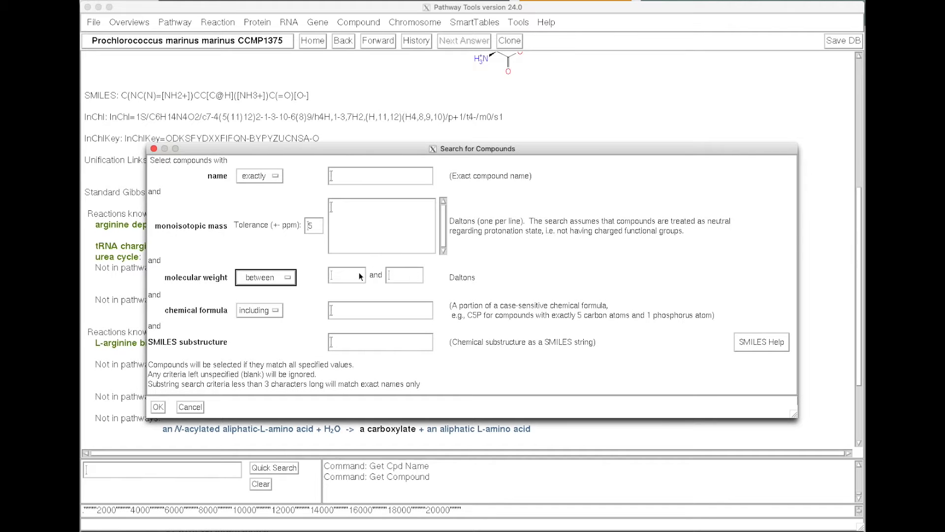
type("100")
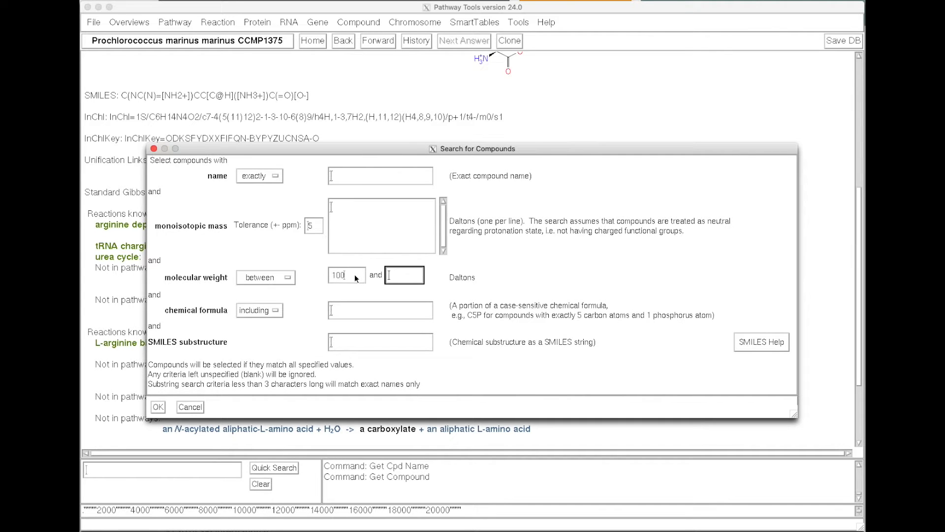
type("120")
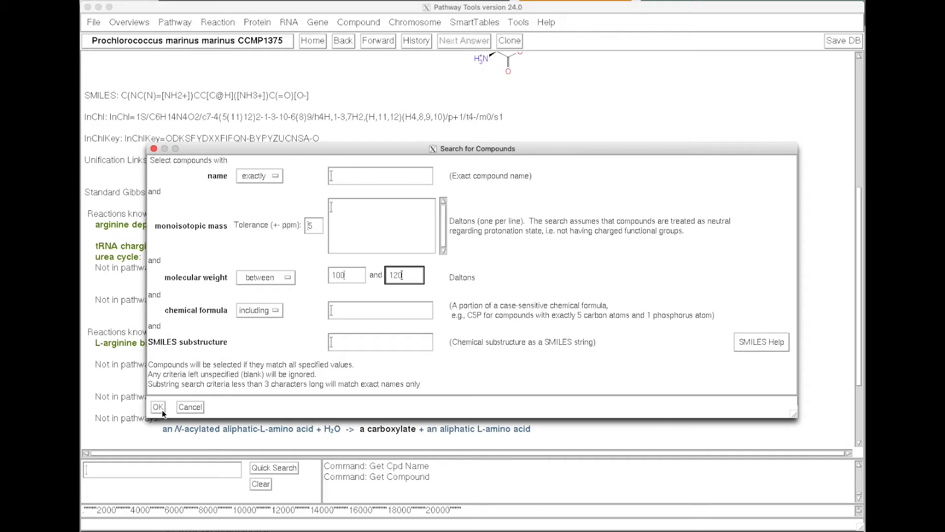
Run the weight-range search, pick fumarate, and review its consuming and producing reactions
left_click(158, 406)
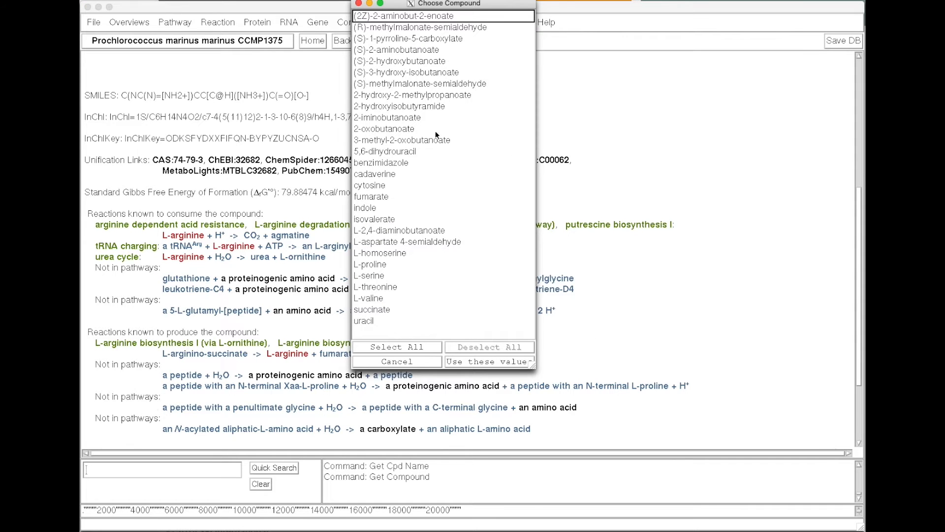
mouse_move(380, 200)
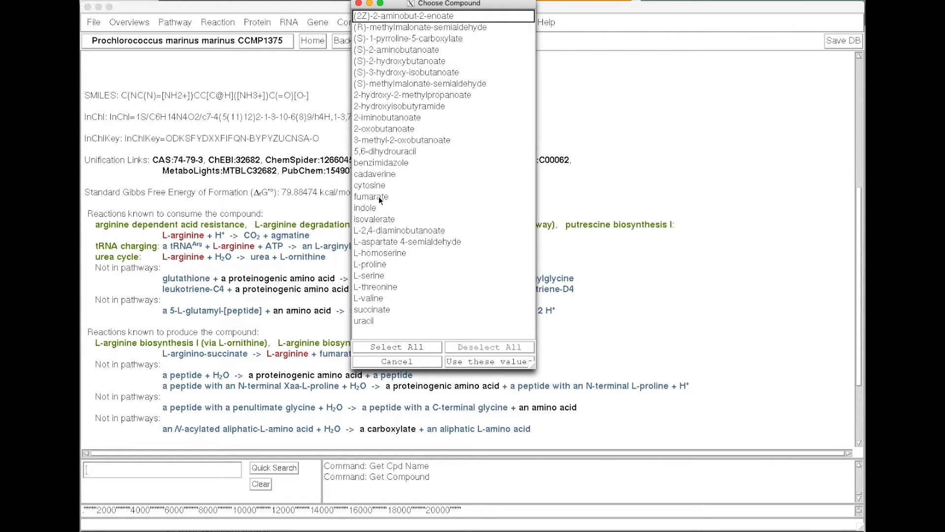
left_click(371, 196)
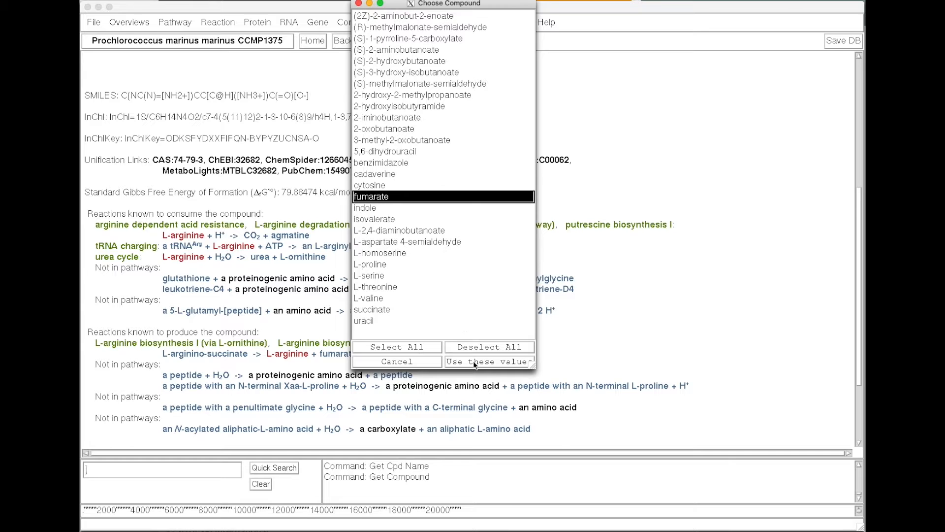
left_click(486, 361)
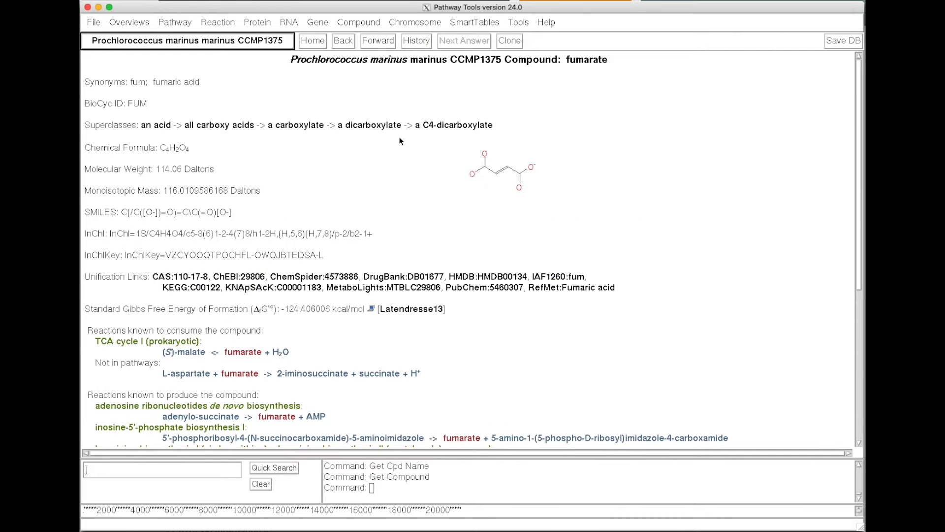
mouse_move(859, 159)
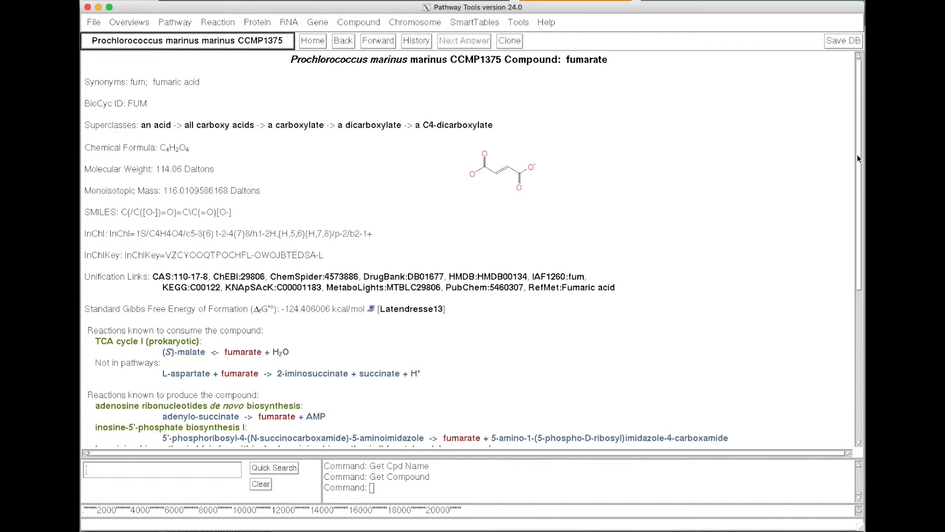
scroll("down", 3)
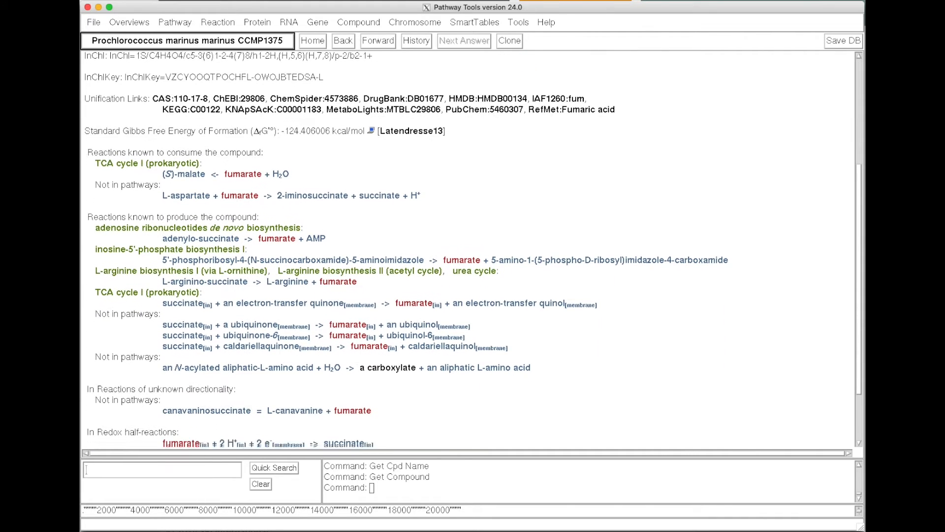
scroll("up", 3)
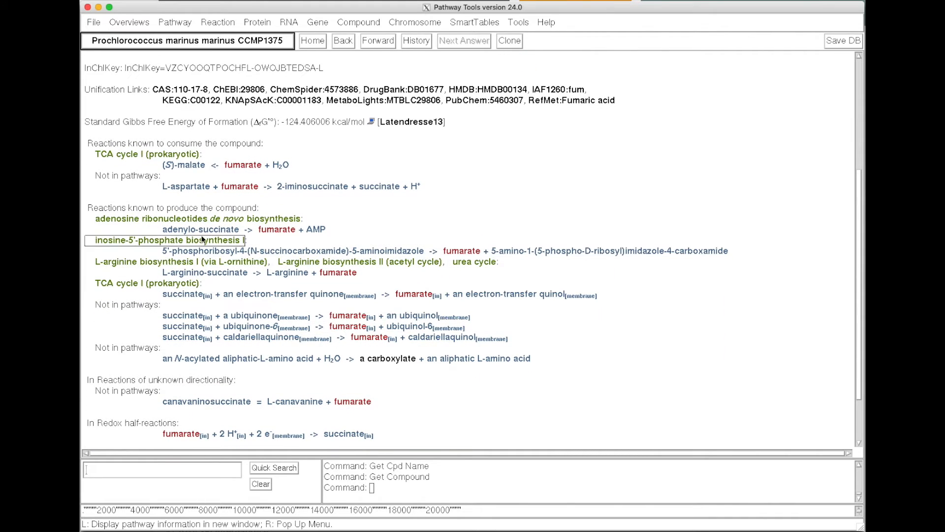
mouse_move(223, 271)
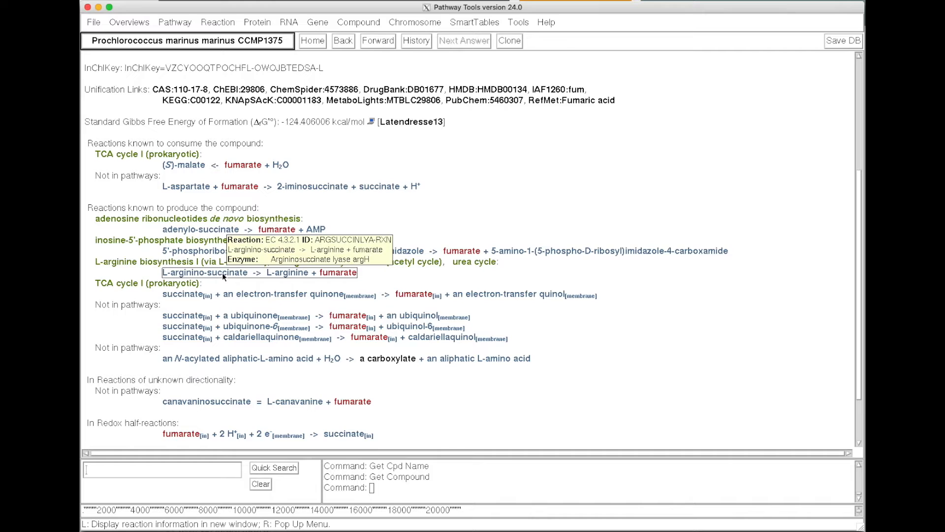
Open the L-arginino-succinate → L-arginine + fumarate reaction (EC 4.3.2.1) and hide atom numbering
left_click(258, 271)
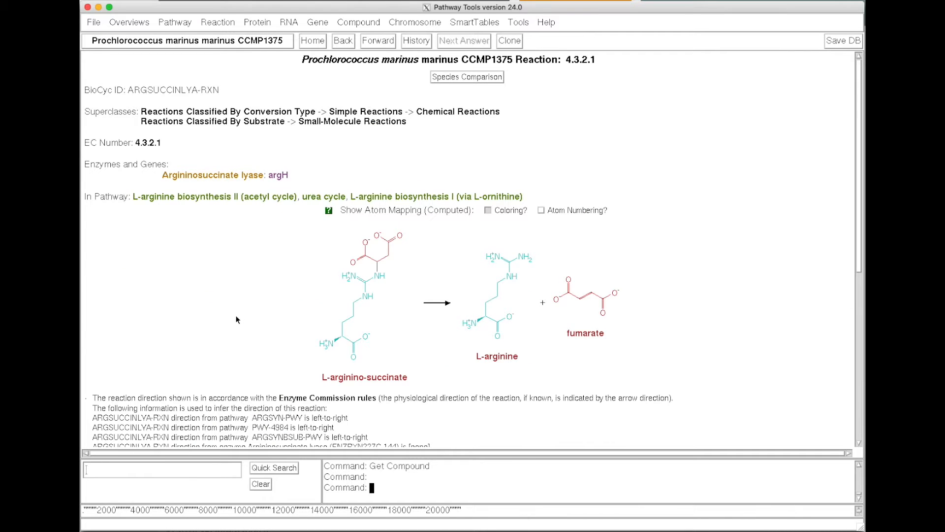
mouse_move(400, 145)
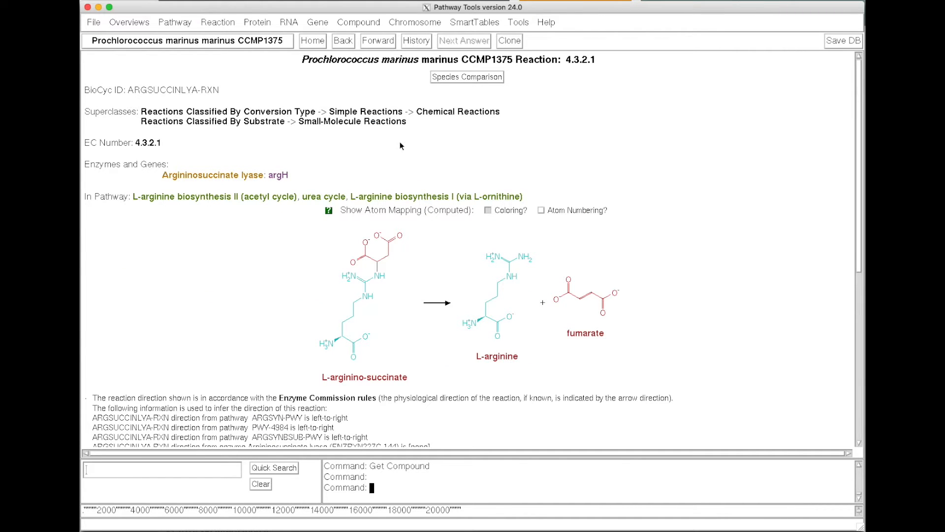
mouse_move(212, 185)
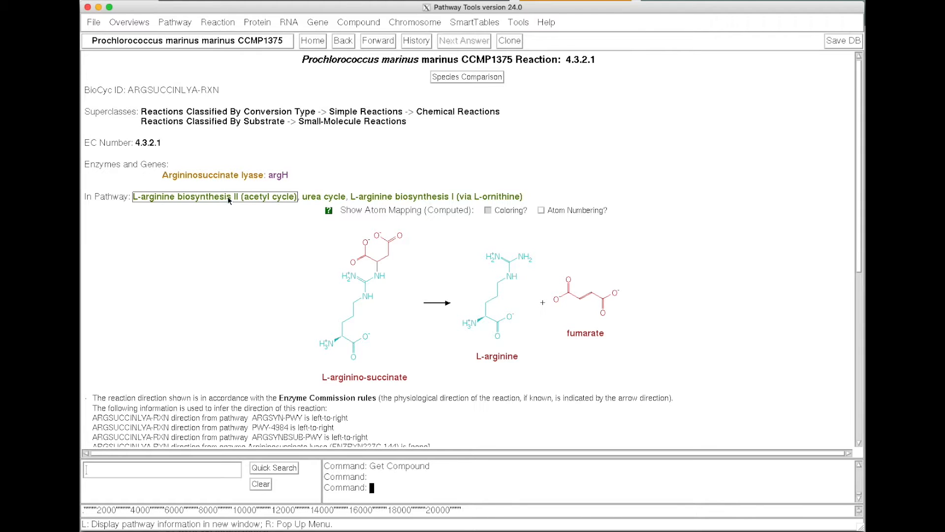
mouse_move(520, 219)
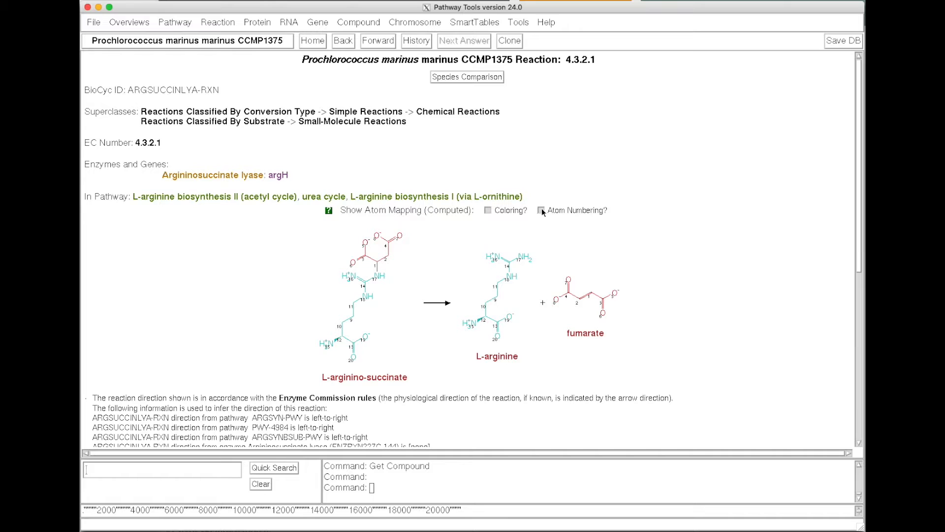
left_click(540, 210)
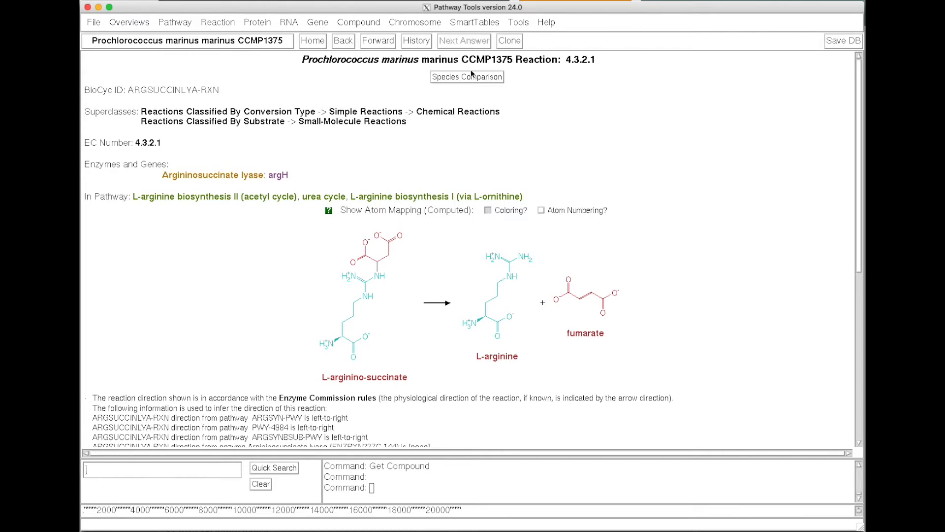
mouse_move(464, 80)
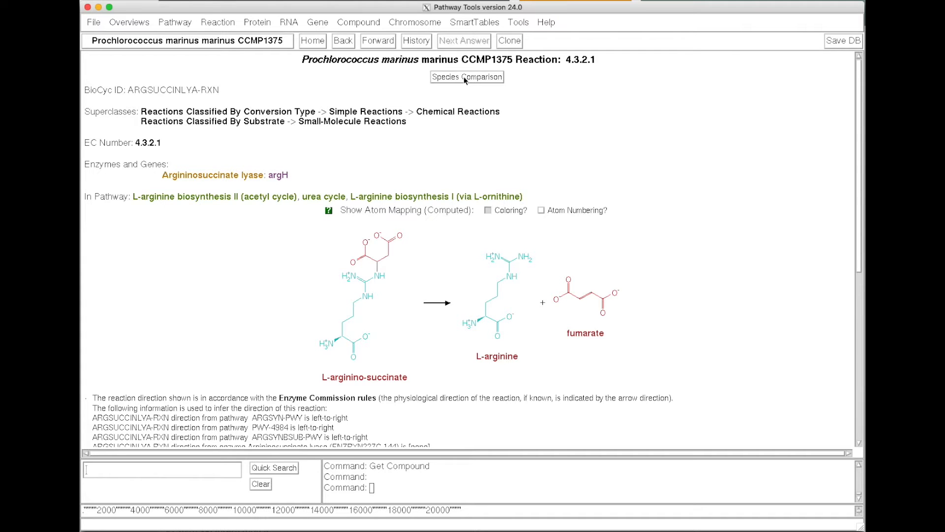
Start a species comparison and choose B. subtilis, M. suis, N. meningitidis and V. vulnificus
left_click(466, 77)
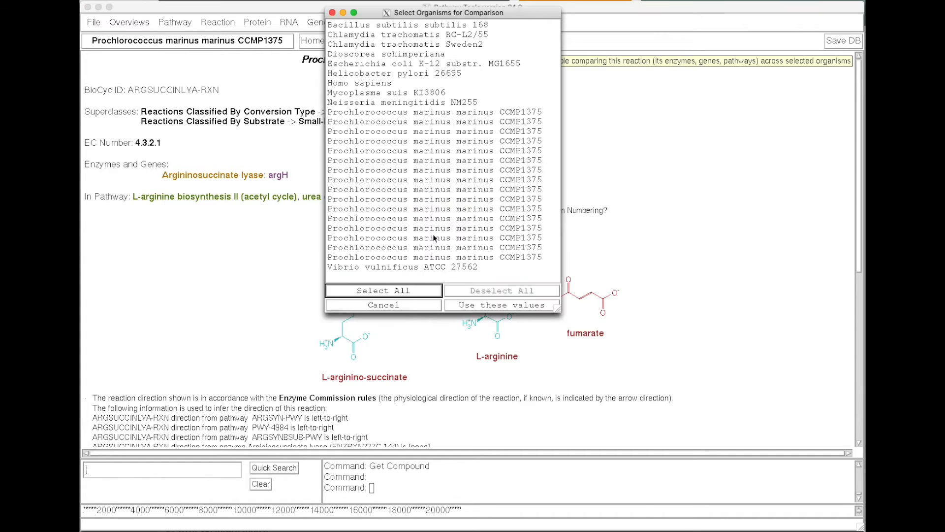
left_click(402, 267)
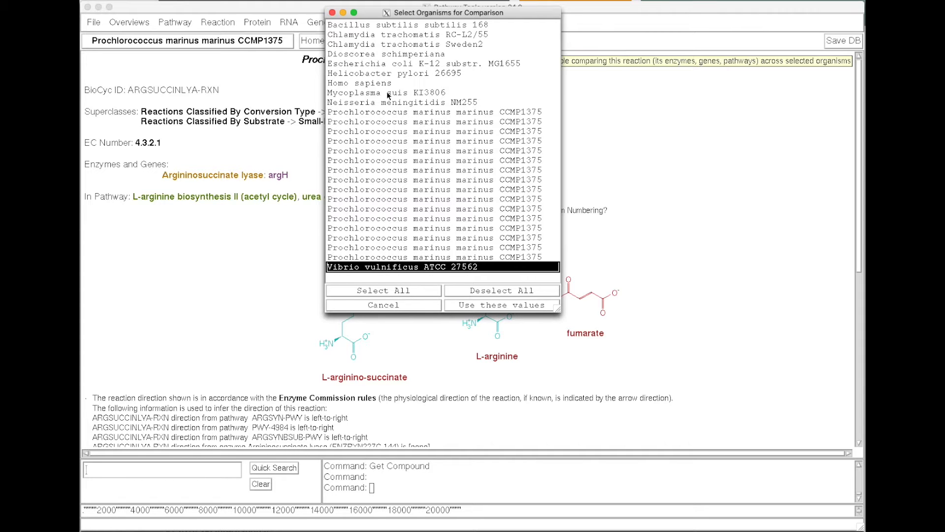
left_click(402, 102)
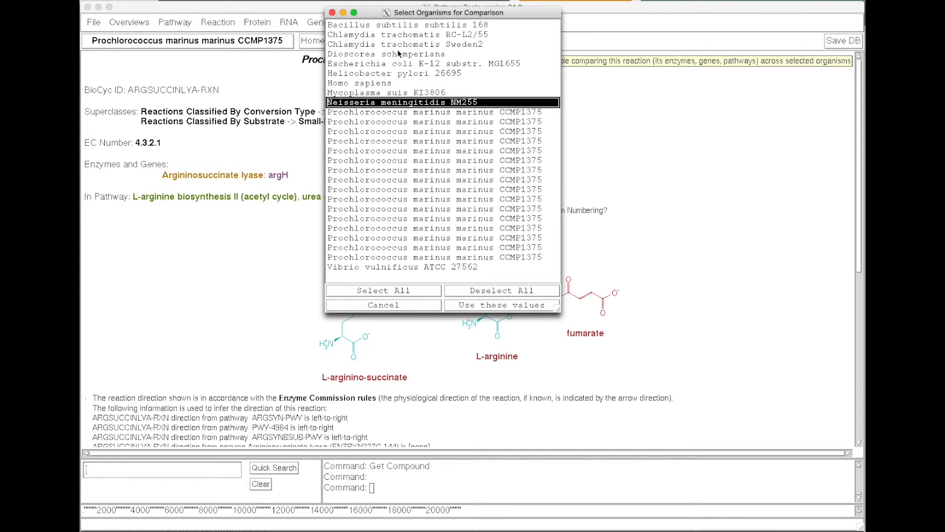
mouse_move(398, 26)
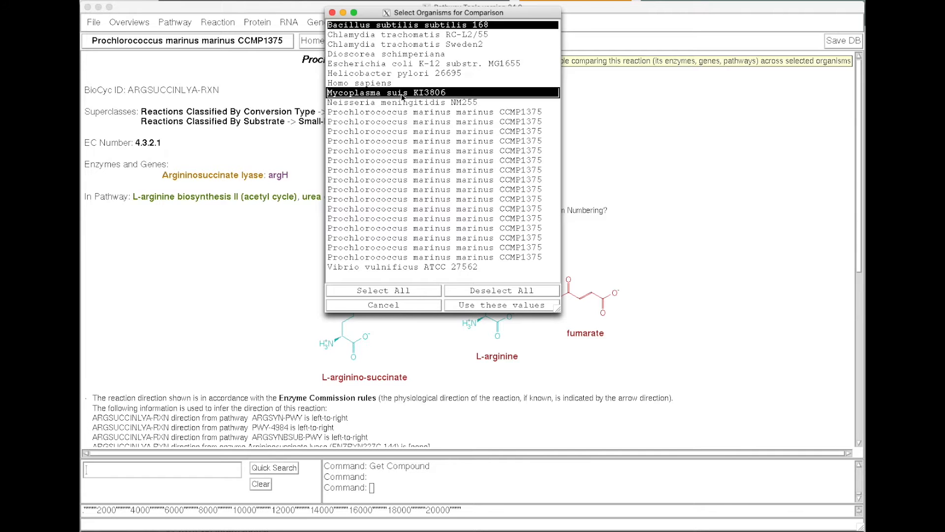
left_click(422, 267)
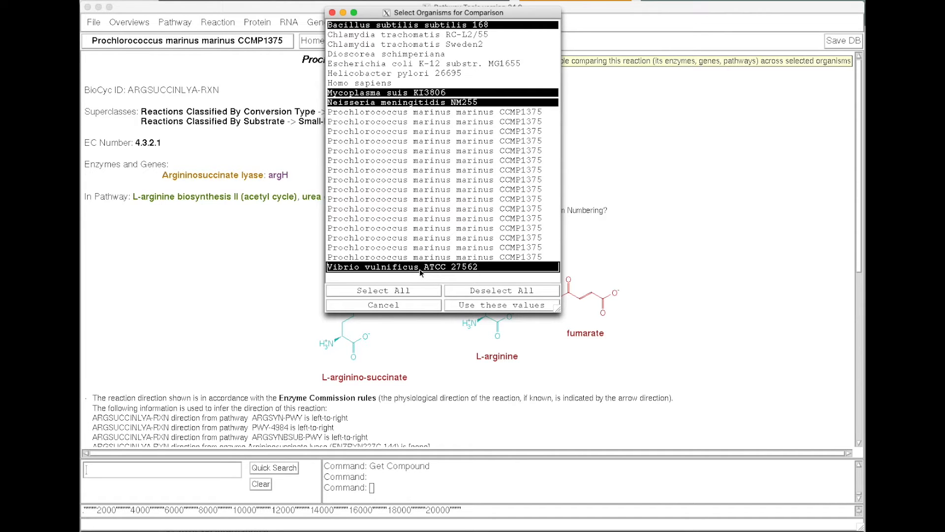
mouse_move(483, 307)
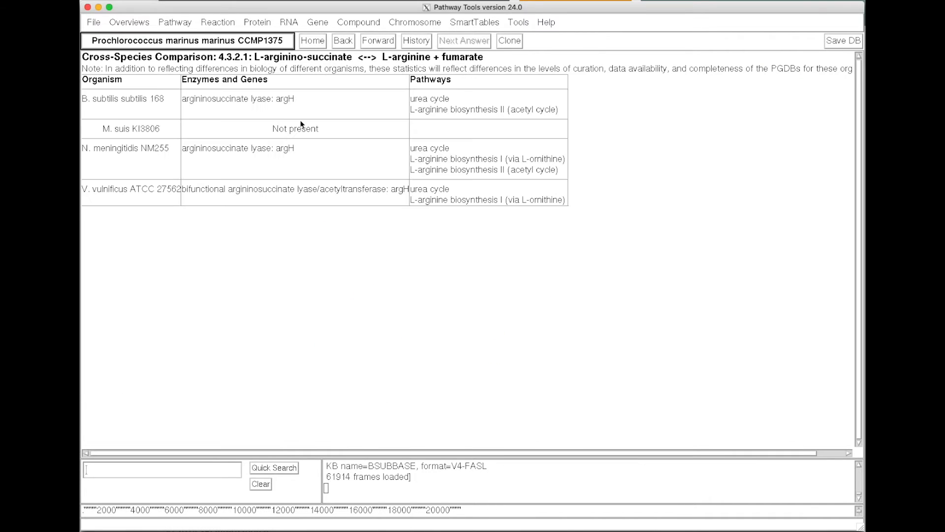
mouse_move(205, 276)
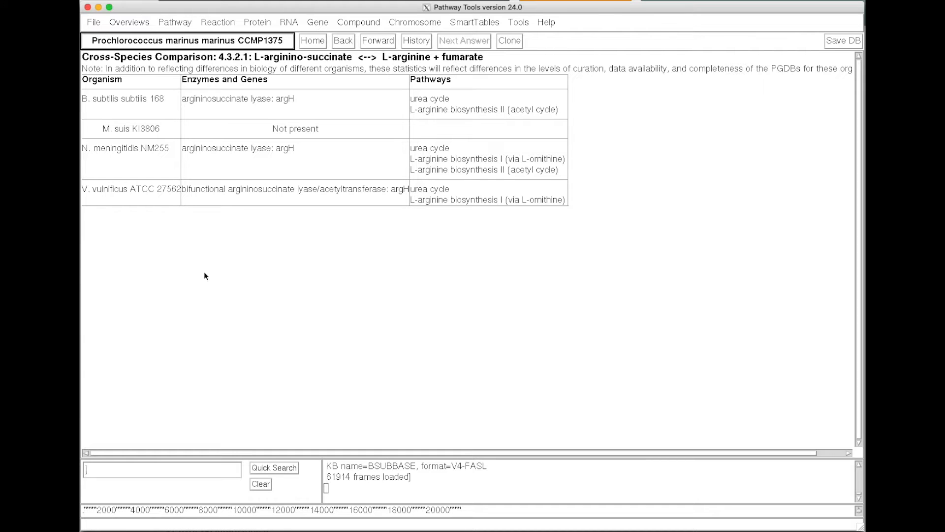
mouse_move(228, 171)
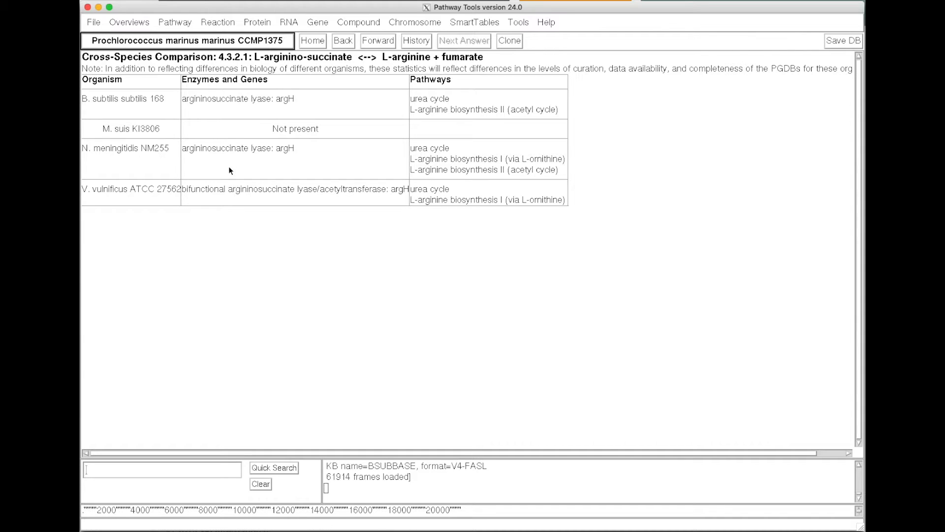
mouse_move(152, 131)
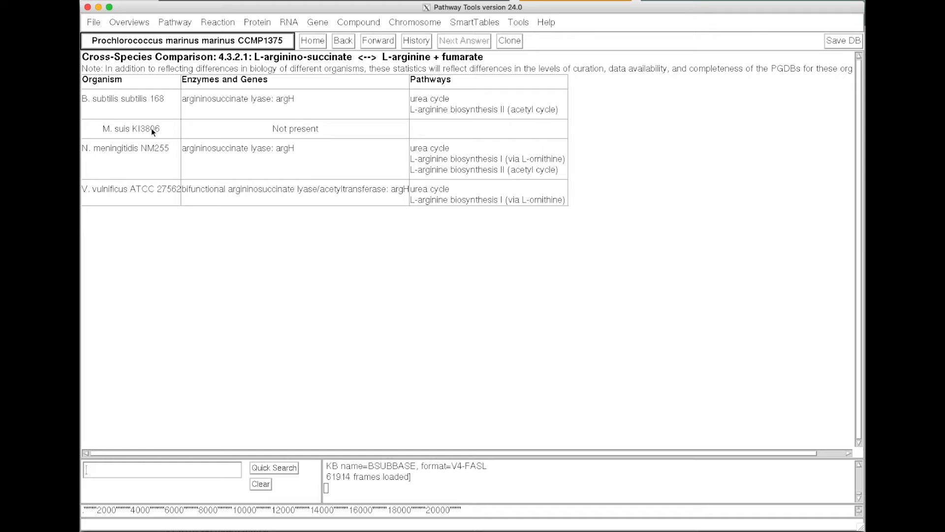
mouse_move(446, 220)
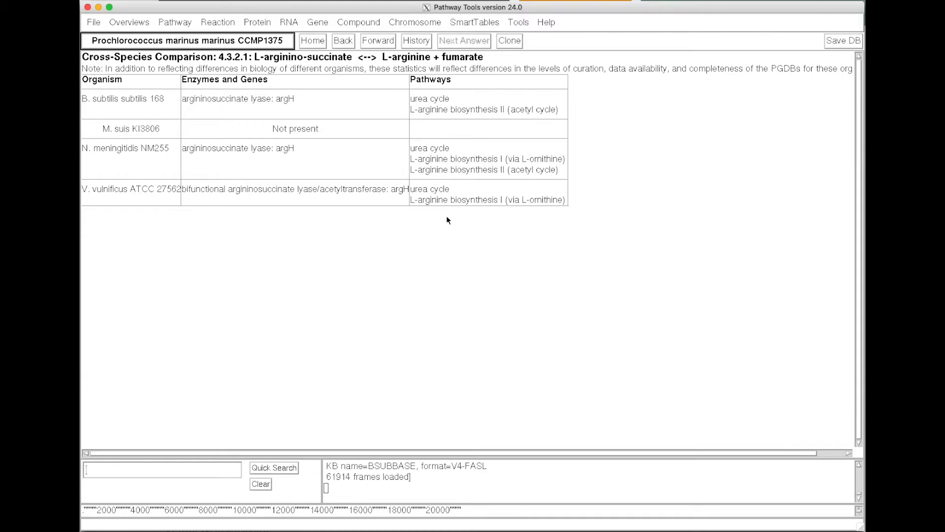
mouse_move(427, 265)
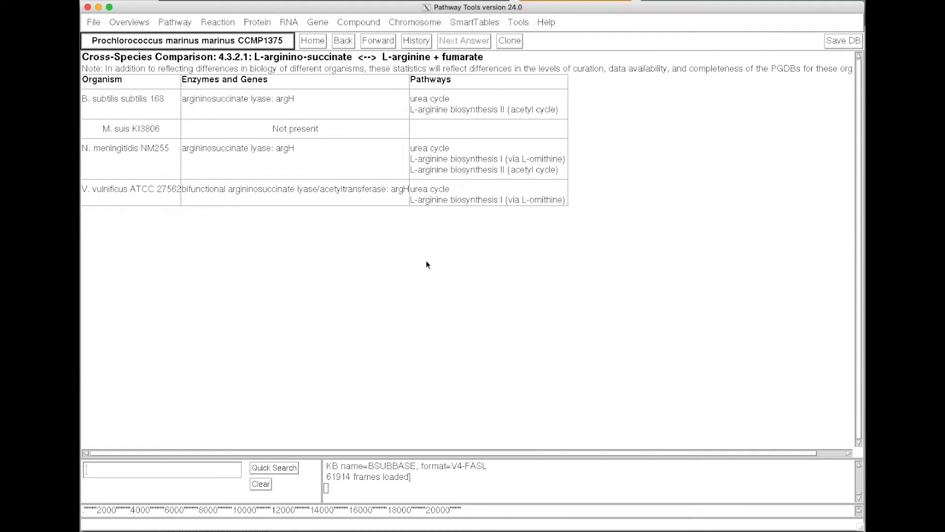
Return from the cross-species comparison table to the EC 4.3.2.1 reaction page
left_click(343, 40)
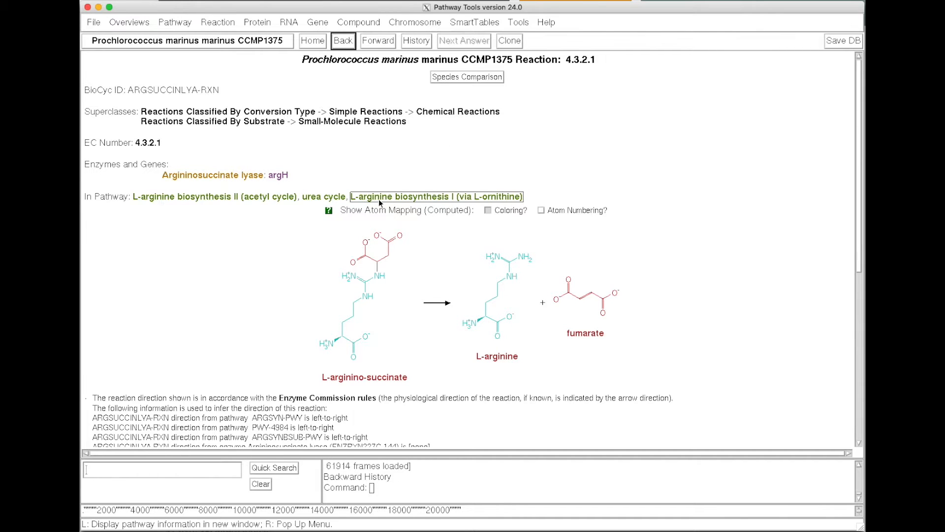
Open the L-arginine biosynthesis I (via L-ornithine) pathway diagram and look through it
left_click(436, 196)
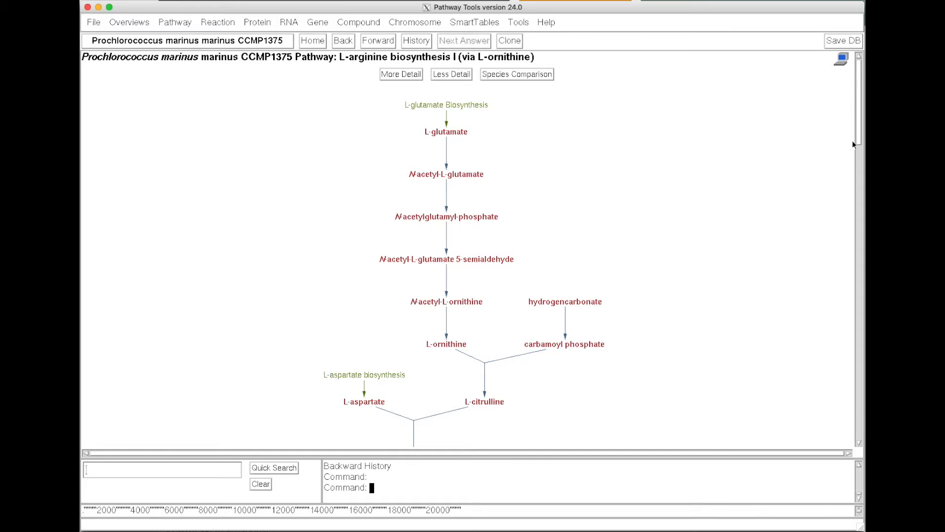
scroll("down", 3)
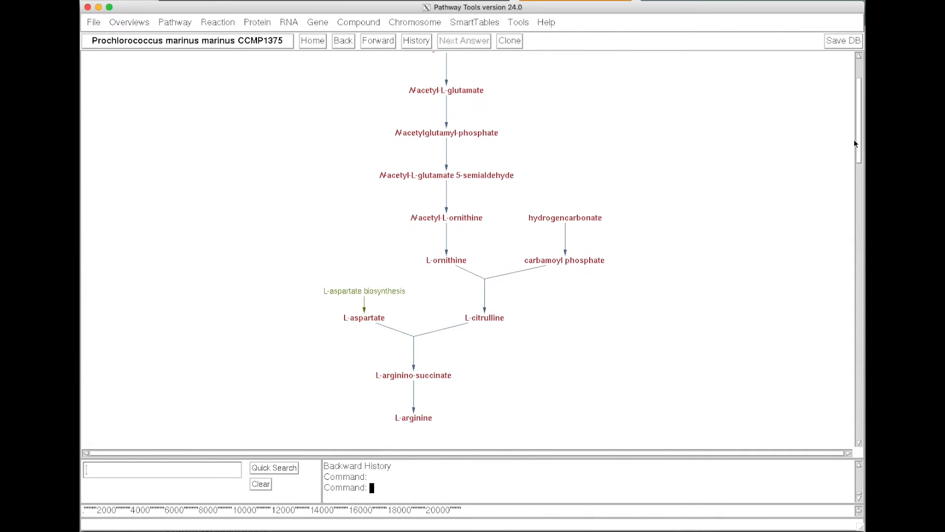
scroll("up", 3)
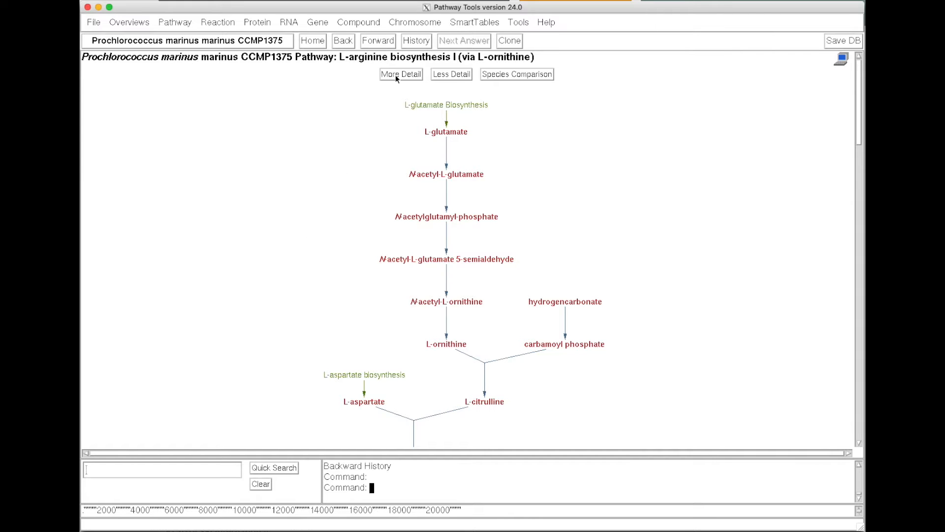
Show more detail so the diagram lists enzymes, genes, EC numbers and co-substrates
left_click(400, 73)
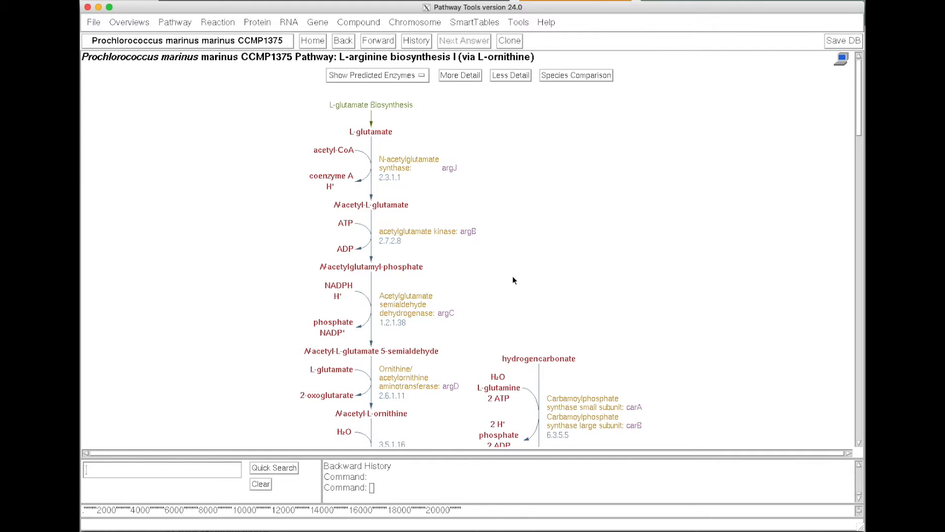
mouse_move(343, 265)
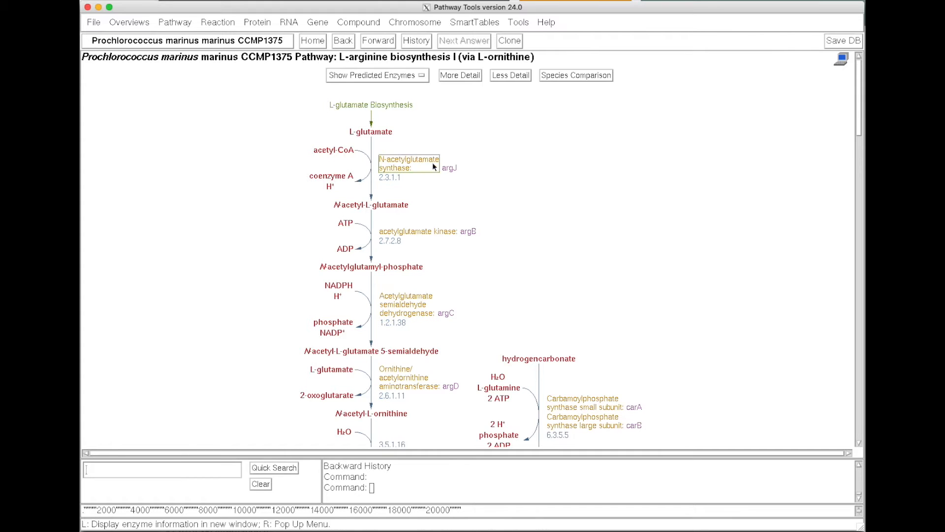
mouse_move(843, 94)
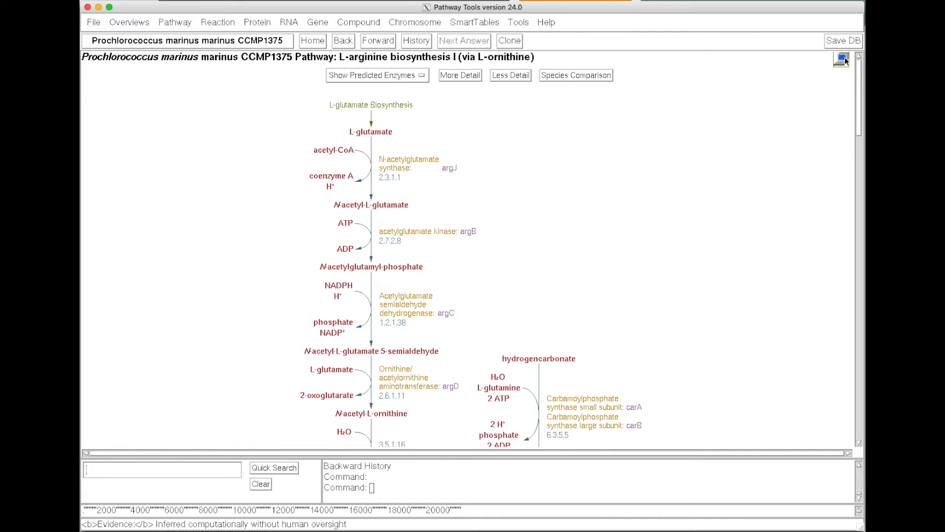
scroll("down", 3)
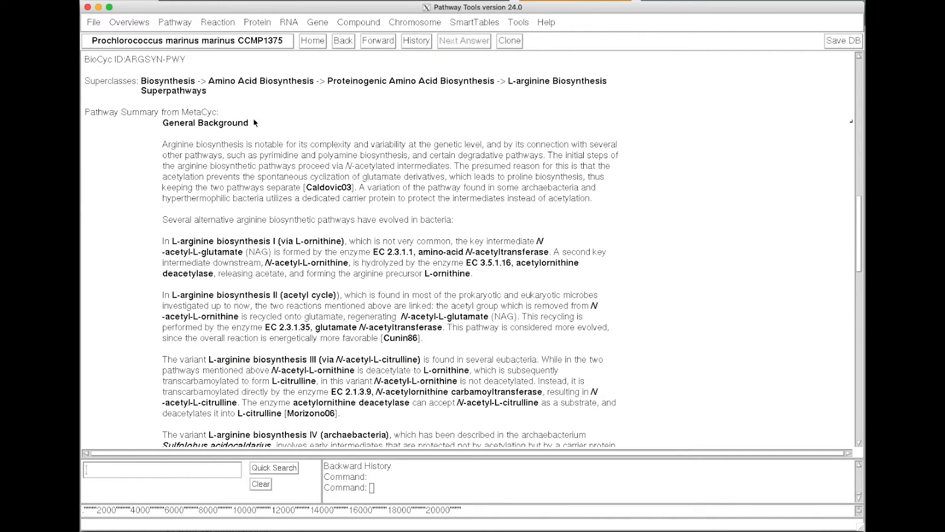
mouse_move(199, 114)
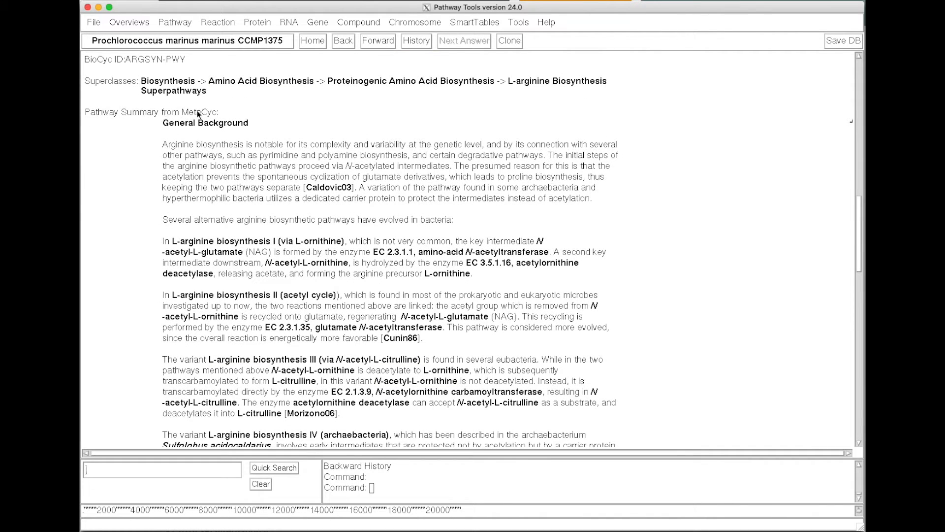
mouse_move(346, 126)
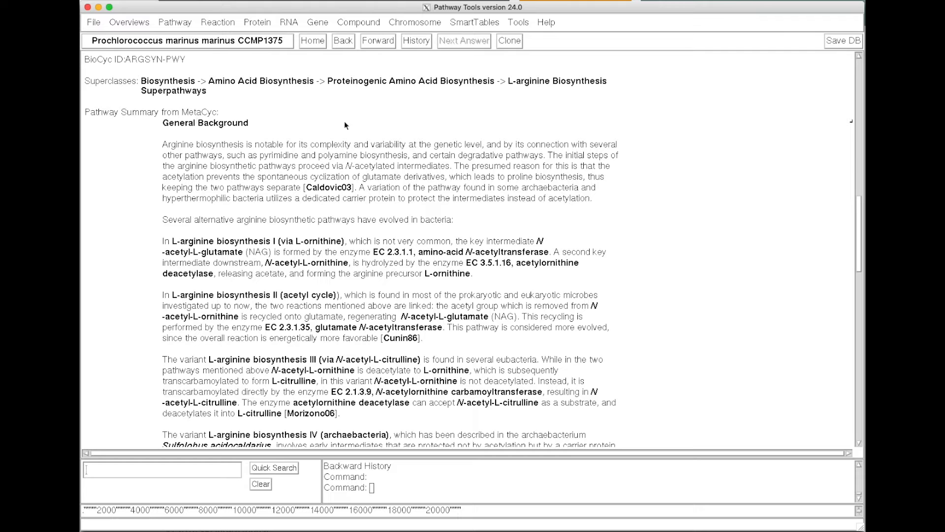
scroll("down", 3)
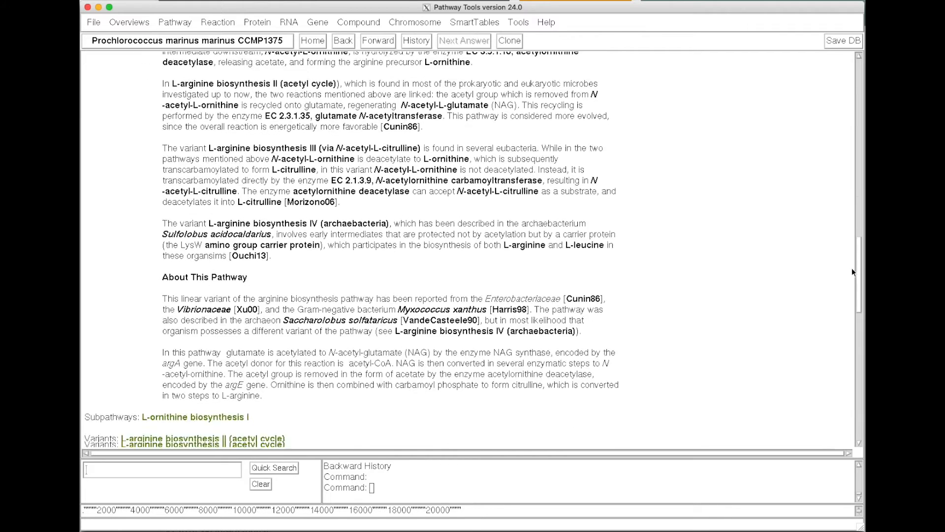
scroll("down", 3)
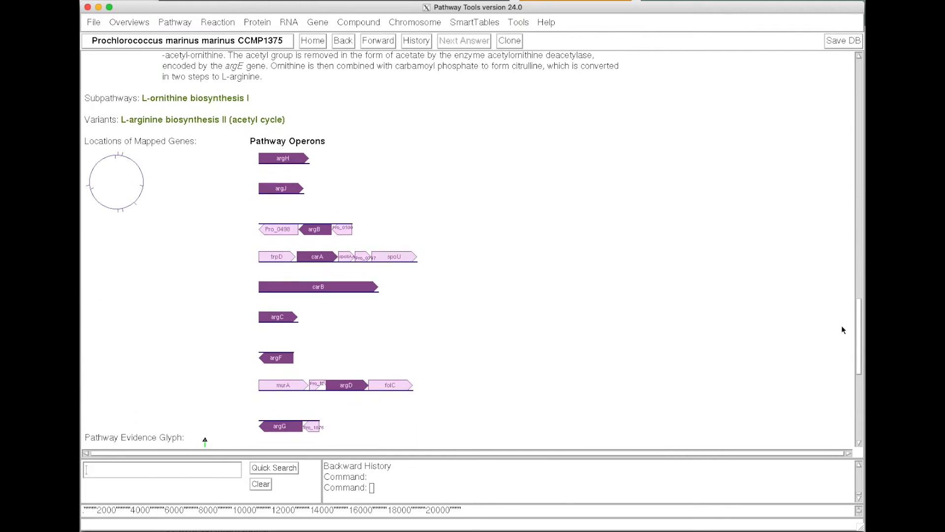
scroll("down", 3)
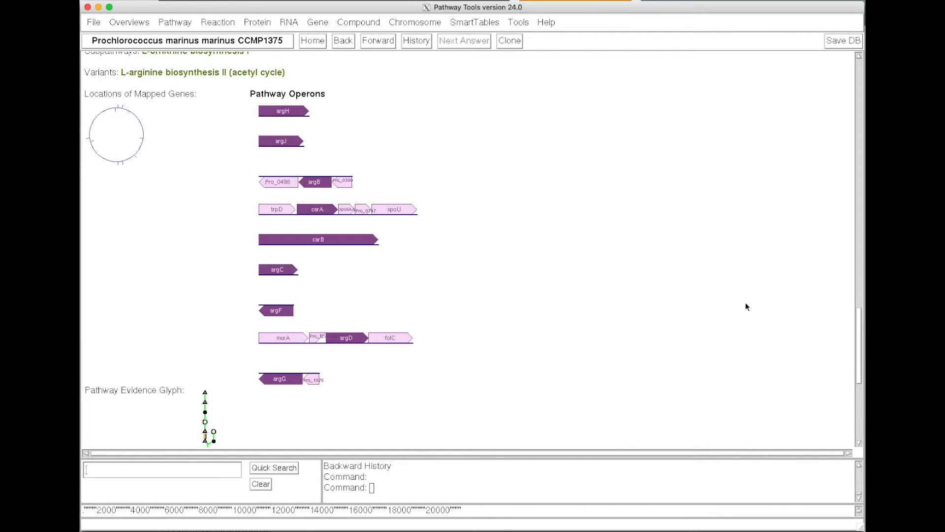
mouse_move(129, 133)
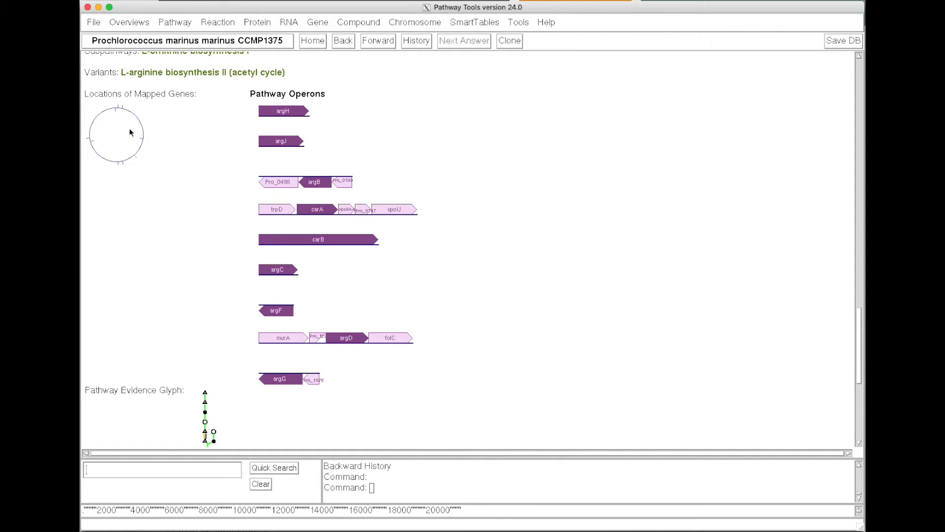
mouse_move(119, 167)
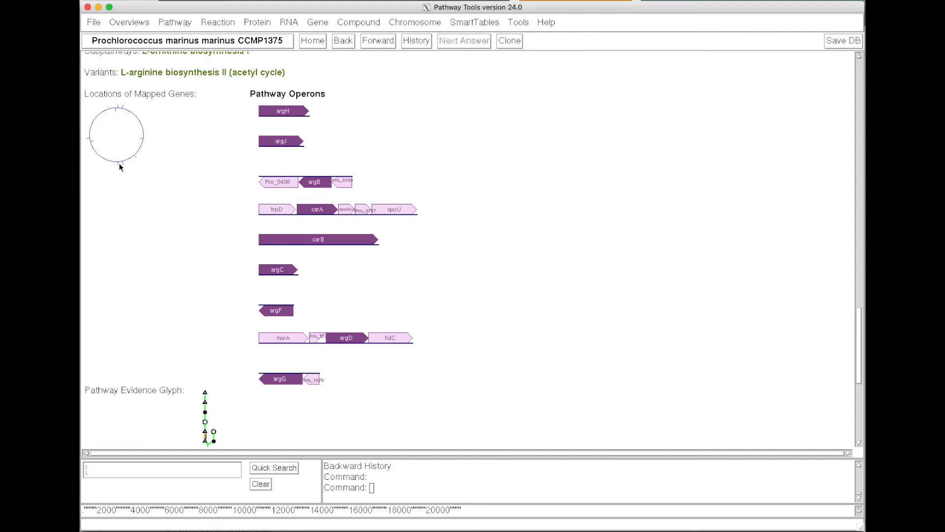
mouse_move(284, 110)
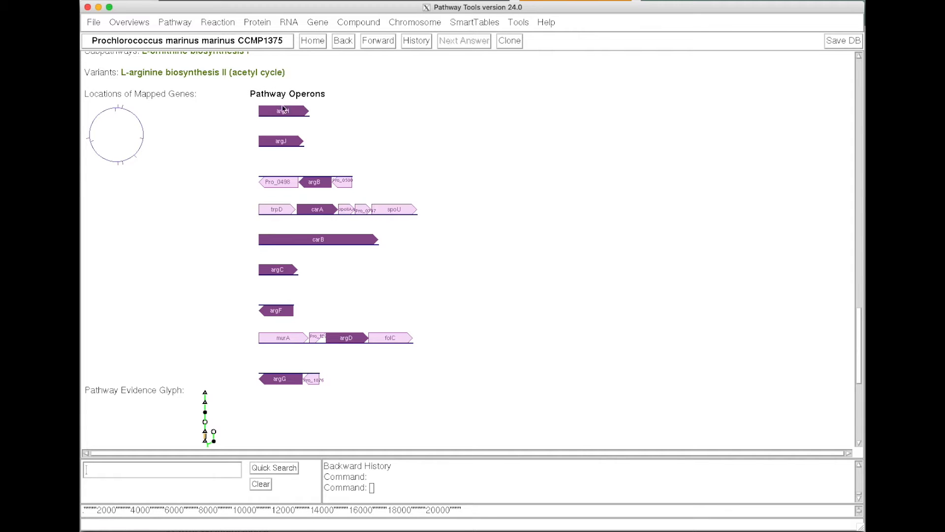
mouse_move(822, 268)
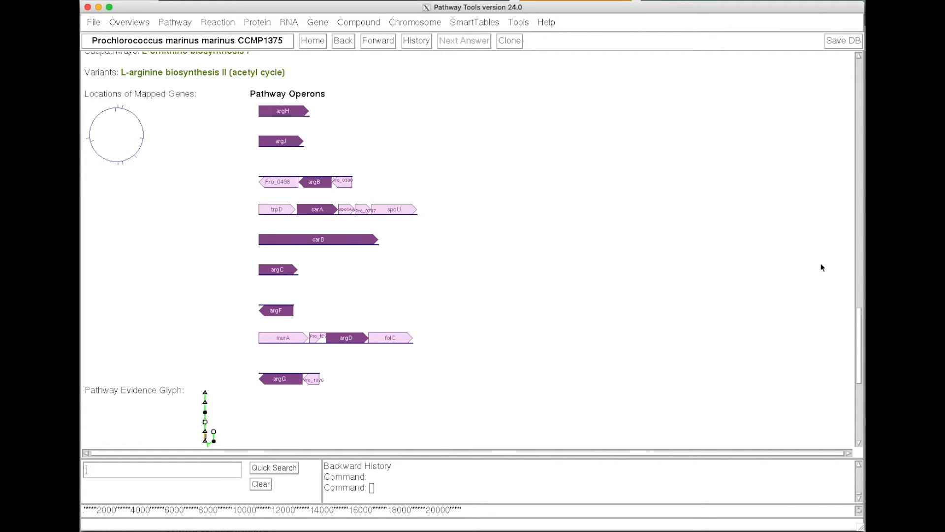
mouse_move(761, 334)
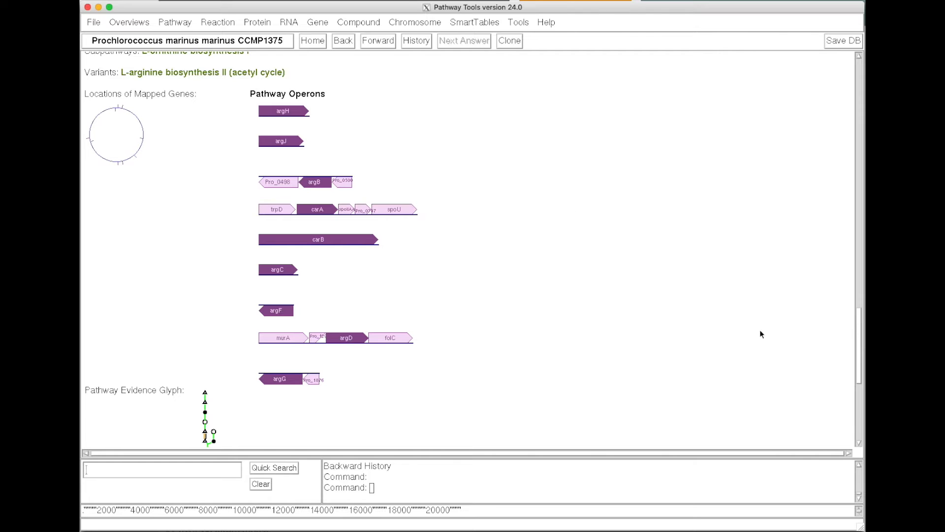
scroll("down", 3)
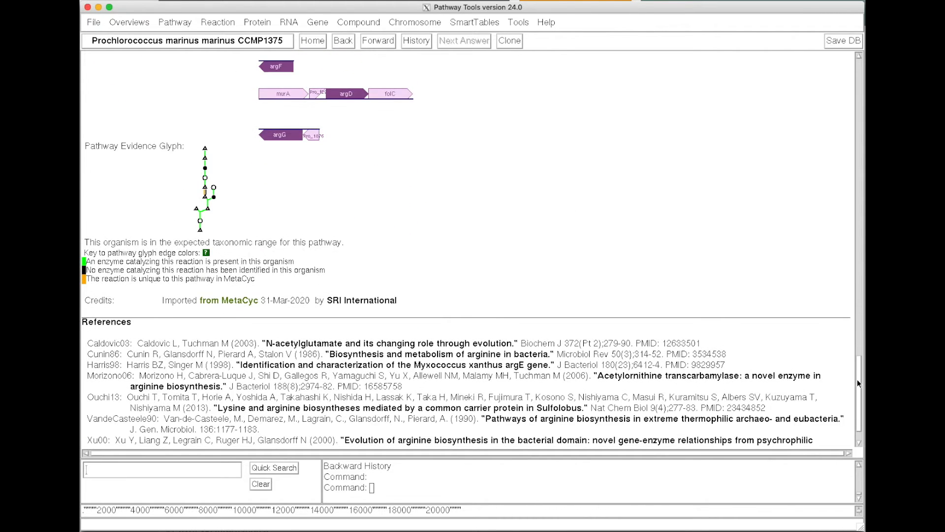
scroll("up", 3)
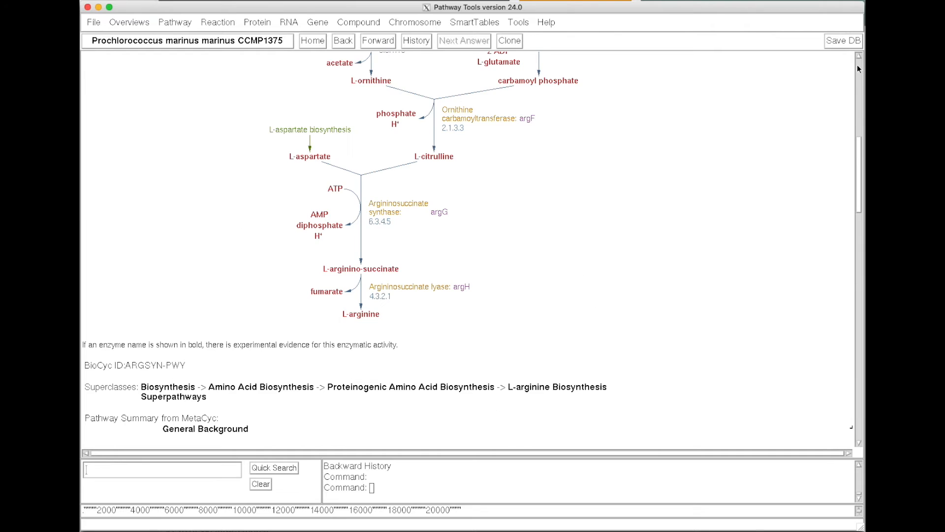
scroll("up", 3)
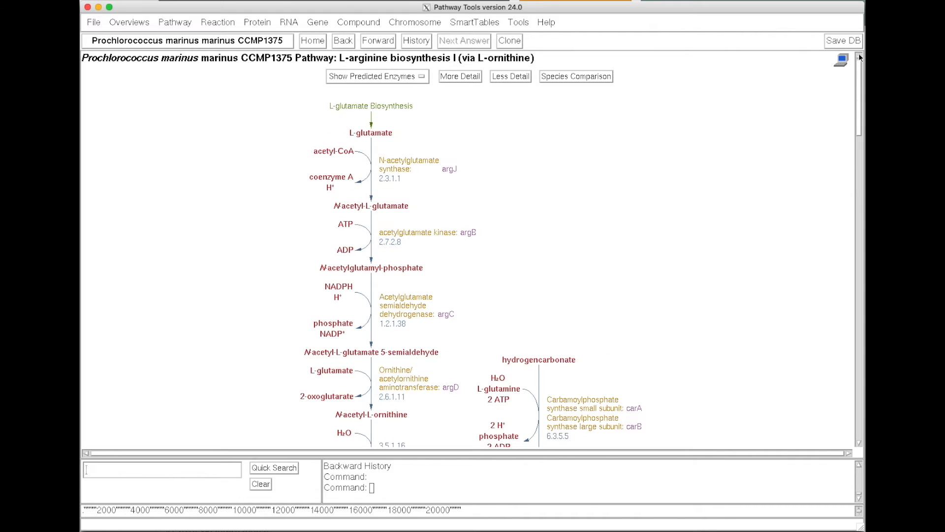
Highlight the L-arginine biosynthesis I pathway within the cellular overview diagram
right_click(458, 59)
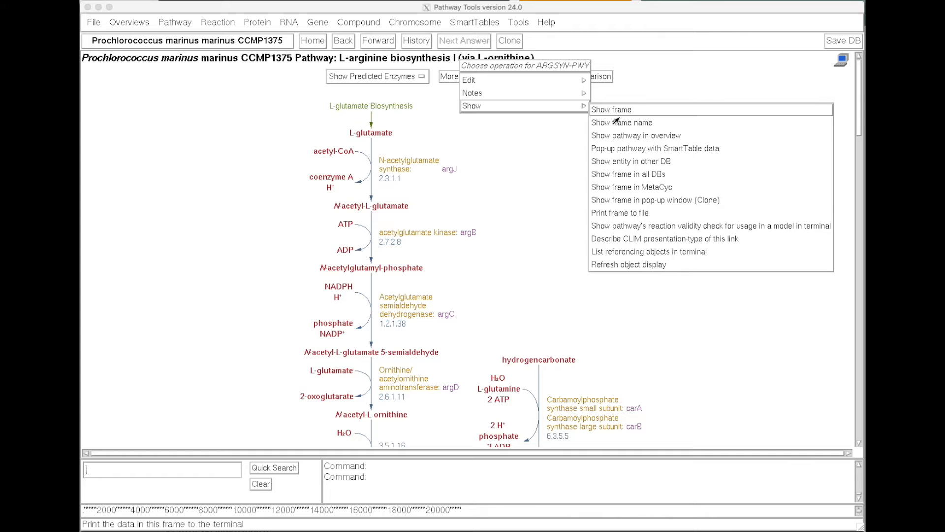
left_click(634, 135)
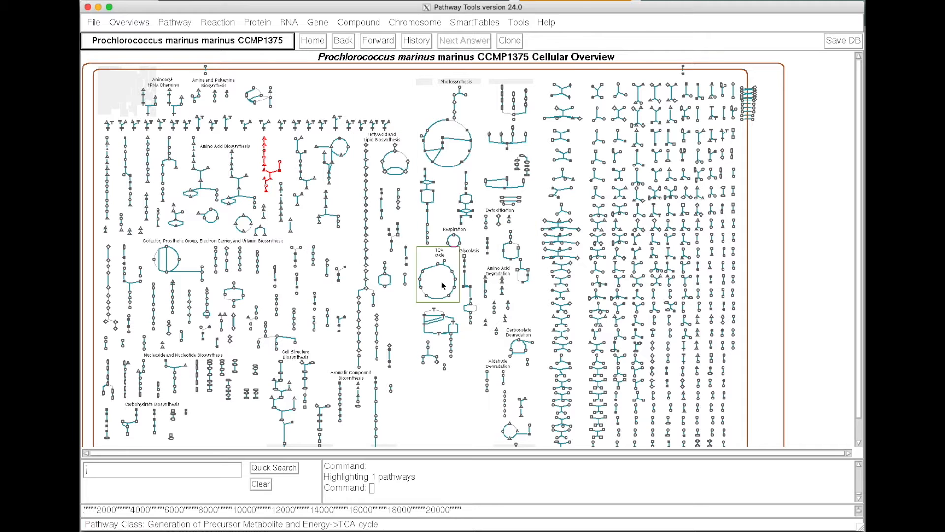
mouse_move(398, 349)
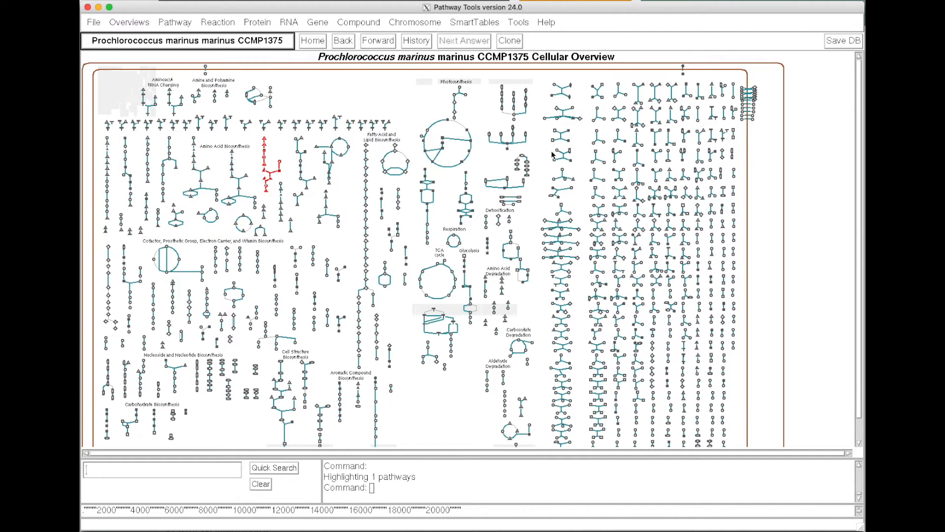
mouse_move(770, 211)
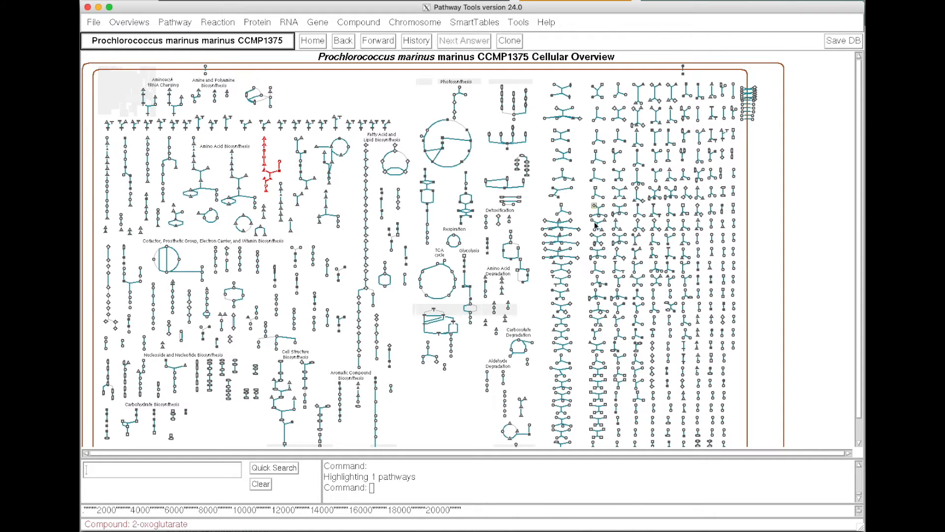
mouse_move(657, 239)
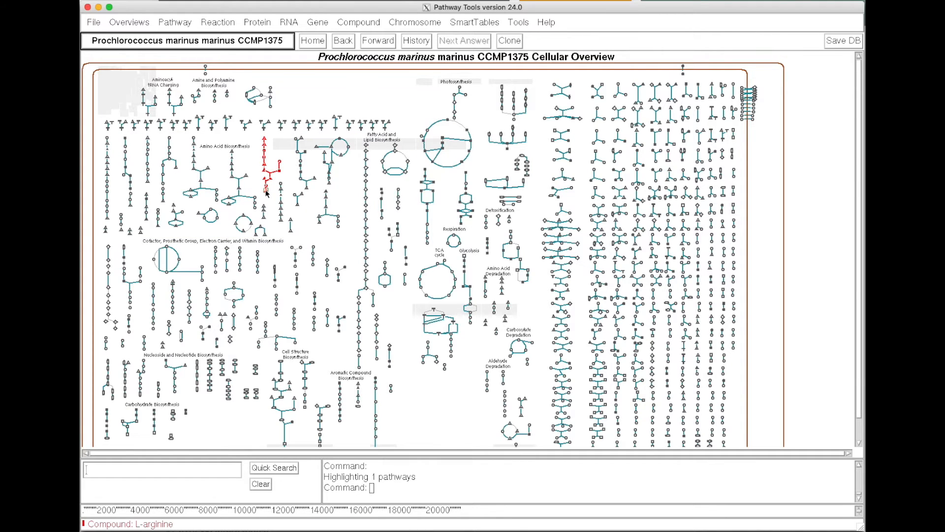
mouse_move(266, 191)
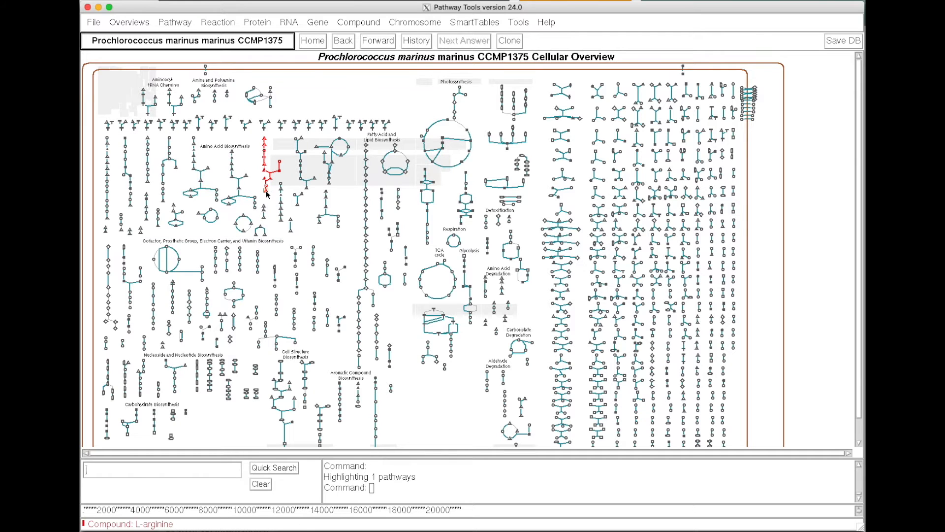
mouse_move(265, 190)
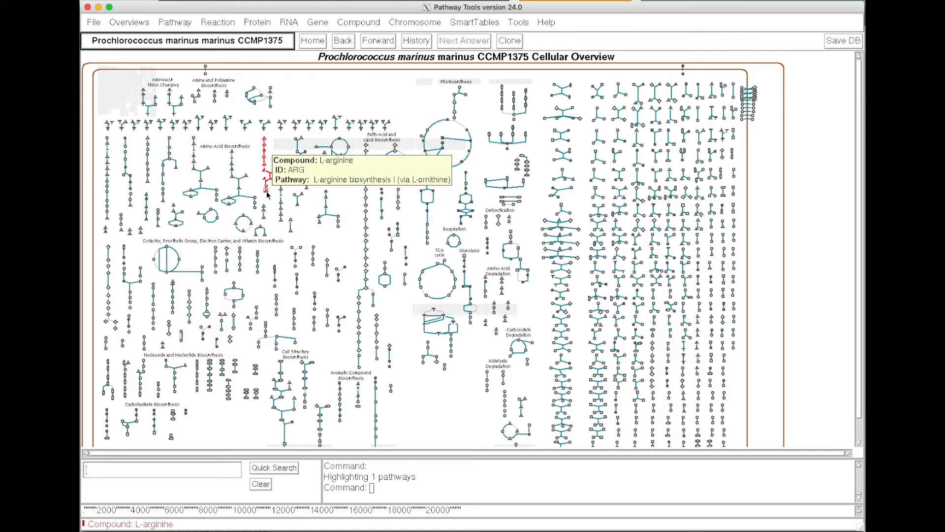
mouse_move(245, 231)
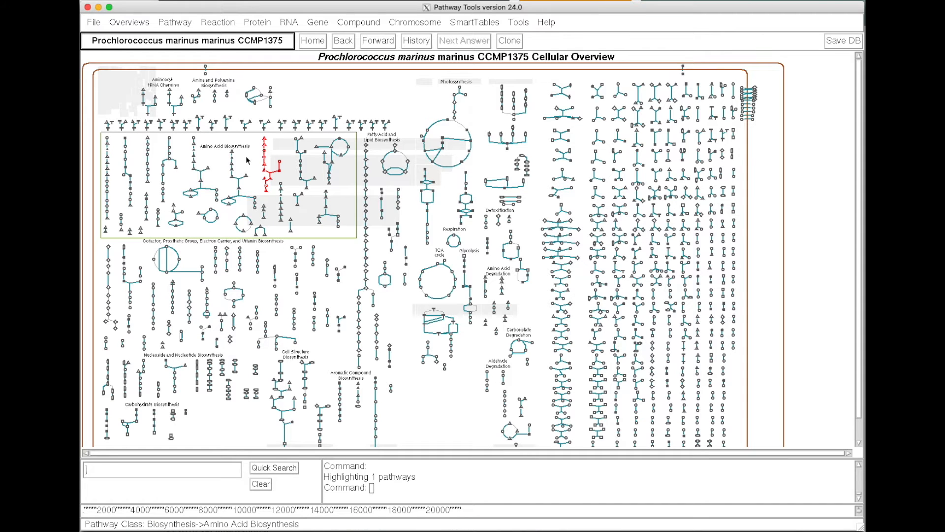
mouse_move(186, 185)
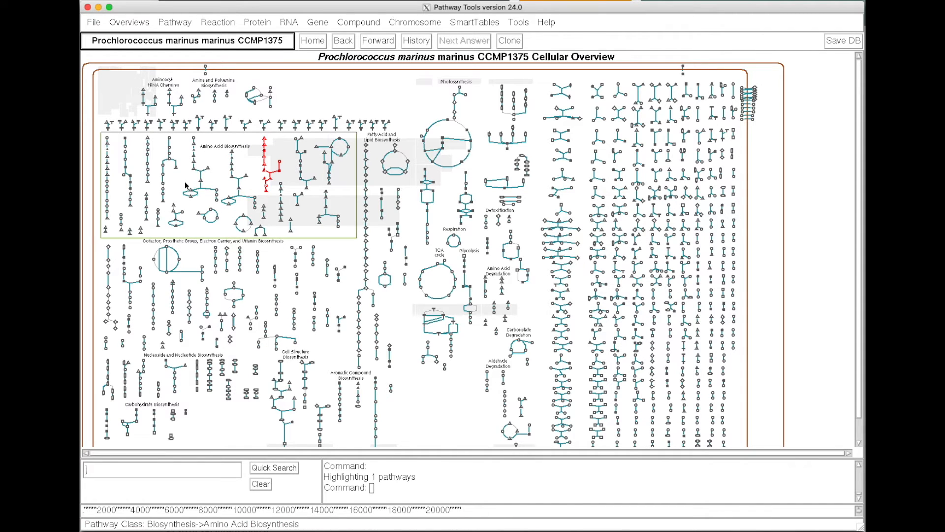
mouse_move(171, 198)
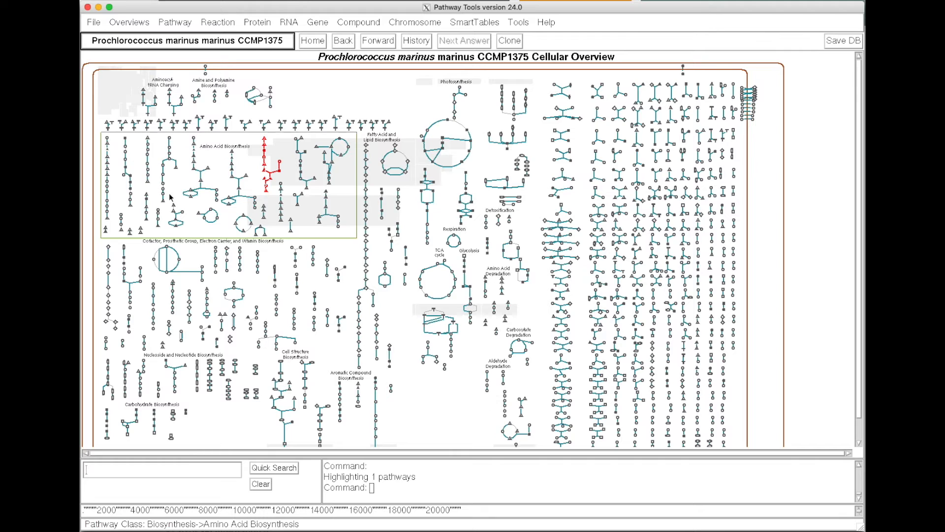
mouse_move(254, 197)
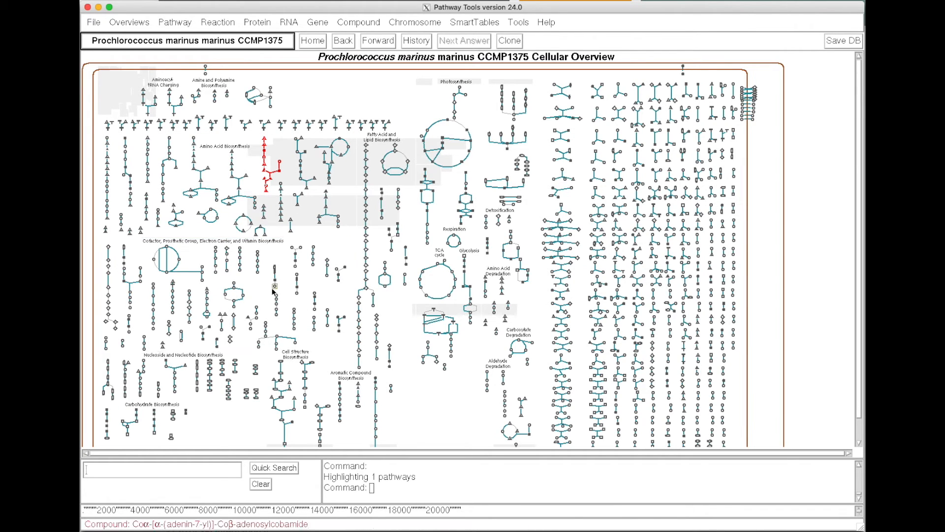
mouse_move(132, 33)
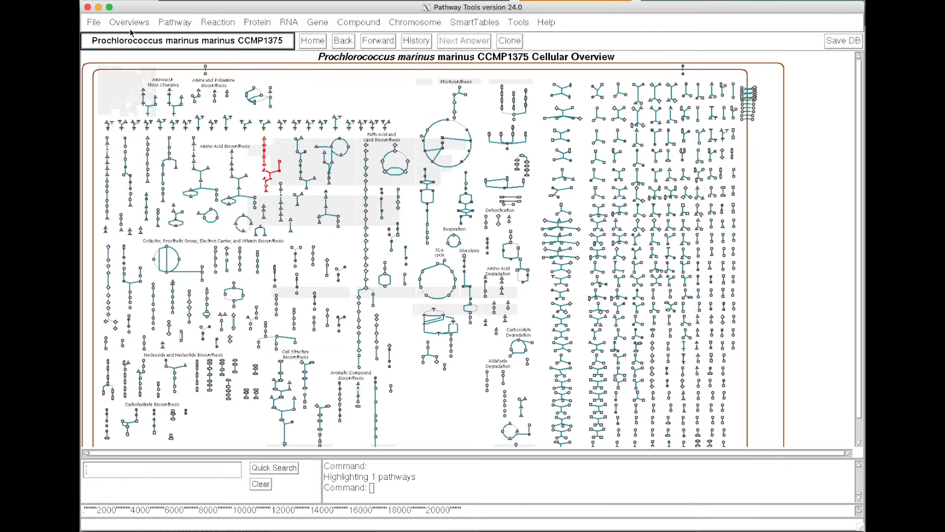
Highlight the reactions of gene trpa on the cellular overview by name
left_click(128, 22)
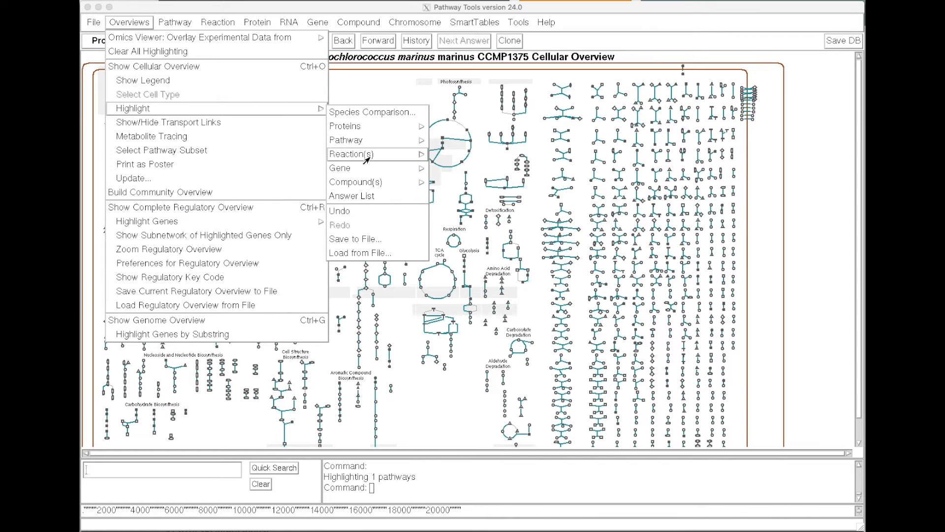
mouse_move(448, 183)
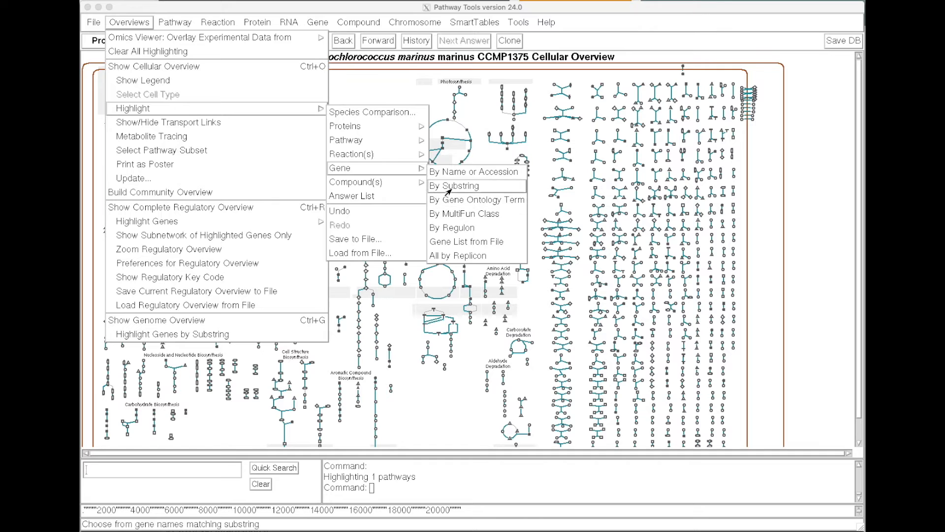
left_click(453, 186)
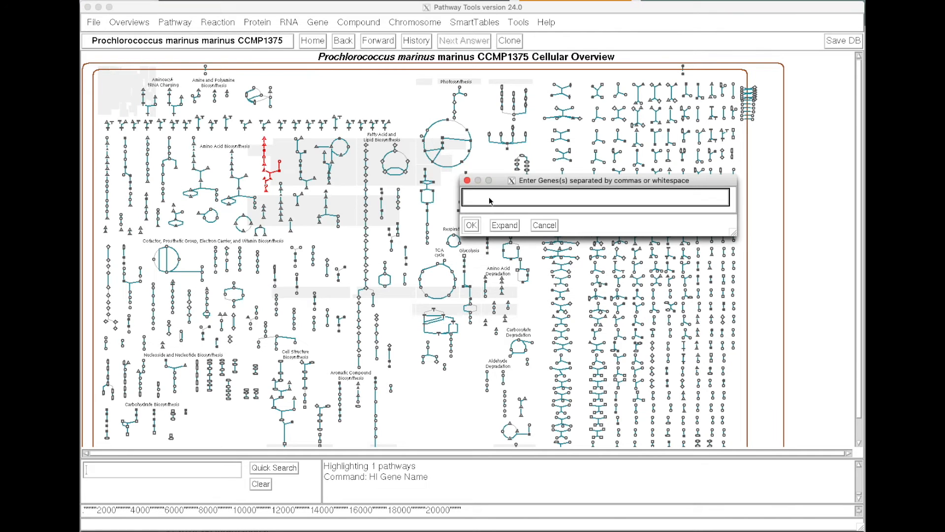
type("trpa")
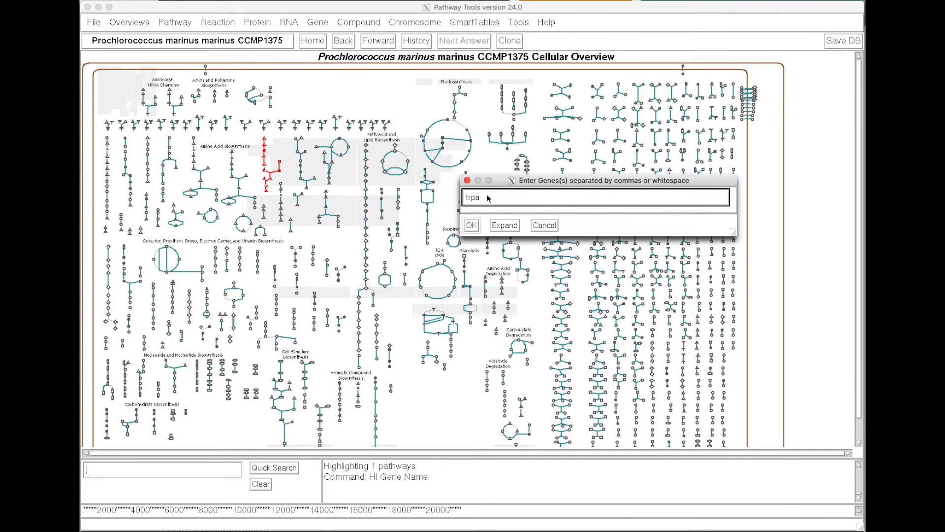
left_click(471, 225)
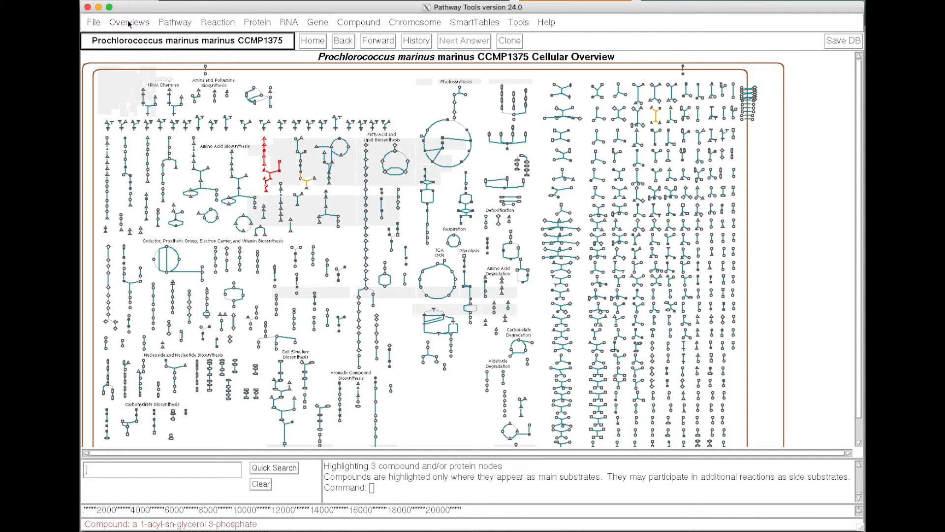
Highlight the compound L-tyrosine wherever it appears on the cellular overview
left_click(129, 23)
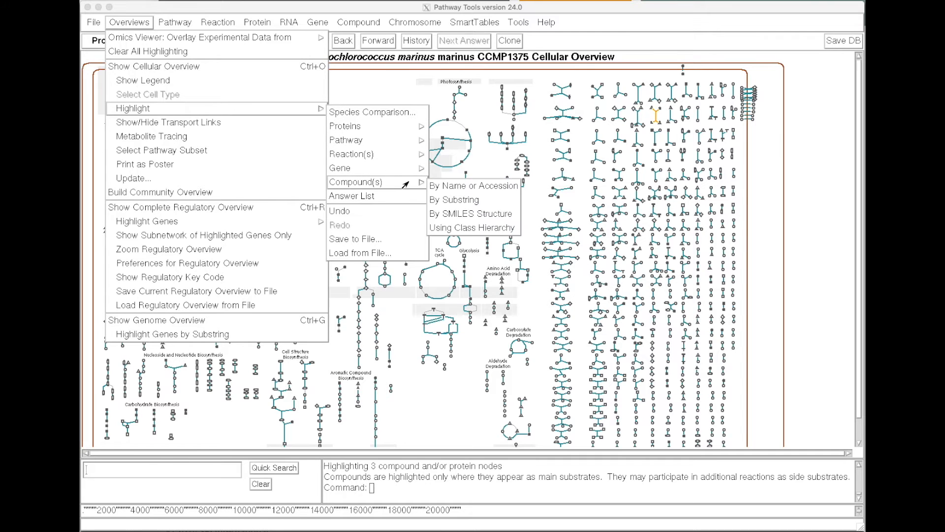
left_click(473, 185)
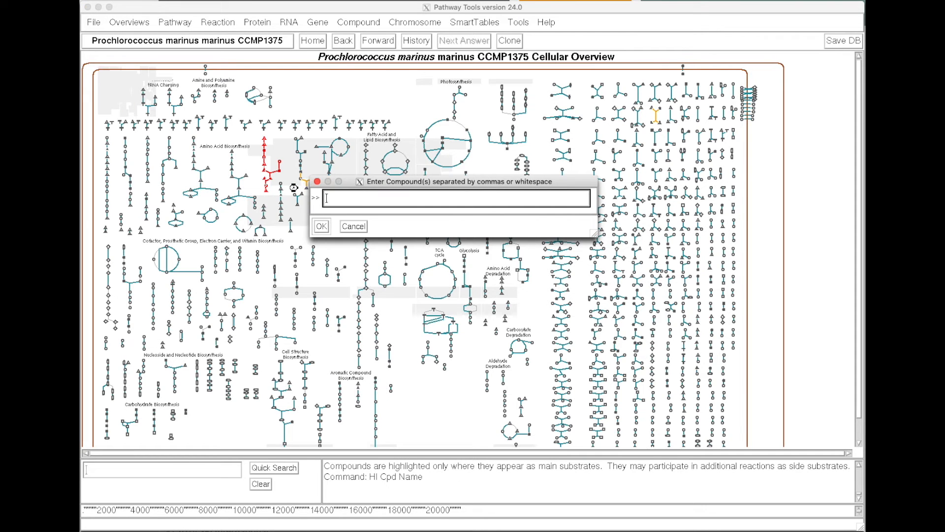
type("L")
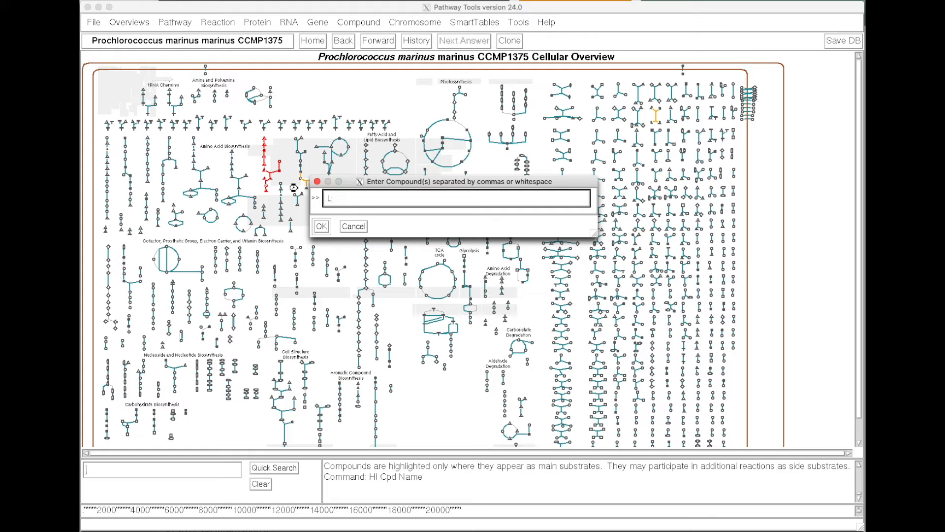
type("L-tyrosine")
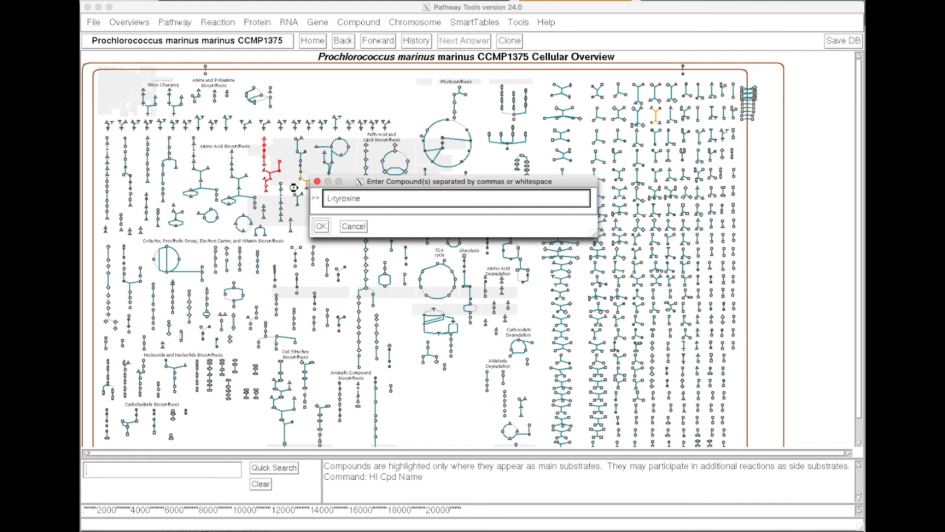
left_click(321, 226)
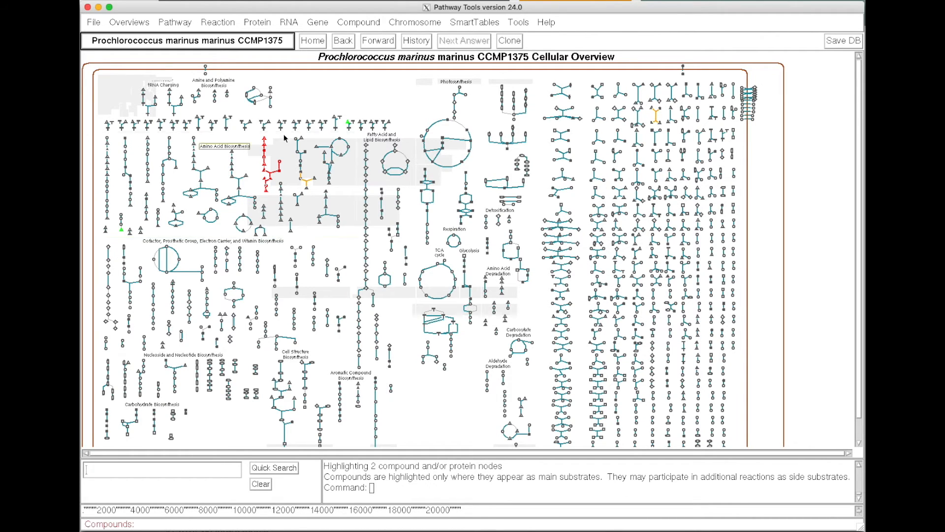
mouse_move(120, 232)
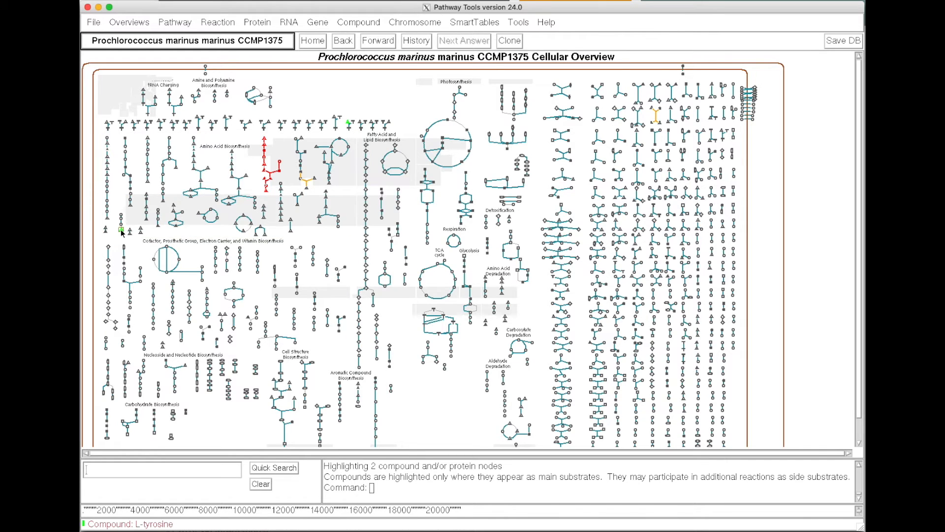
mouse_move(121, 232)
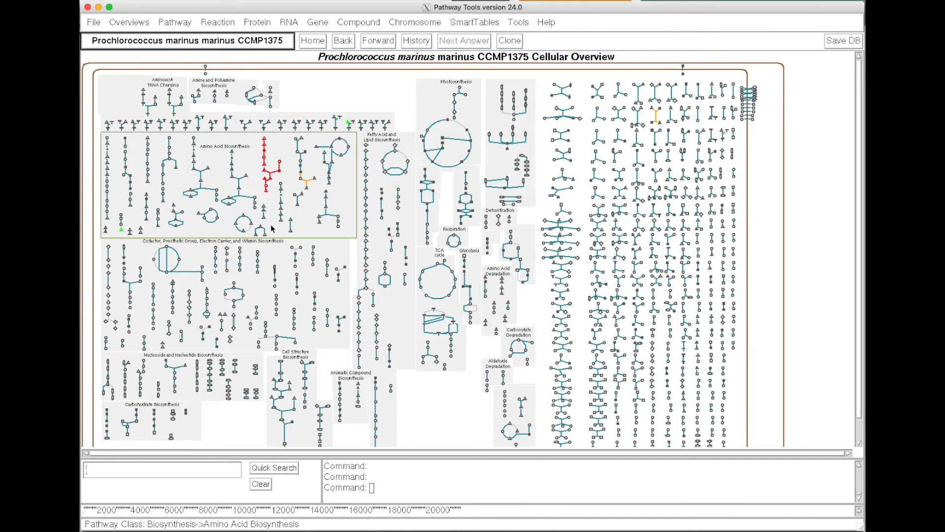
right_click(263, 195)
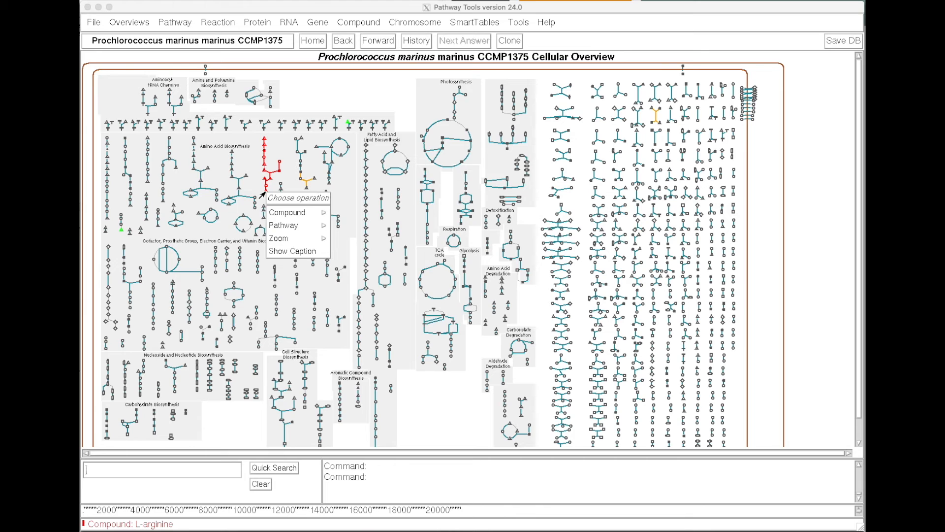
left_click(287, 211)
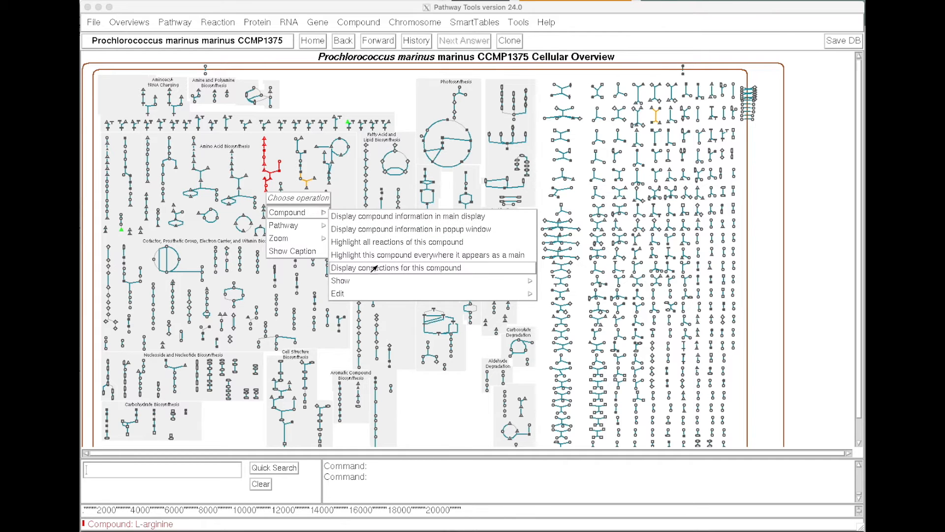
left_click(394, 268)
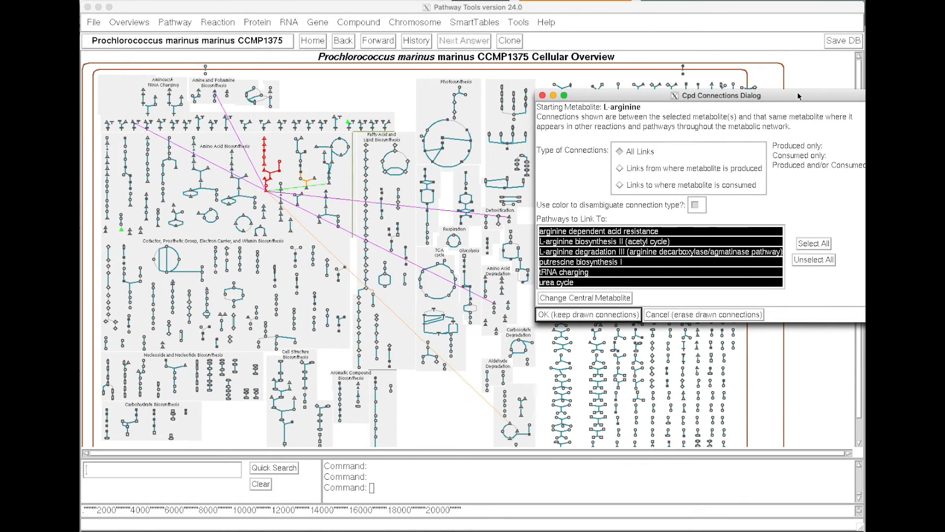
mouse_move(315, 293)
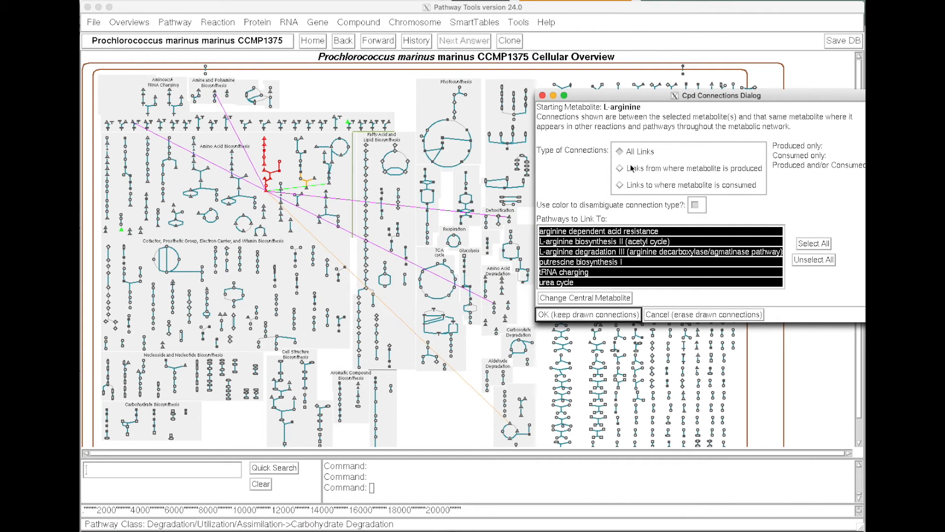
mouse_move(614, 242)
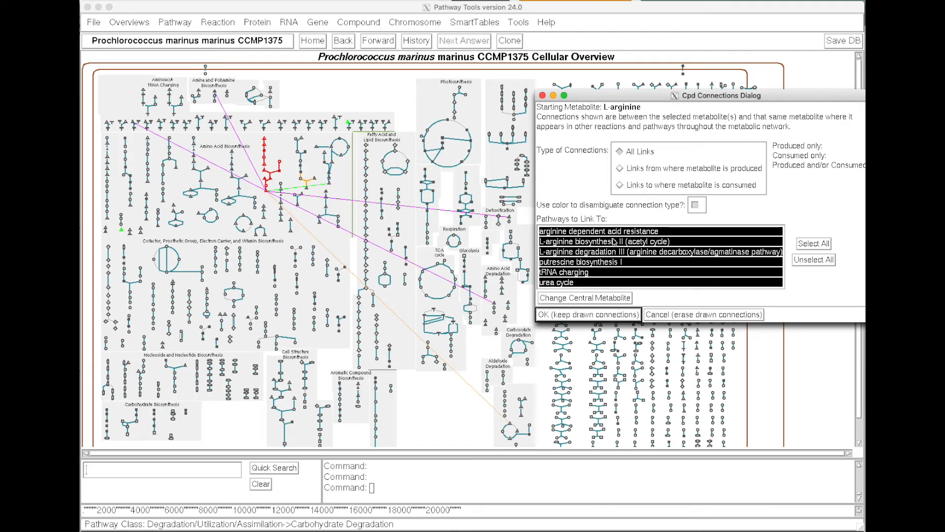
mouse_move(611, 288)
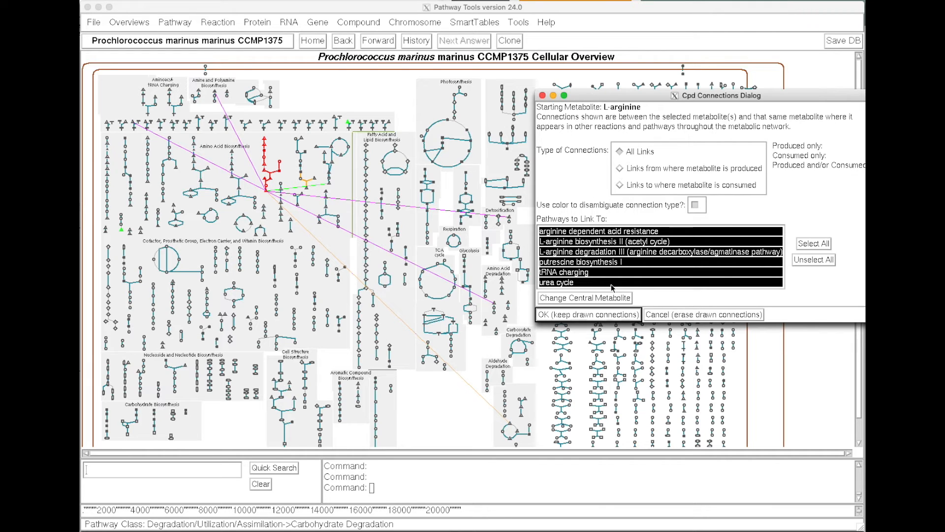
mouse_move(637, 278)
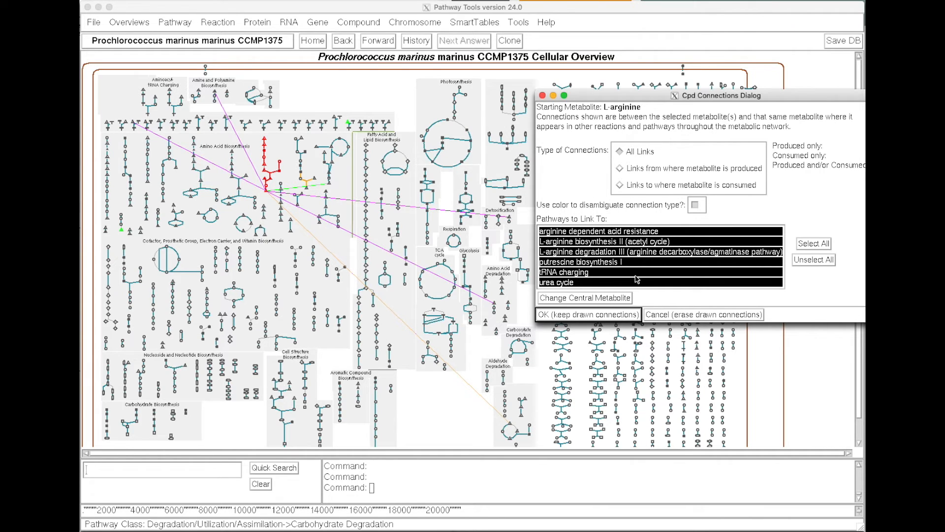
mouse_move(650, 177)
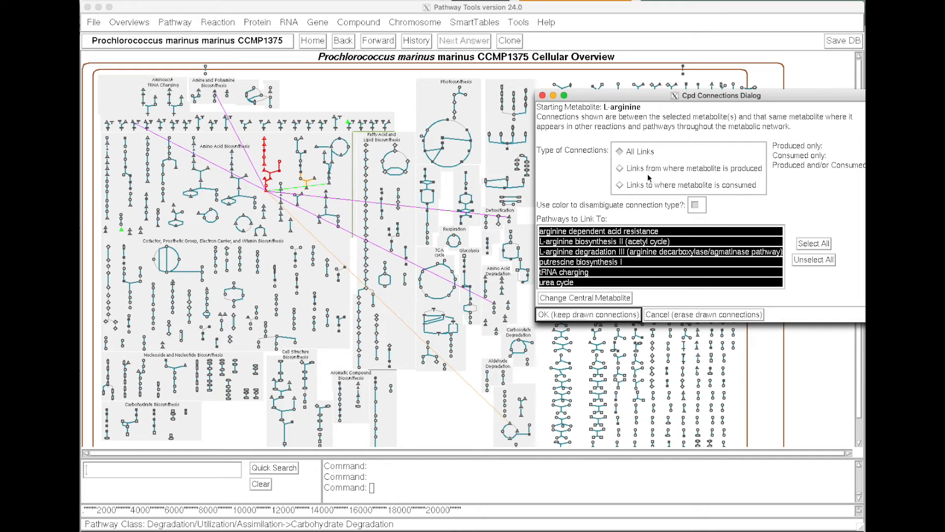
mouse_move(709, 185)
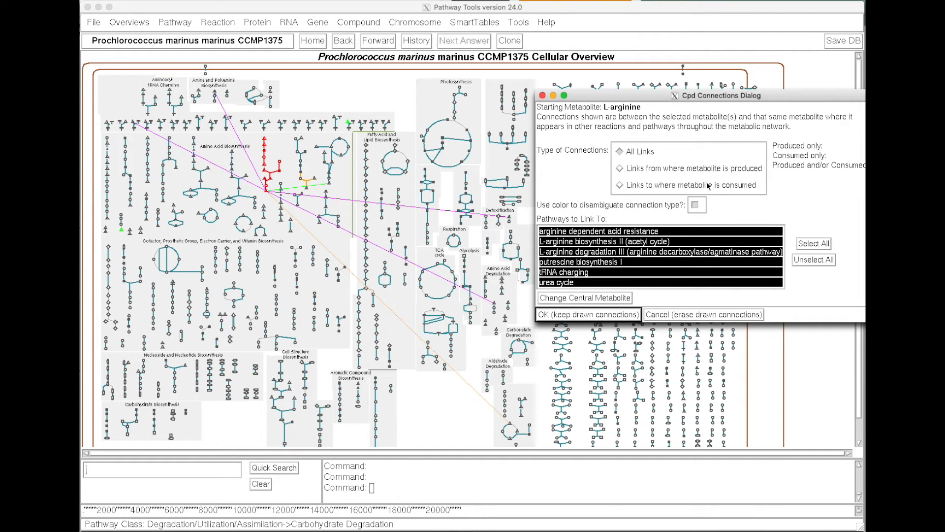
mouse_move(700, 315)
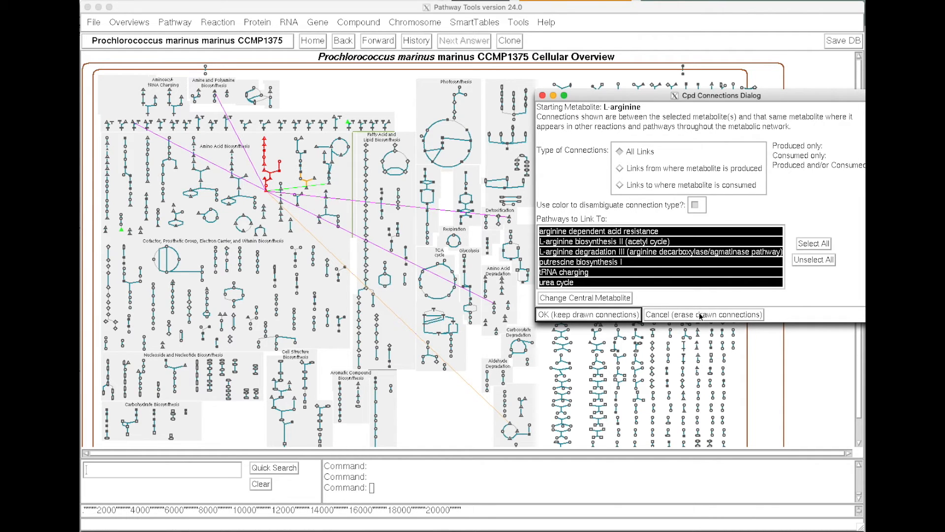
left_click(704, 314)
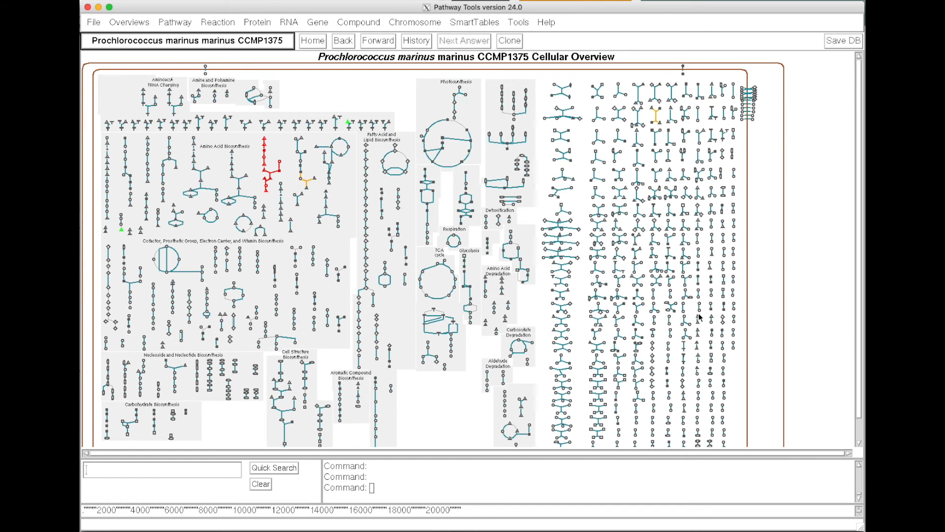
mouse_move(256, 216)
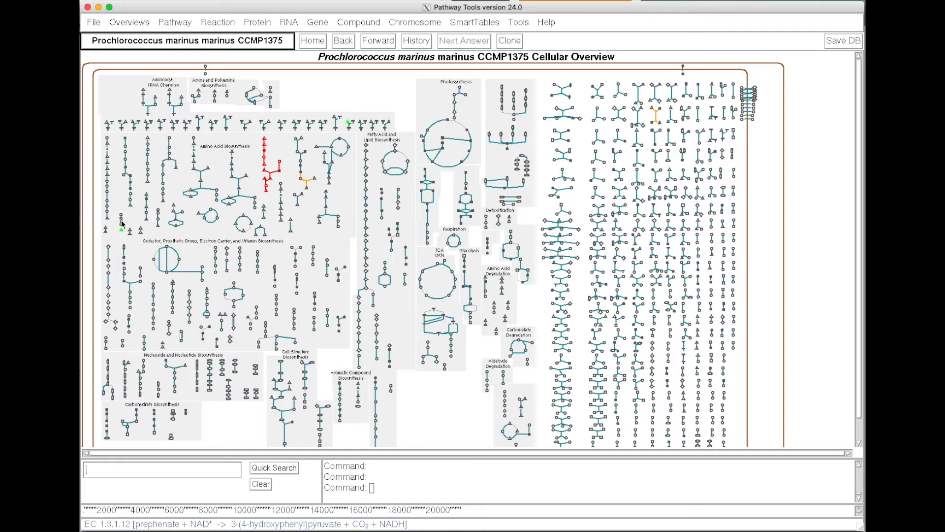
Zoom the overview to 200% from reaction EC 1.3.1.12 so compound names appear
right_click(121, 228)
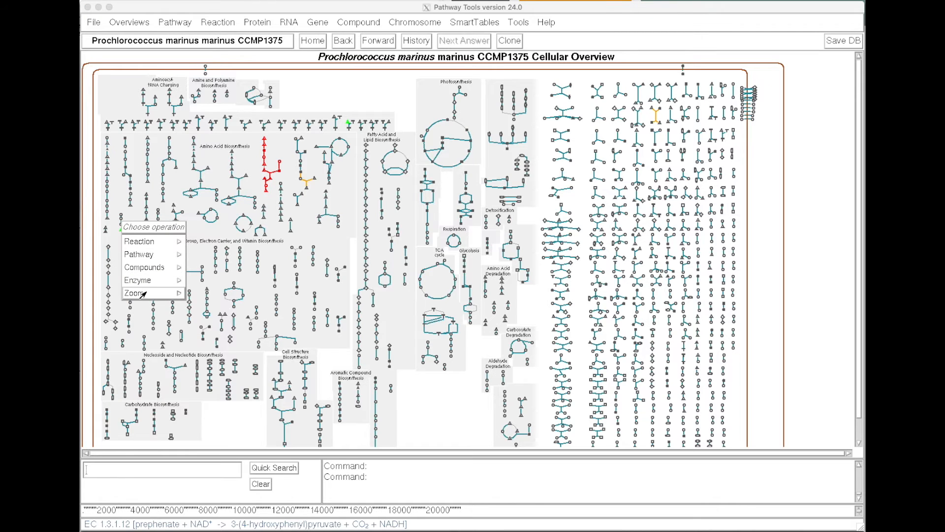
left_click(137, 293)
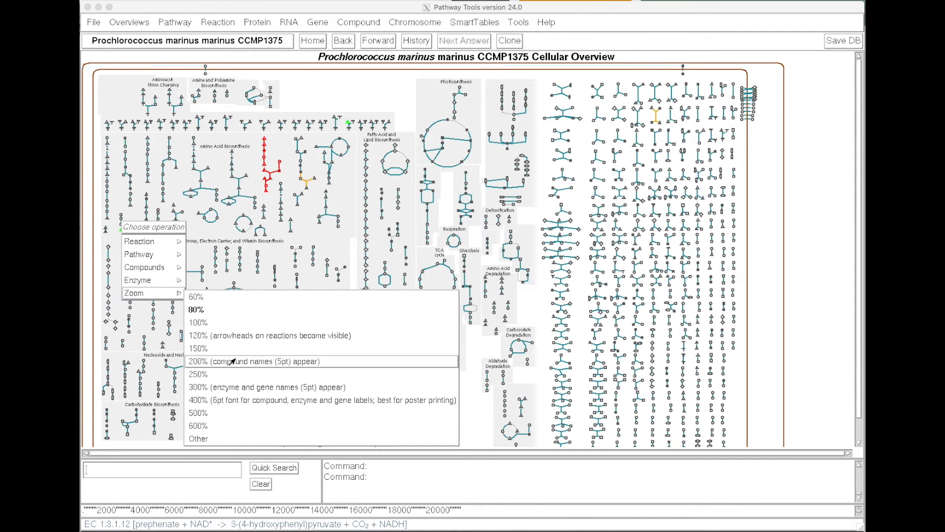
left_click(253, 361)
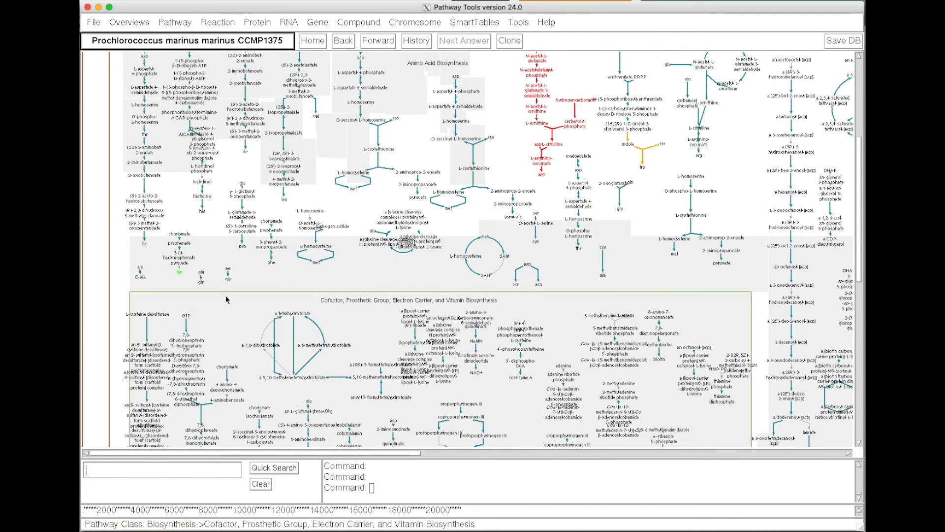
mouse_move(201, 272)
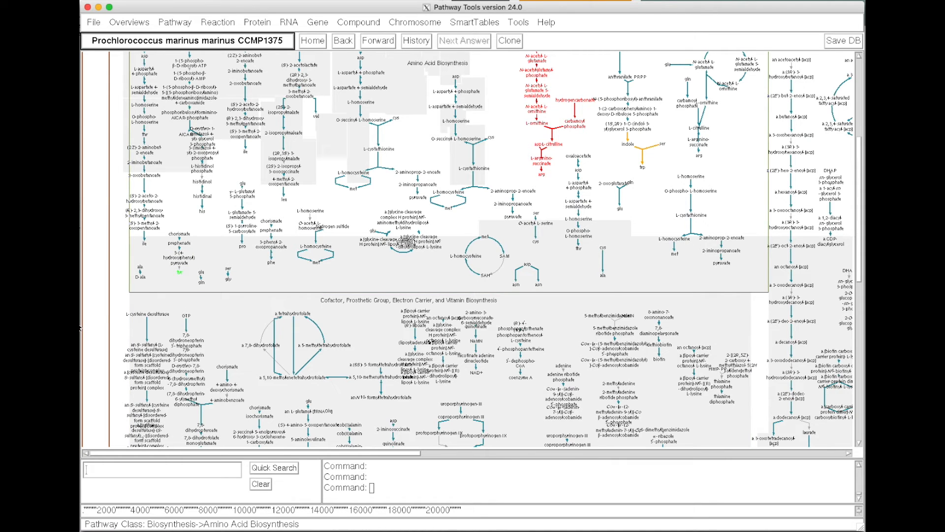
mouse_move(161, 281)
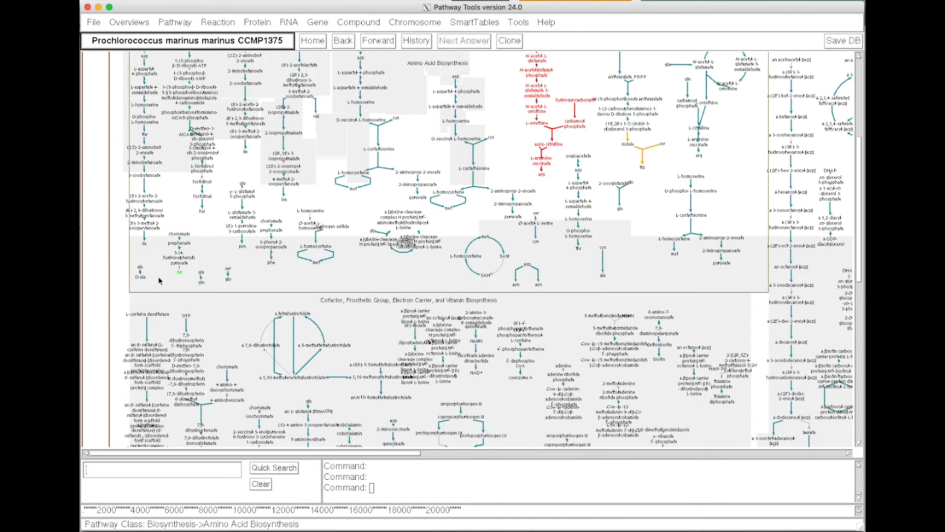
mouse_move(179, 269)
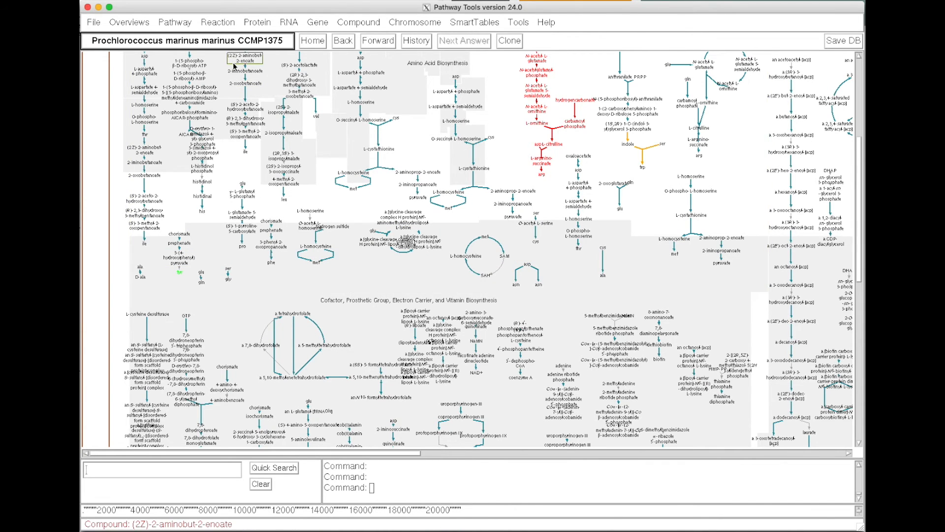
left_click(218, 22)
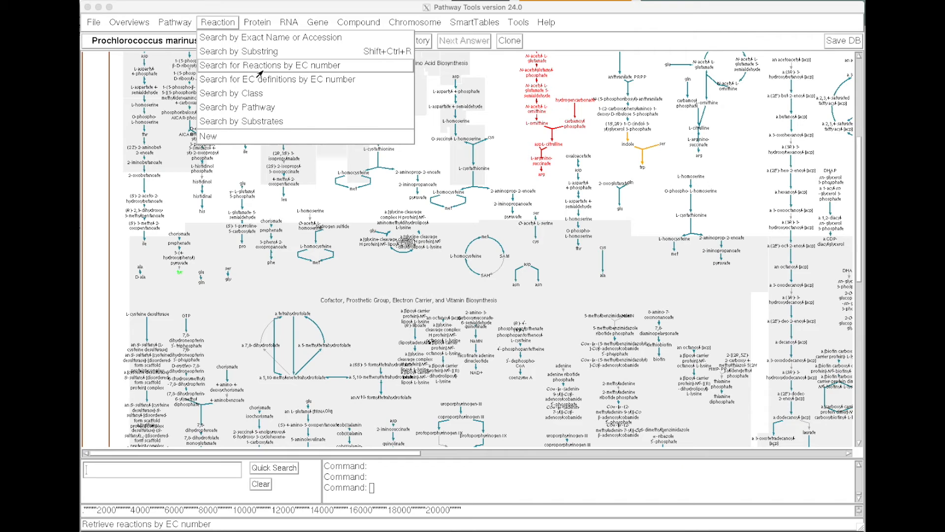
mouse_move(237, 107)
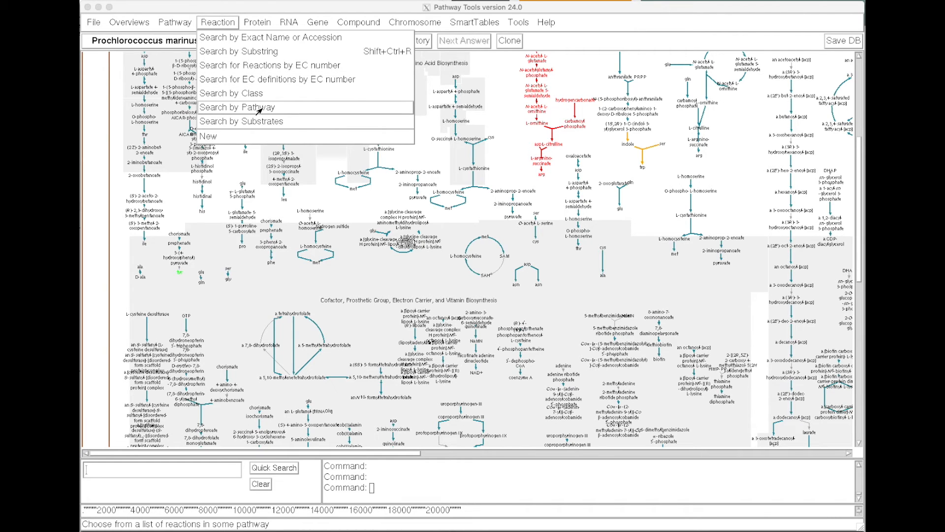
mouse_move(241, 122)
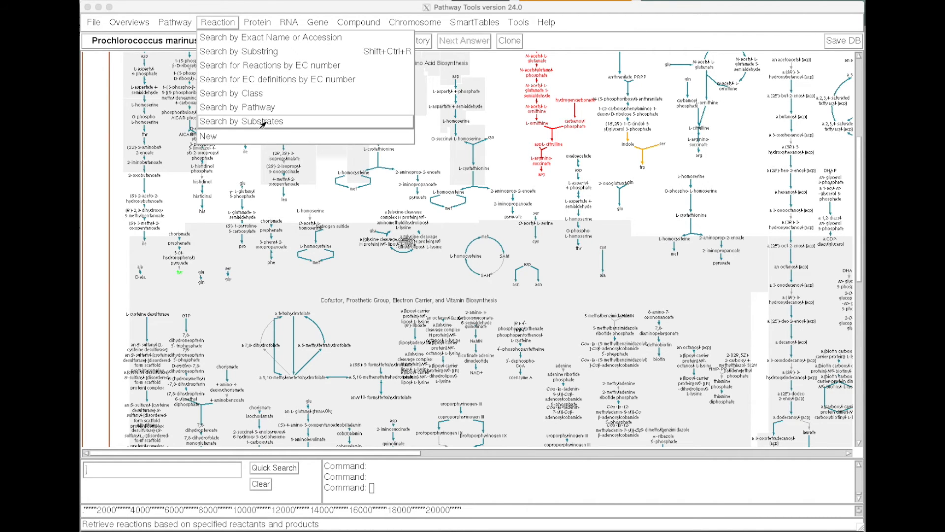
Search reactions by substrates with UDP on the left side and UTP on the right
left_click(242, 121)
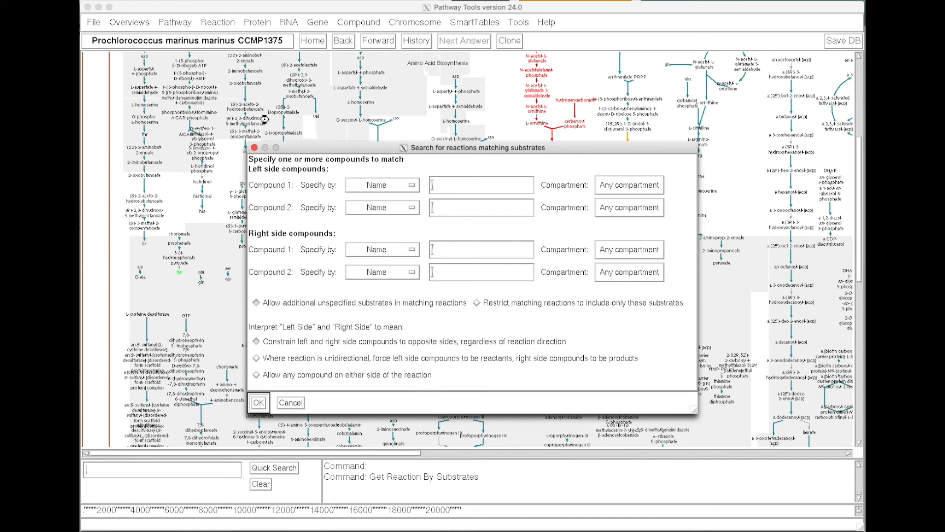
left_click(481, 185)
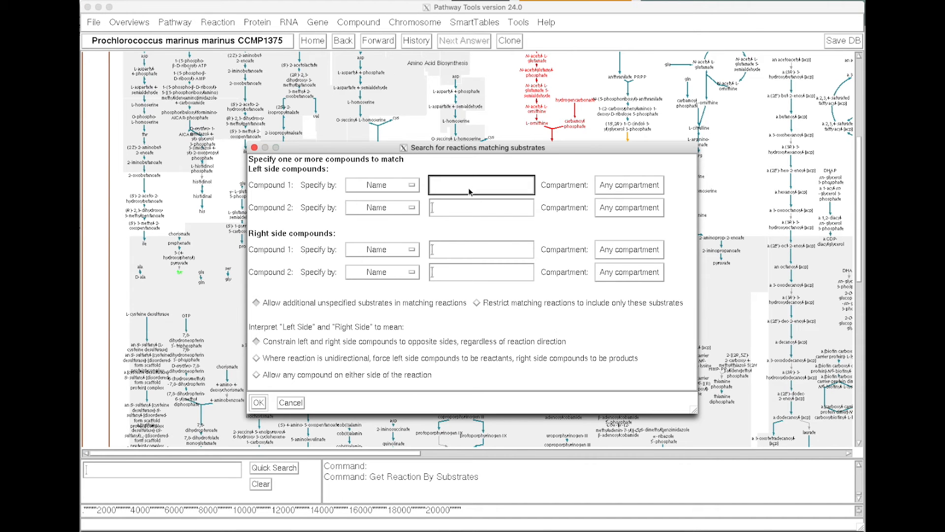
type("udp")
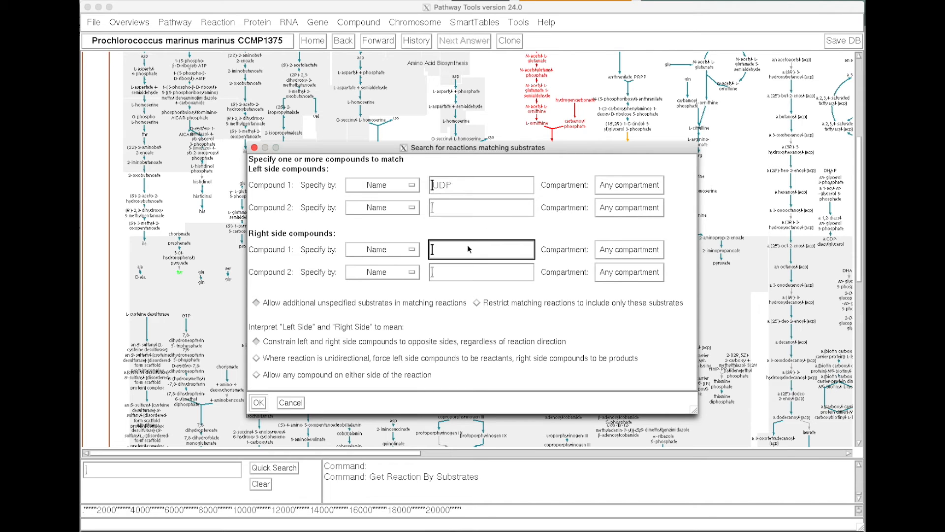
type("utp")
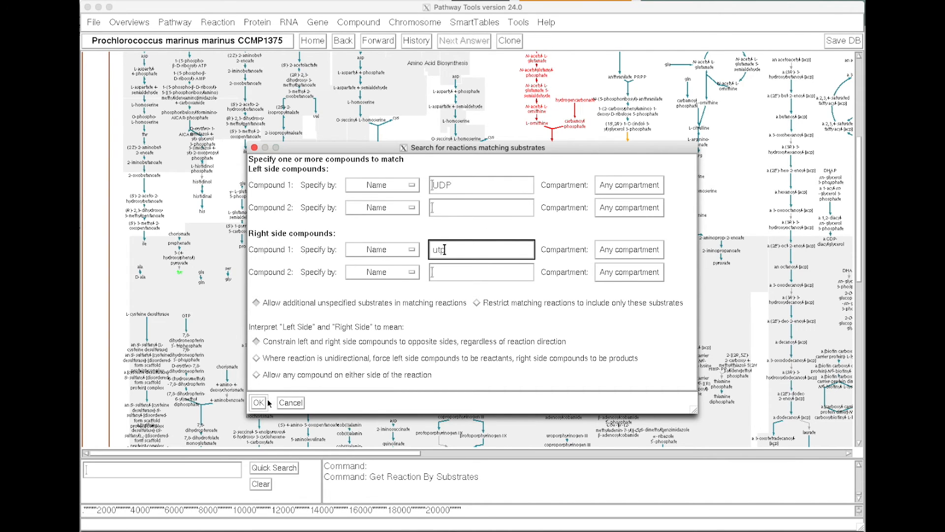
Run the search and show reaction 3.6.1.15's pathway, UTP and CTP dephosphorylation I
left_click(258, 403)
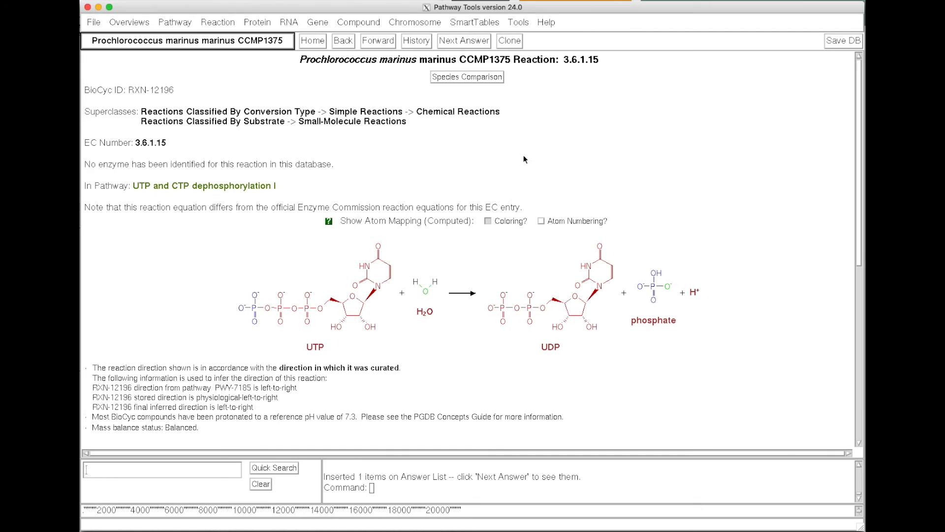
mouse_move(512, 222)
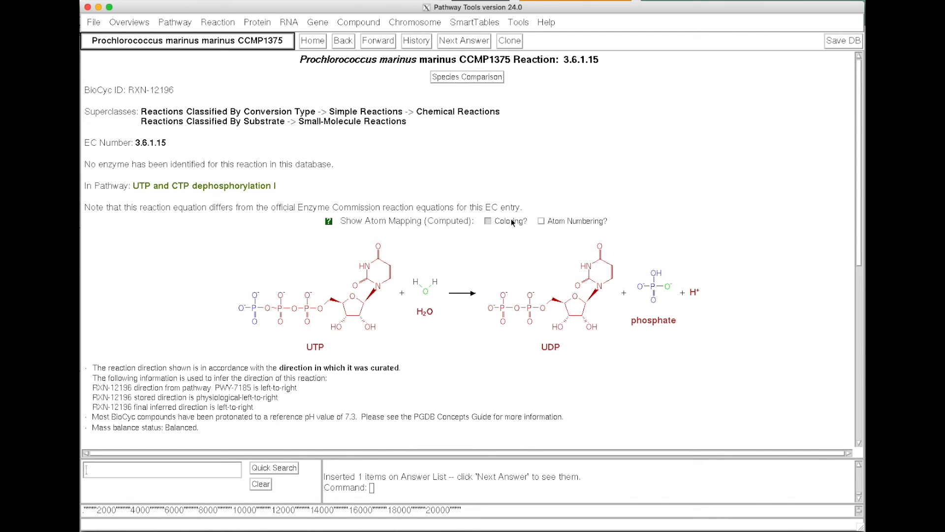
mouse_move(483, 159)
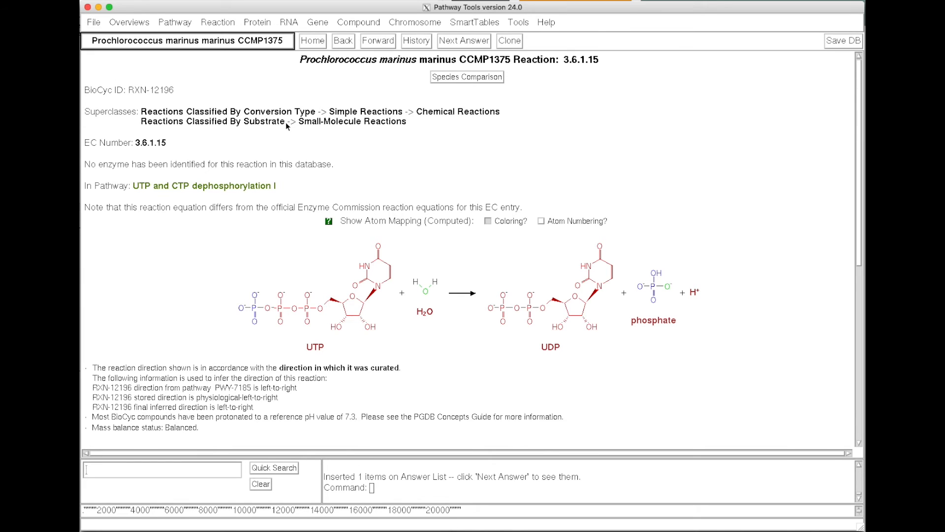
left_click(204, 185)
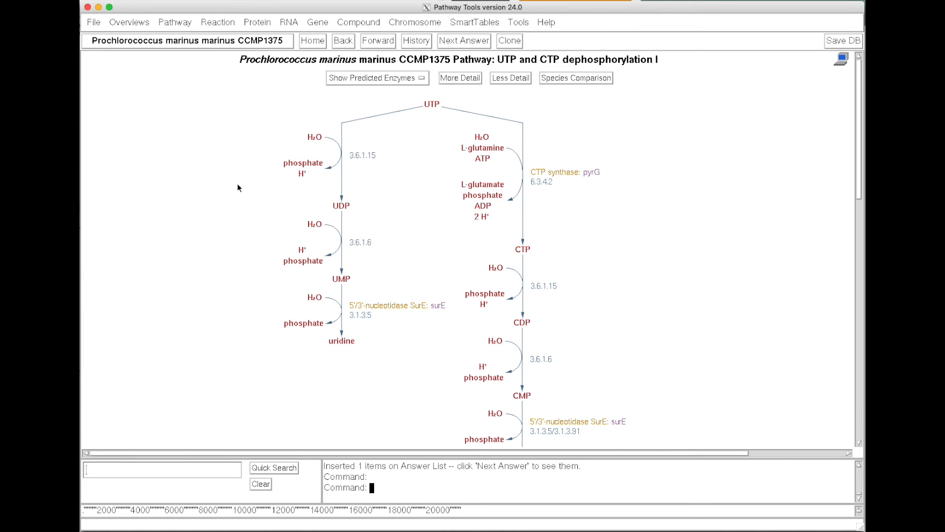
mouse_move(244, 108)
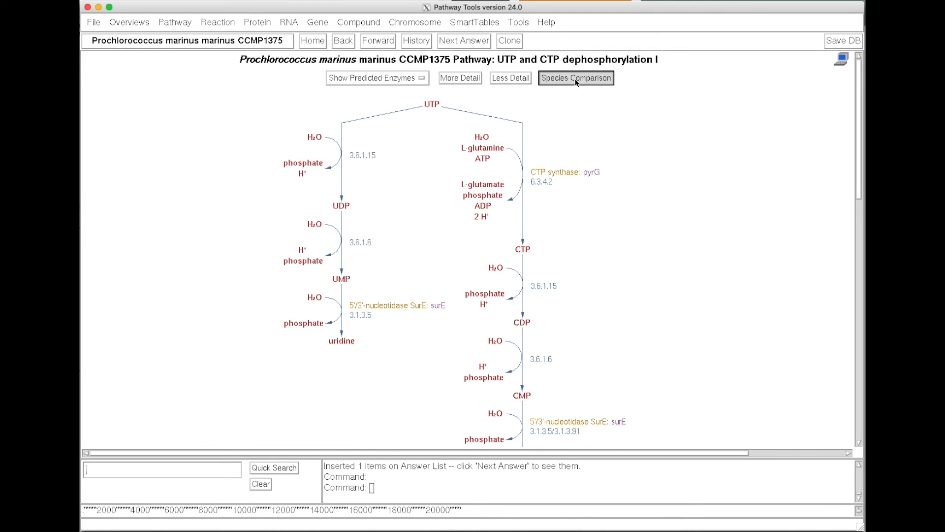
Compare the pathway across B. subtilis, M. suis, N. meningitidis and V. vulnificus and review the table
left_click(575, 78)
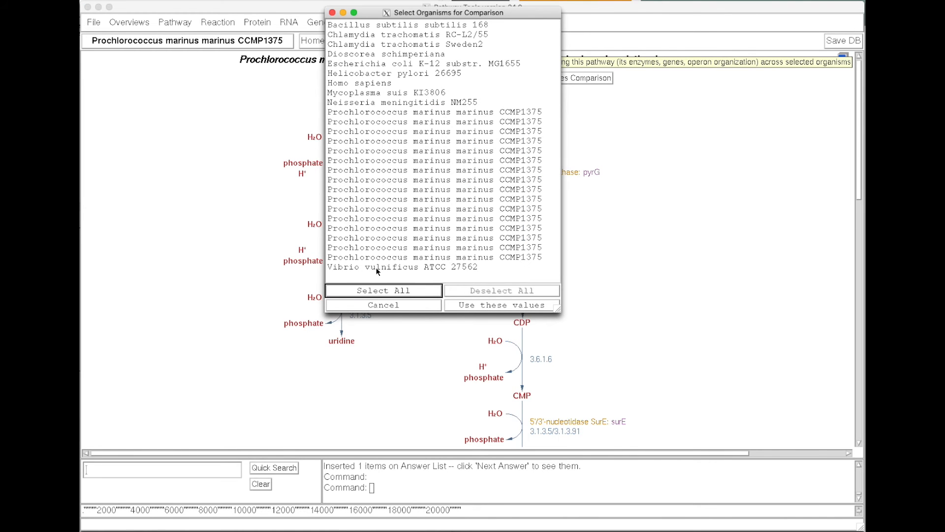
left_click(401, 102)
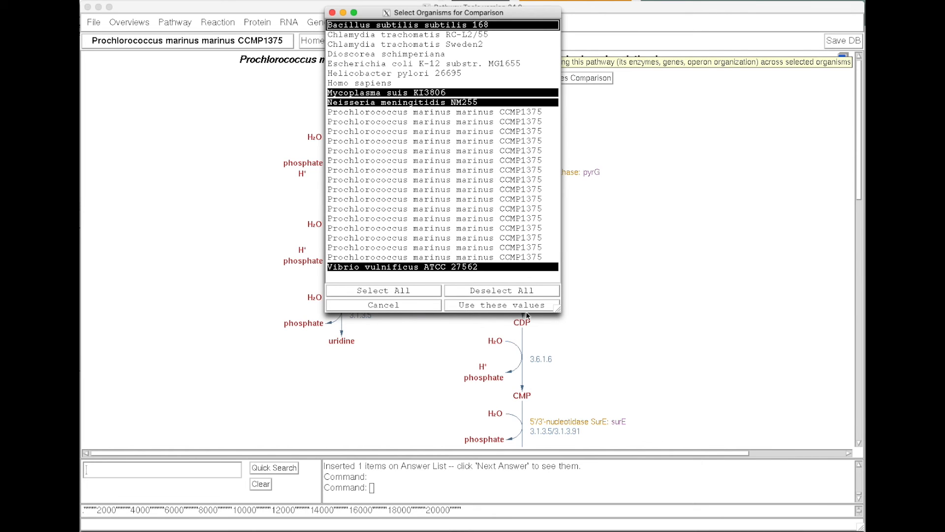
left_click(501, 304)
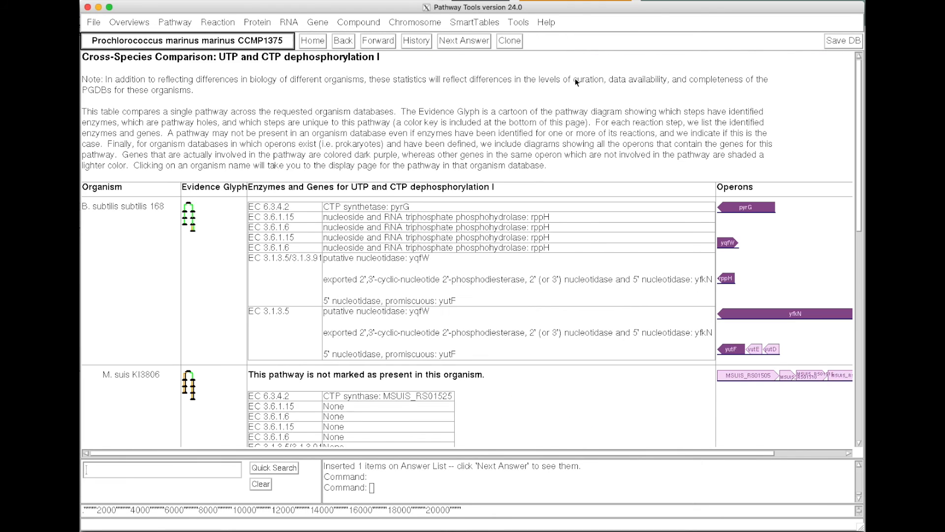
mouse_move(545, 202)
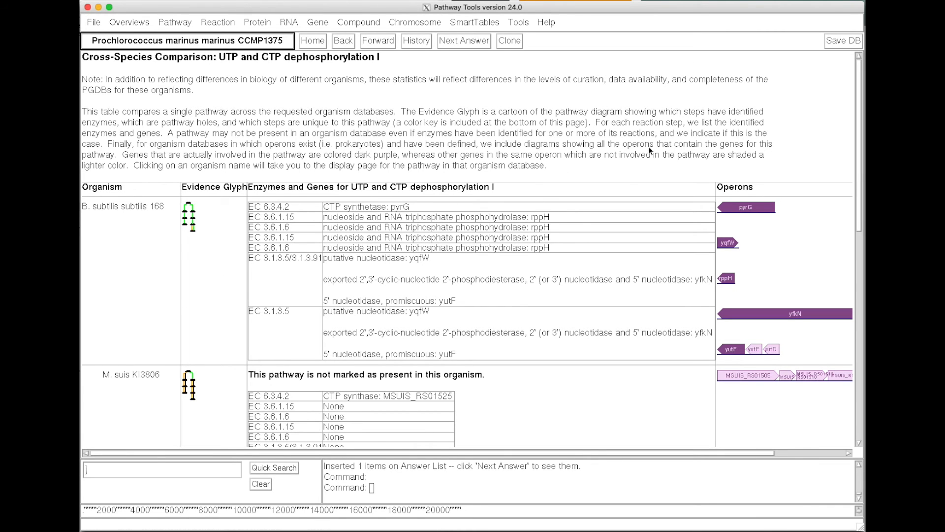
scroll("down", 3)
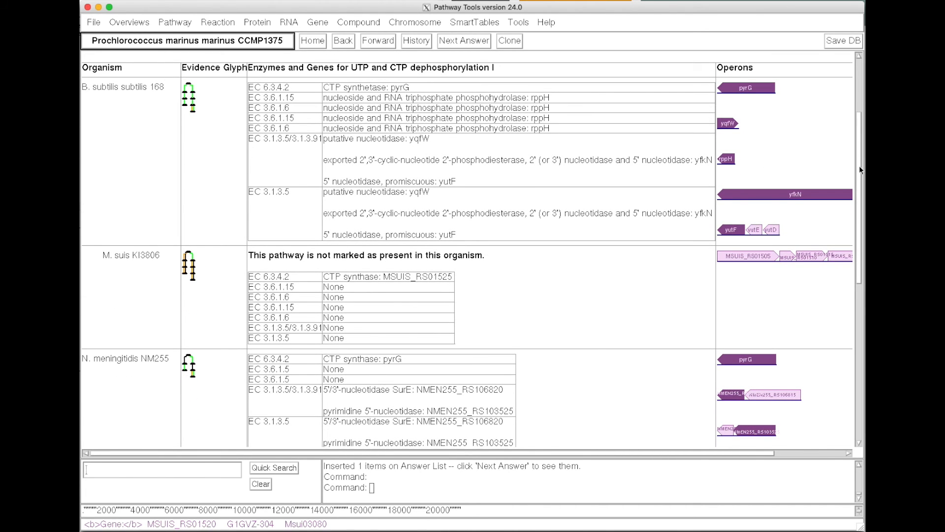
scroll("down", 3)
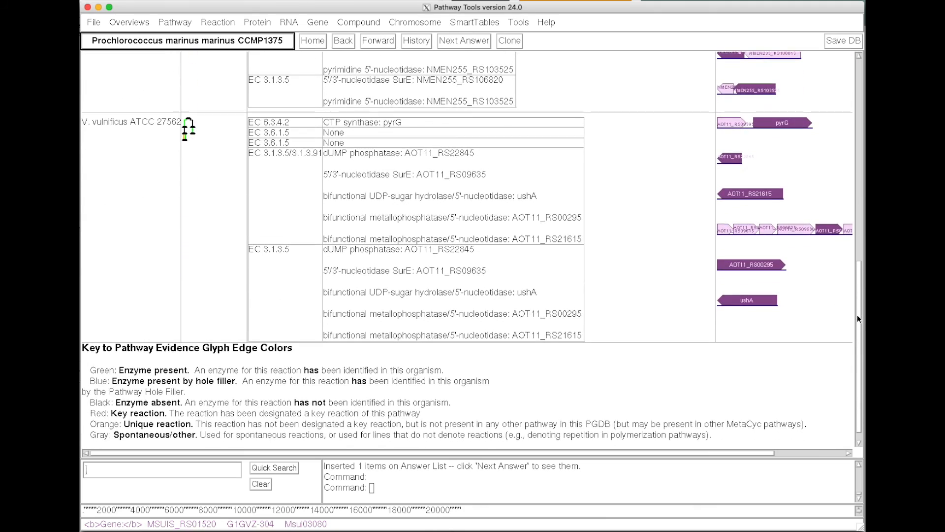
scroll("up", 3)
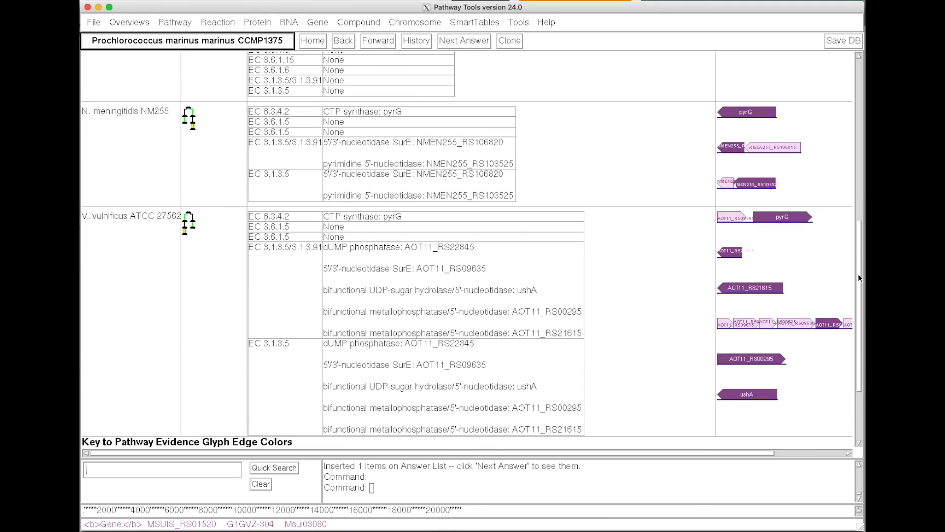
scroll("up", 3)
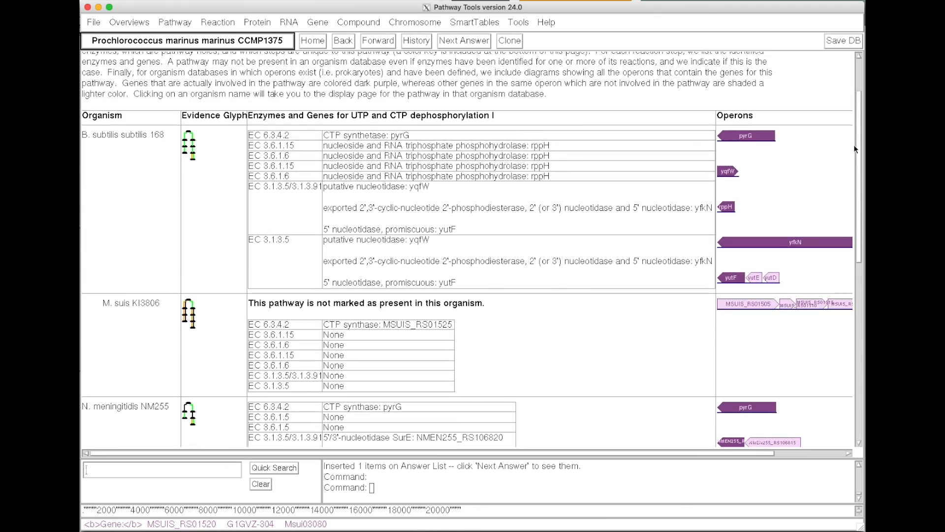
Search pathways whose names contain the substring 'biosynthesis'
left_click(175, 21)
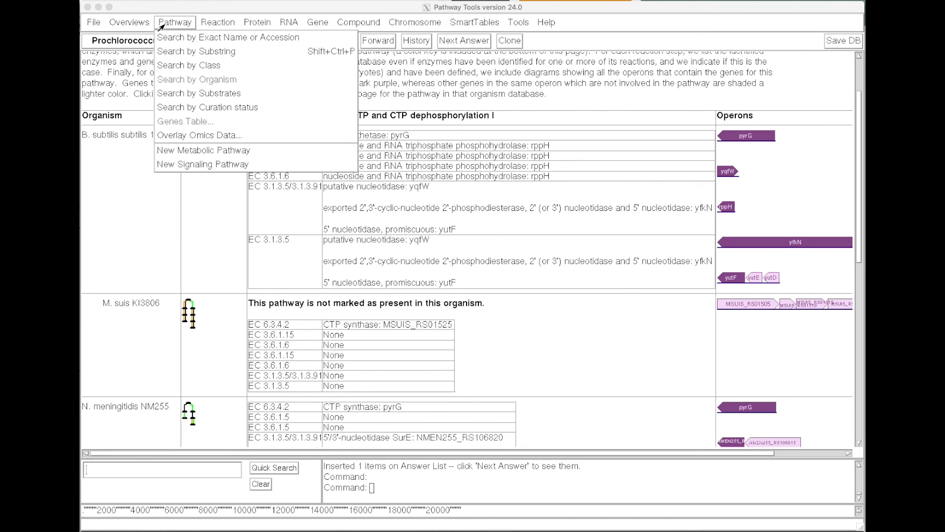
mouse_move(196, 51)
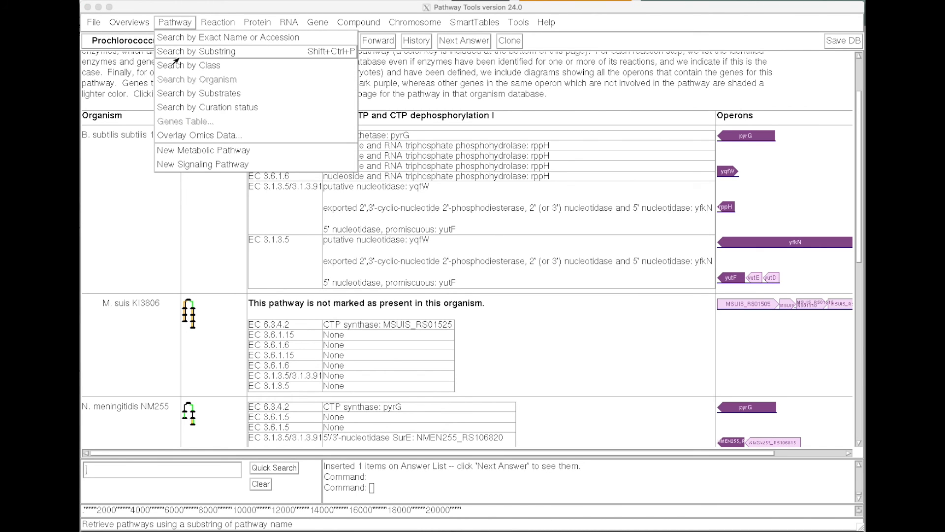
left_click(202, 51)
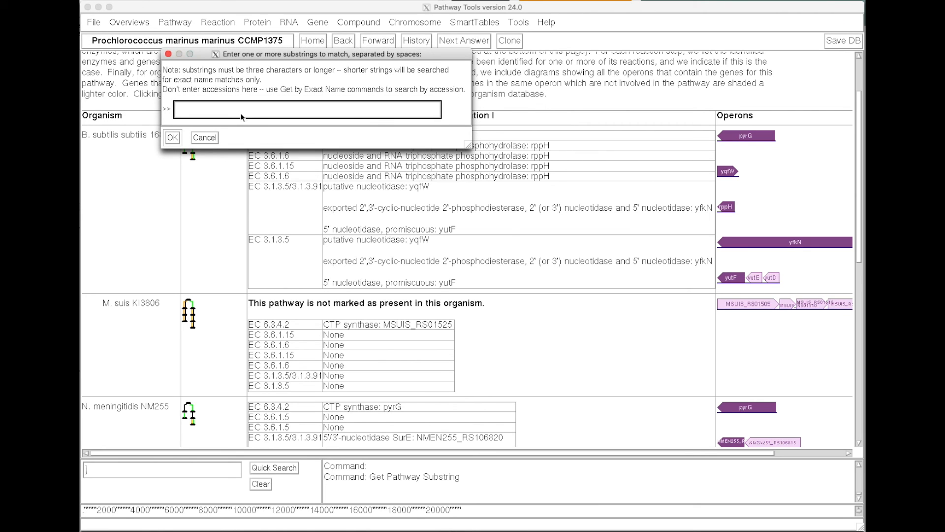
type("biosynthesis")
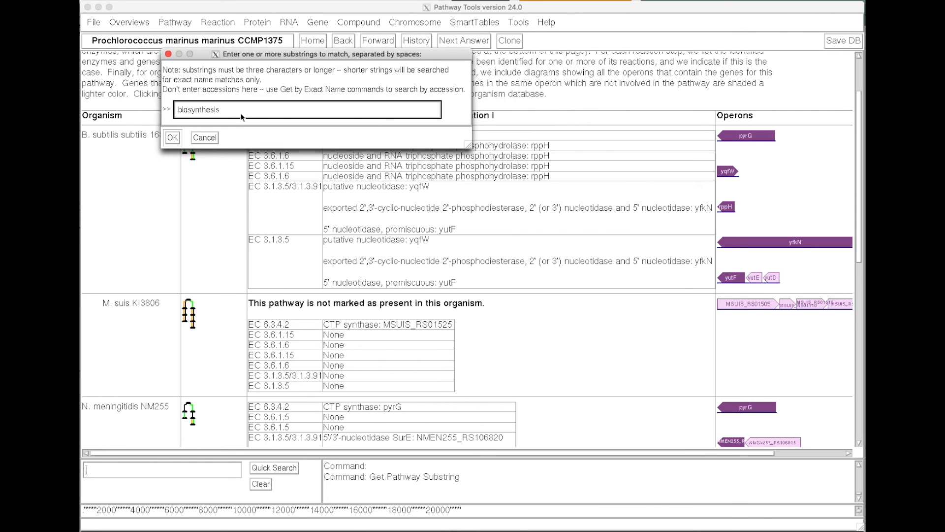
left_click(172, 138)
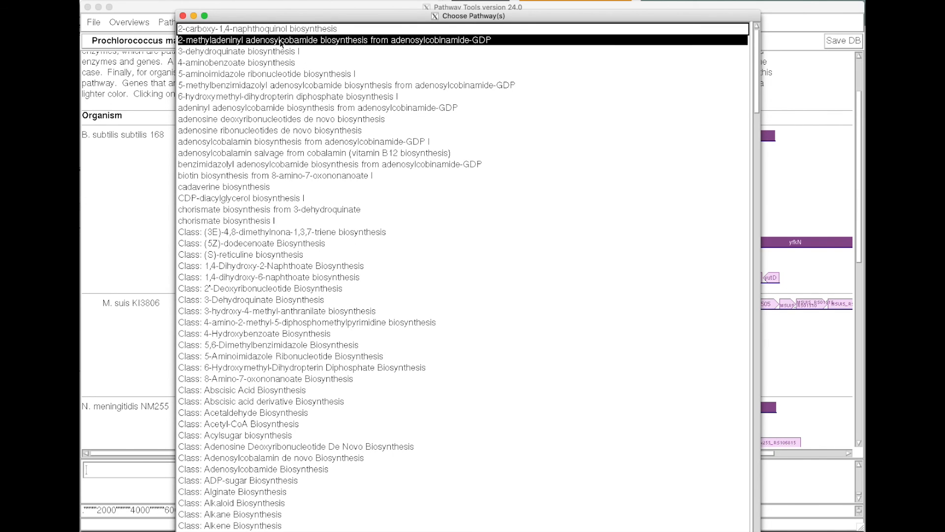
Select the first five biosynthesis pathways and load them as the answer list
left_click(239, 51)
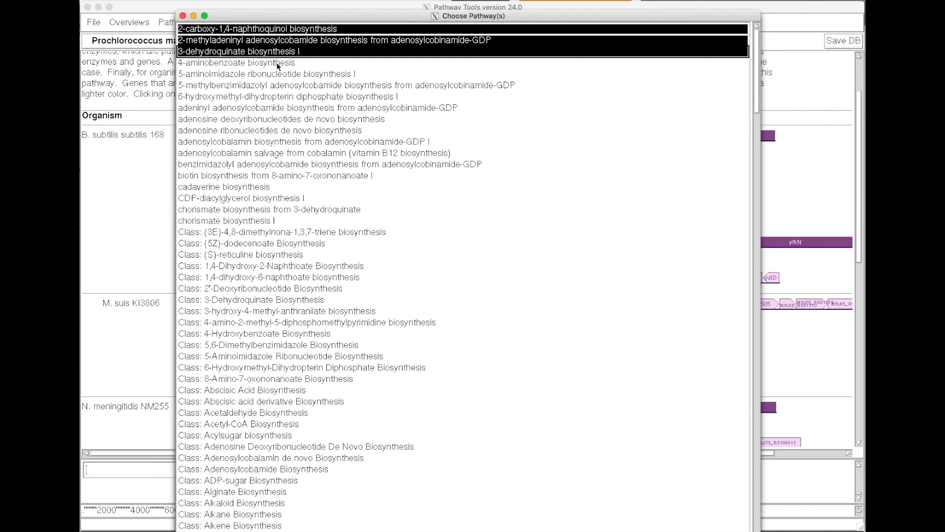
left_click(267, 74)
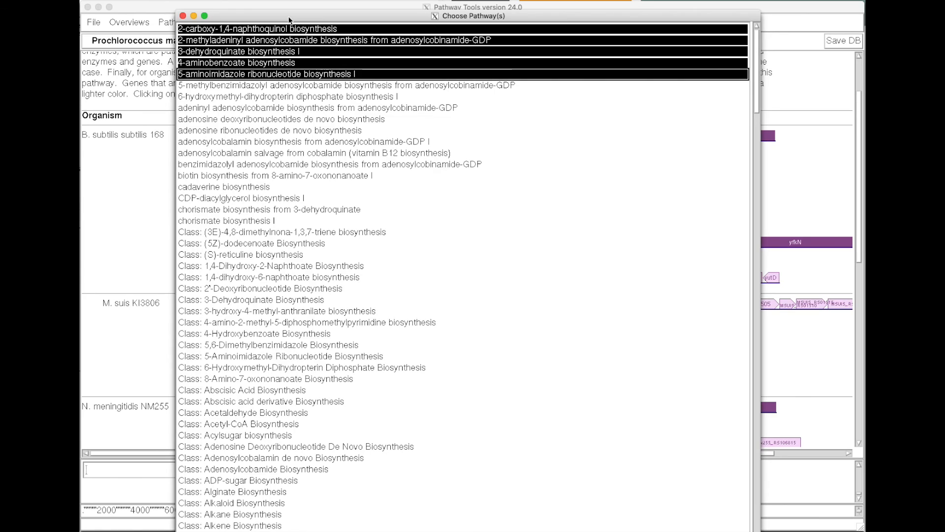
scroll("down", 3)
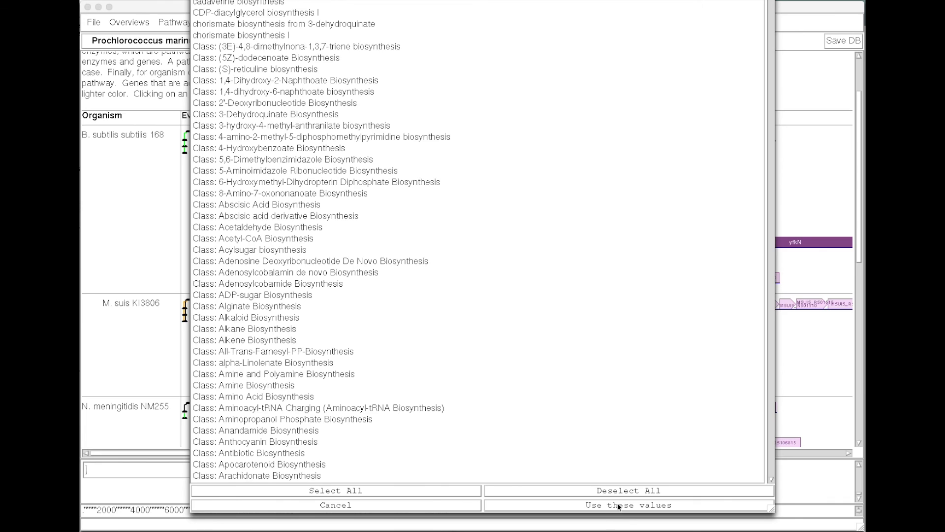
left_click(628, 505)
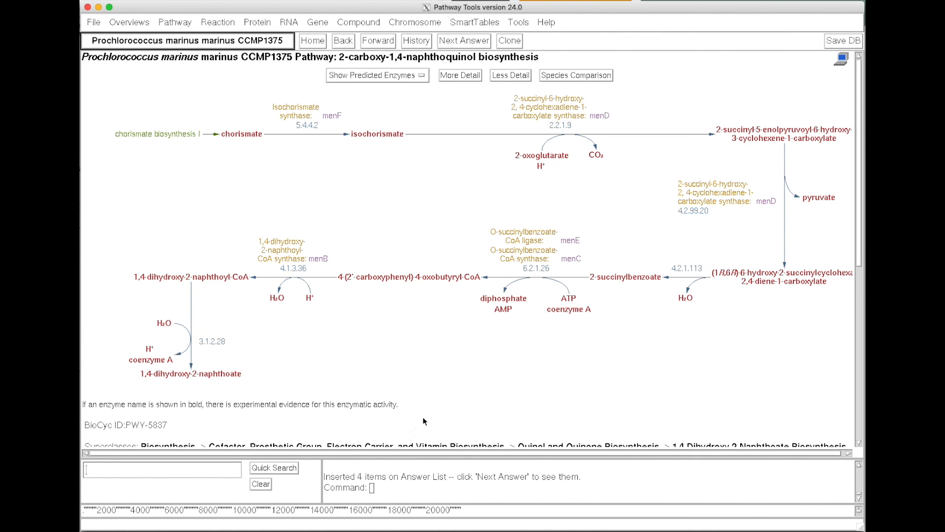
mouse_move(440, 112)
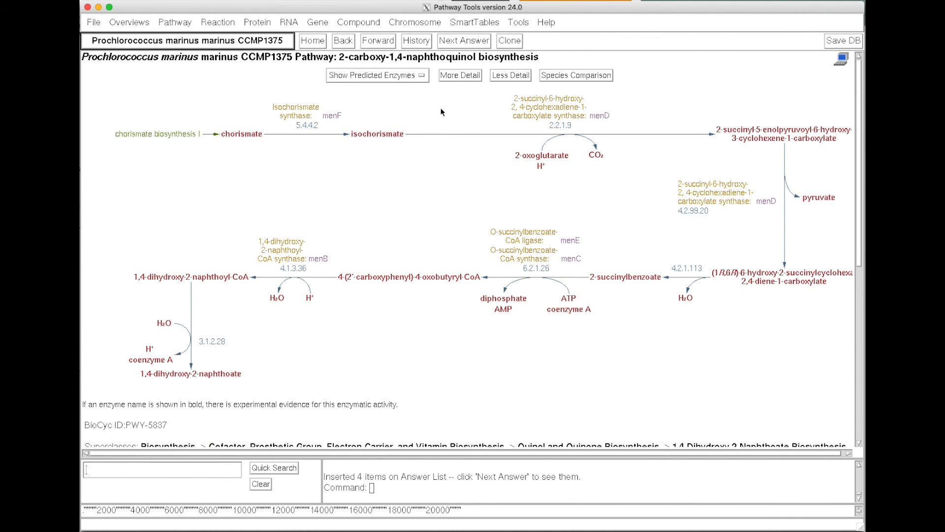
Step through three more answers to reach the 4-aminobenzoate biosynthesis pathway
left_click(464, 41)
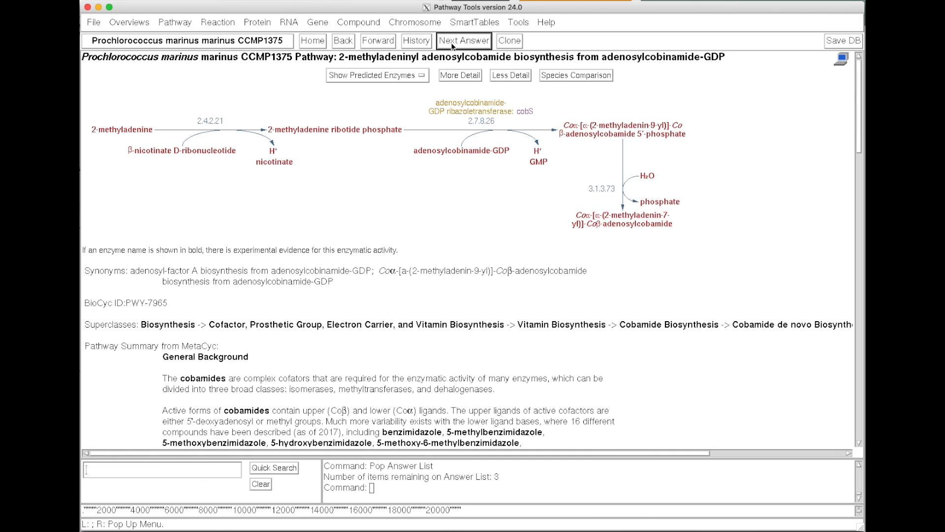
left_click(464, 40)
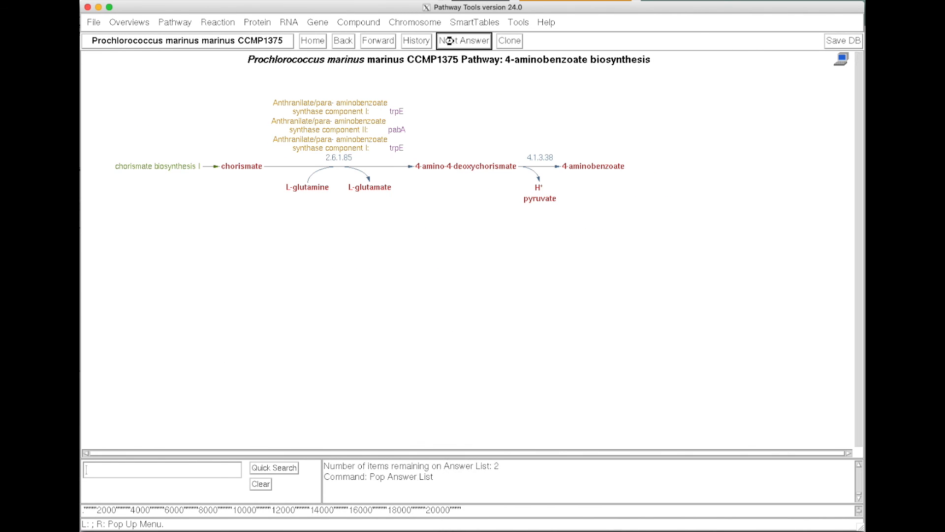
left_click(464, 41)
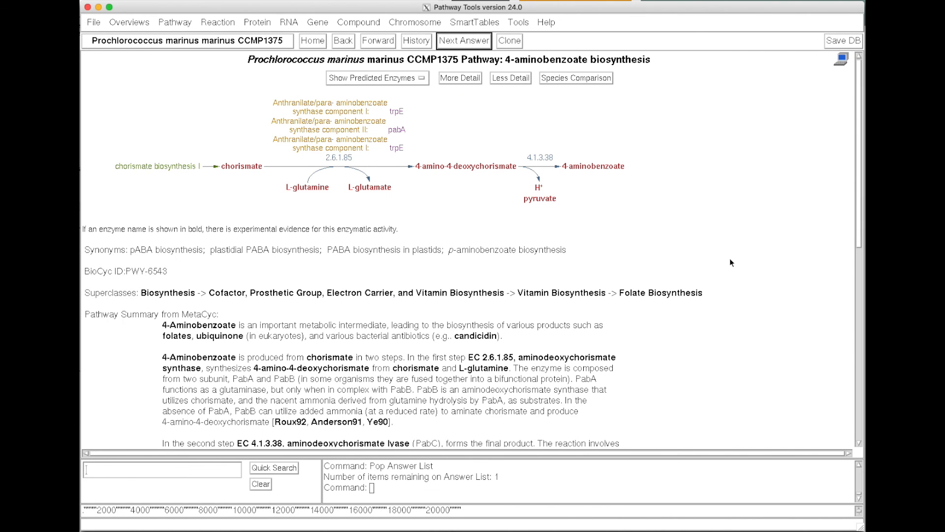